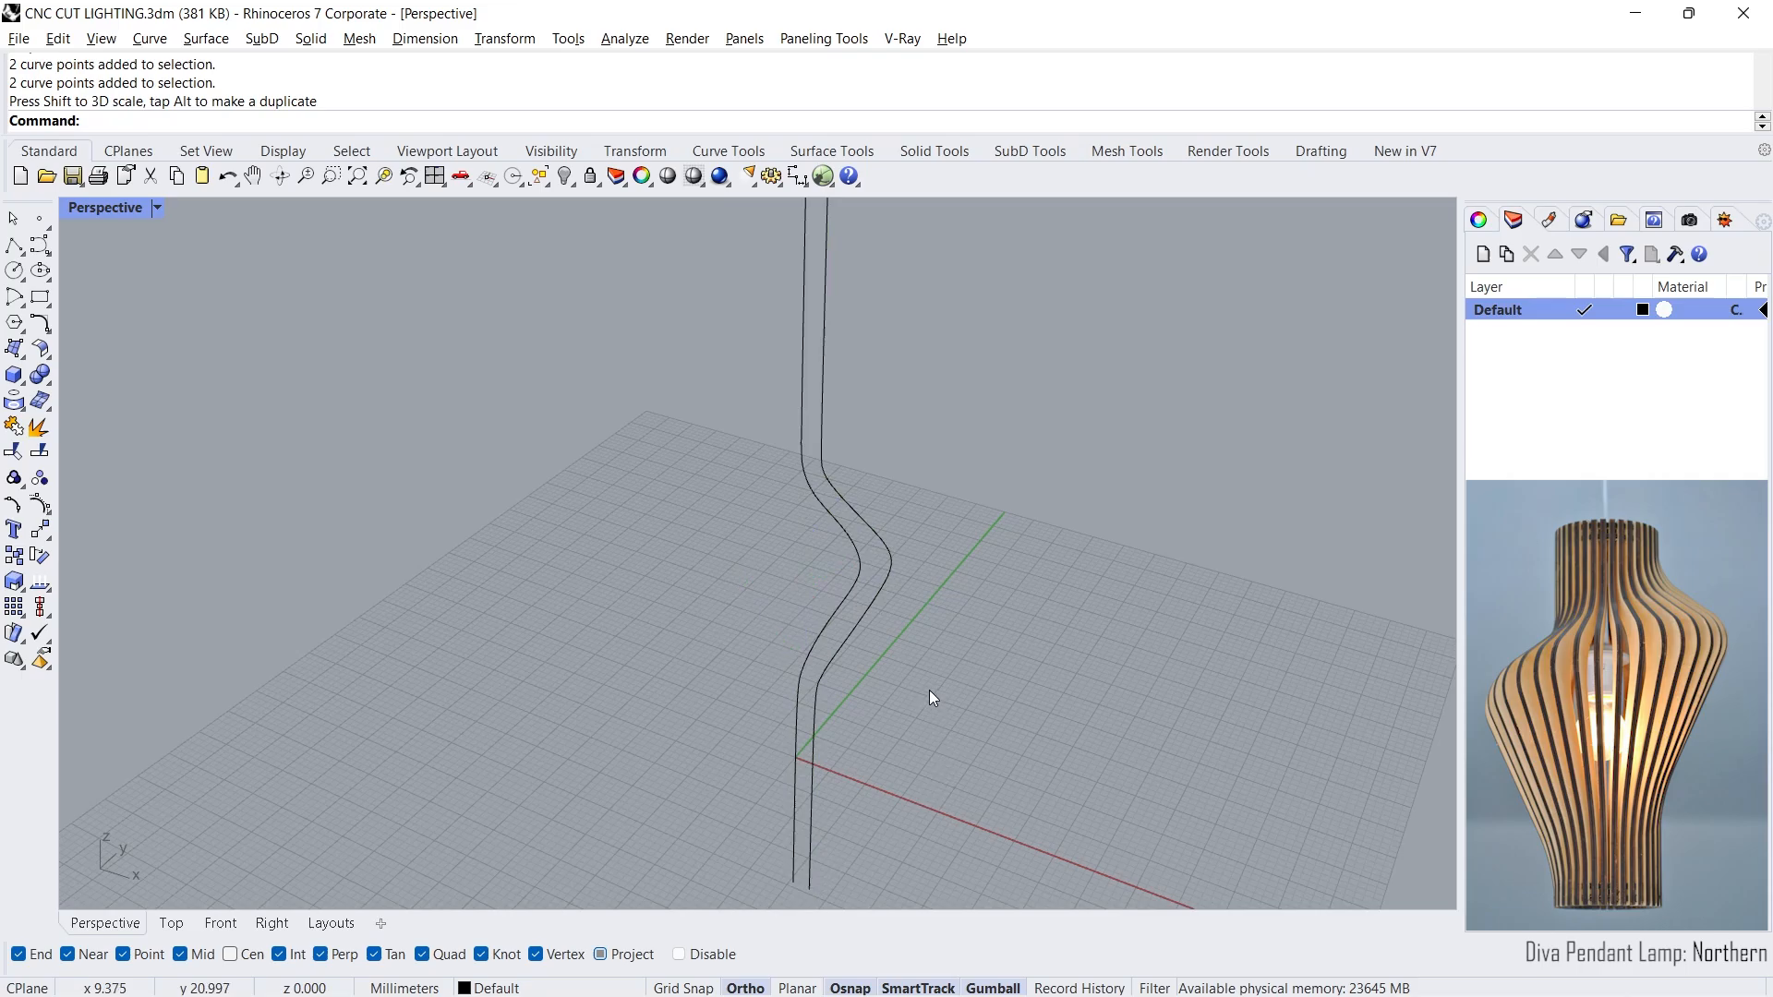
Step: Loft a surface between the two wavy fin profile curves
left_click(803, 596)
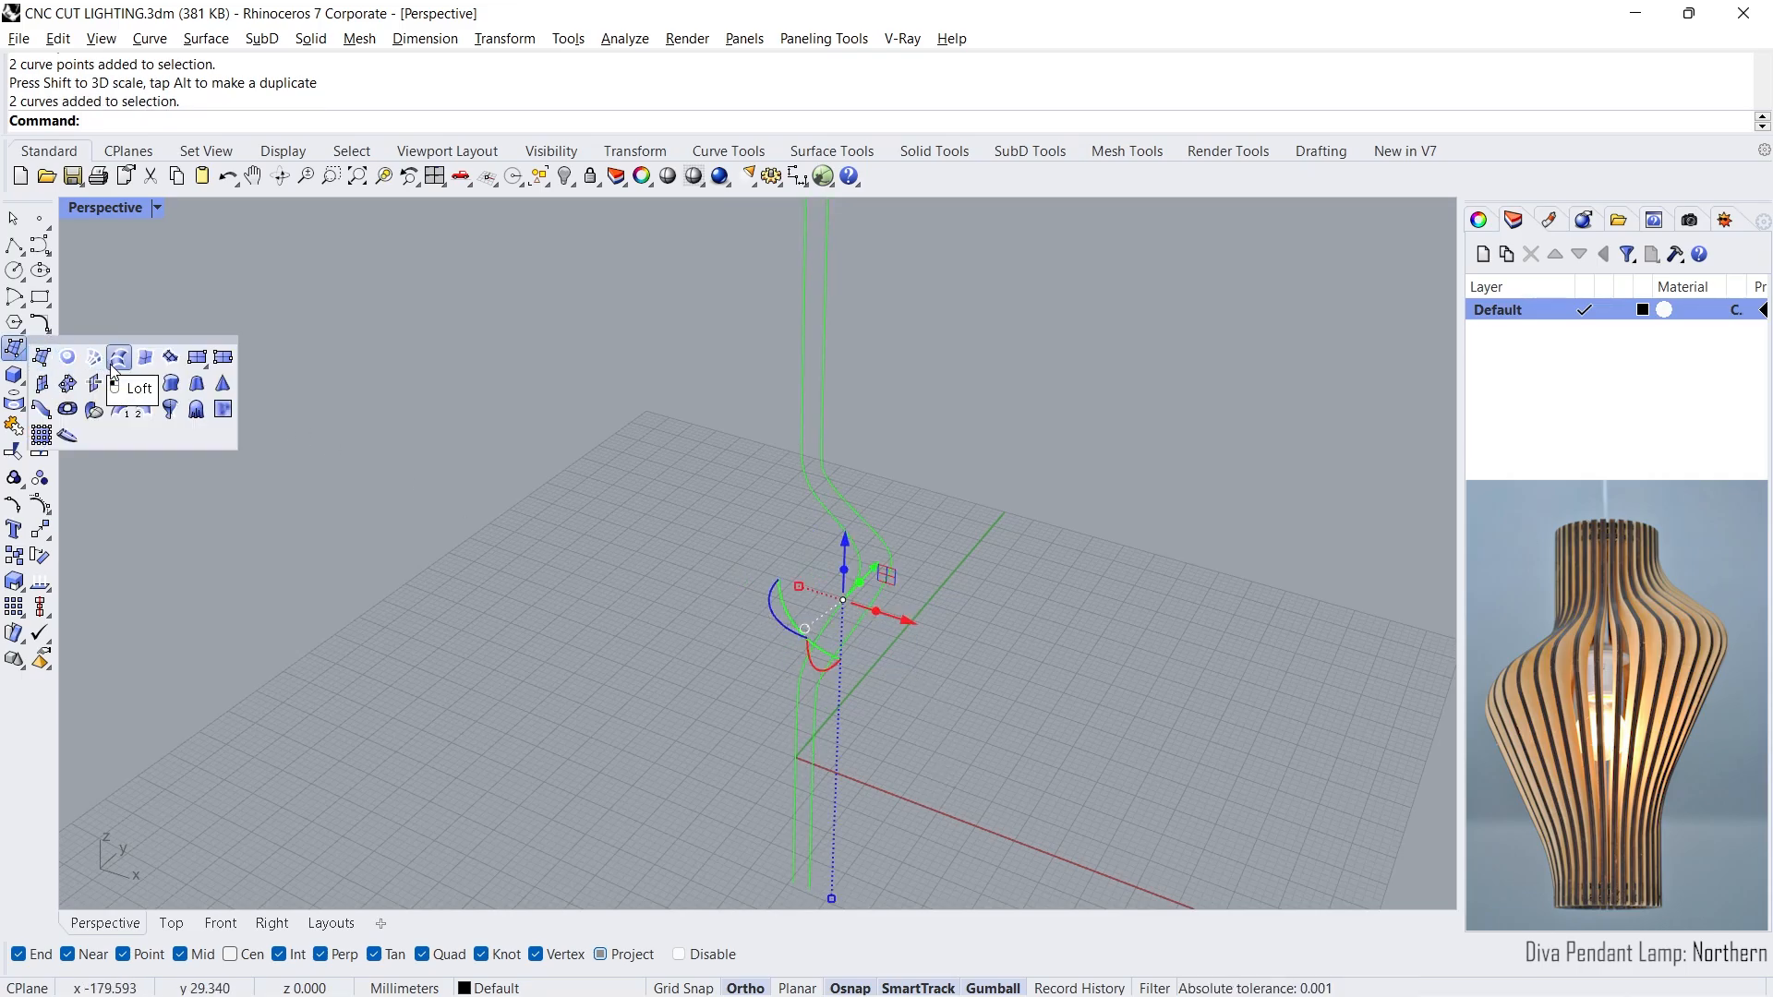
left_click(118, 357)
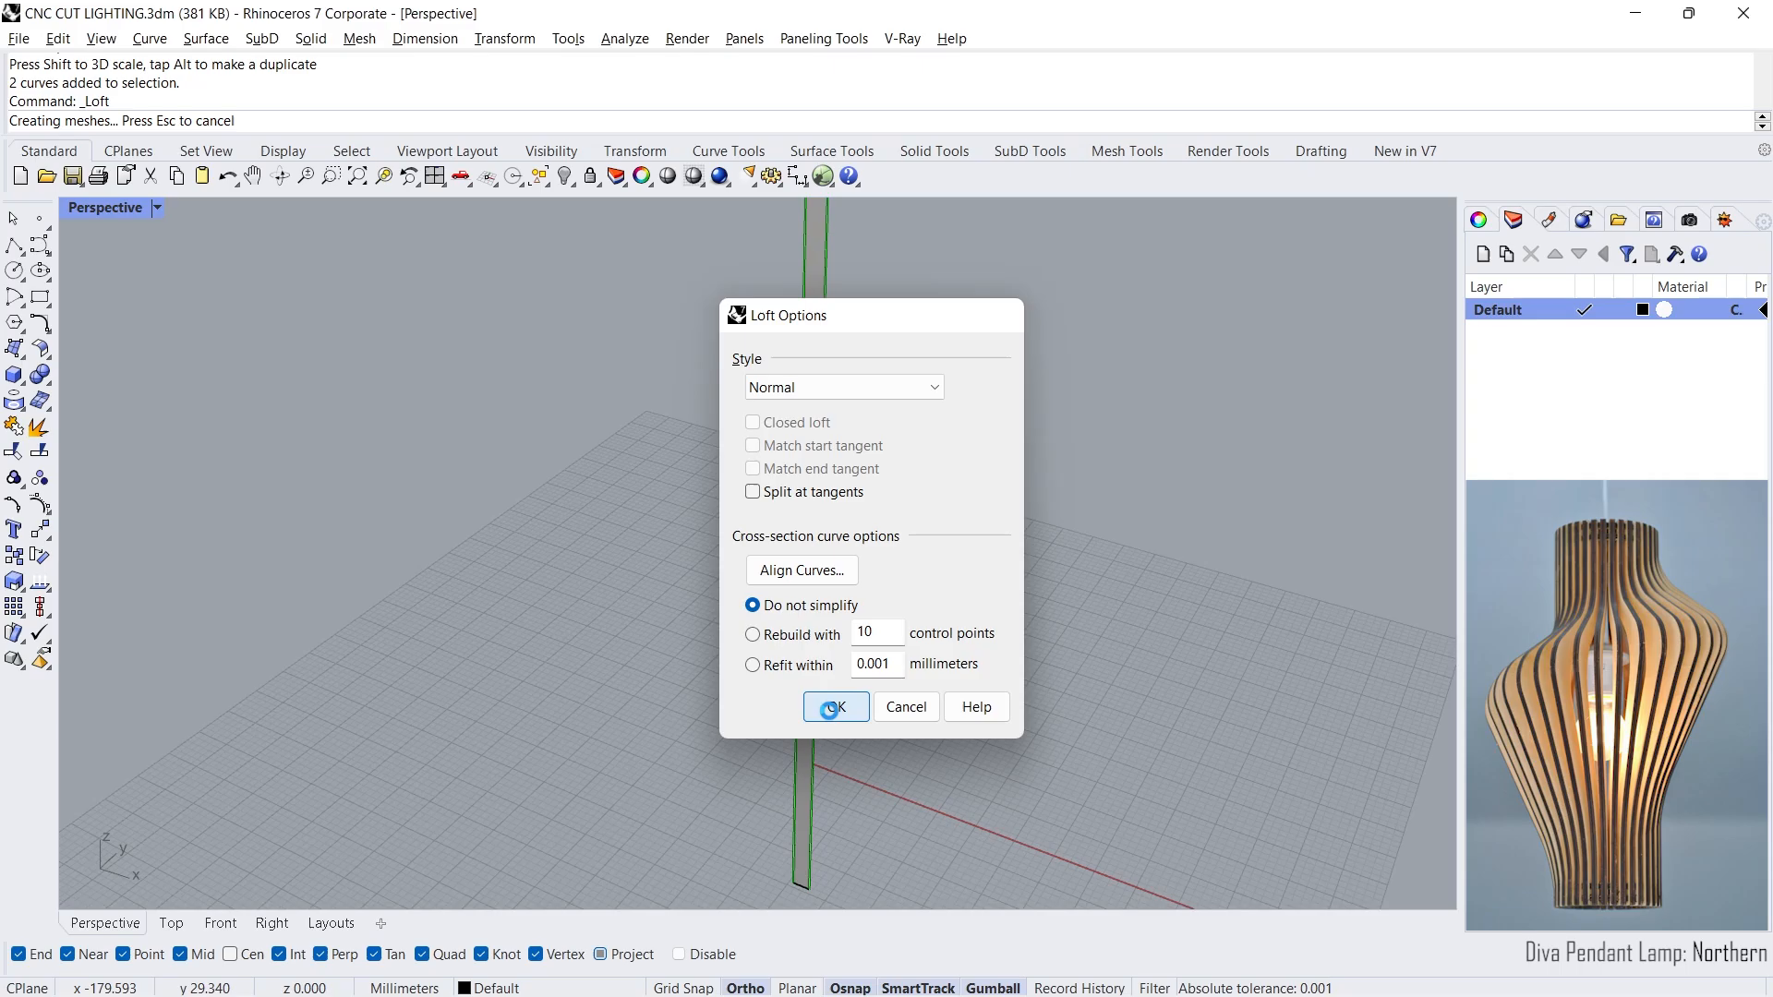
left_click(835, 707)
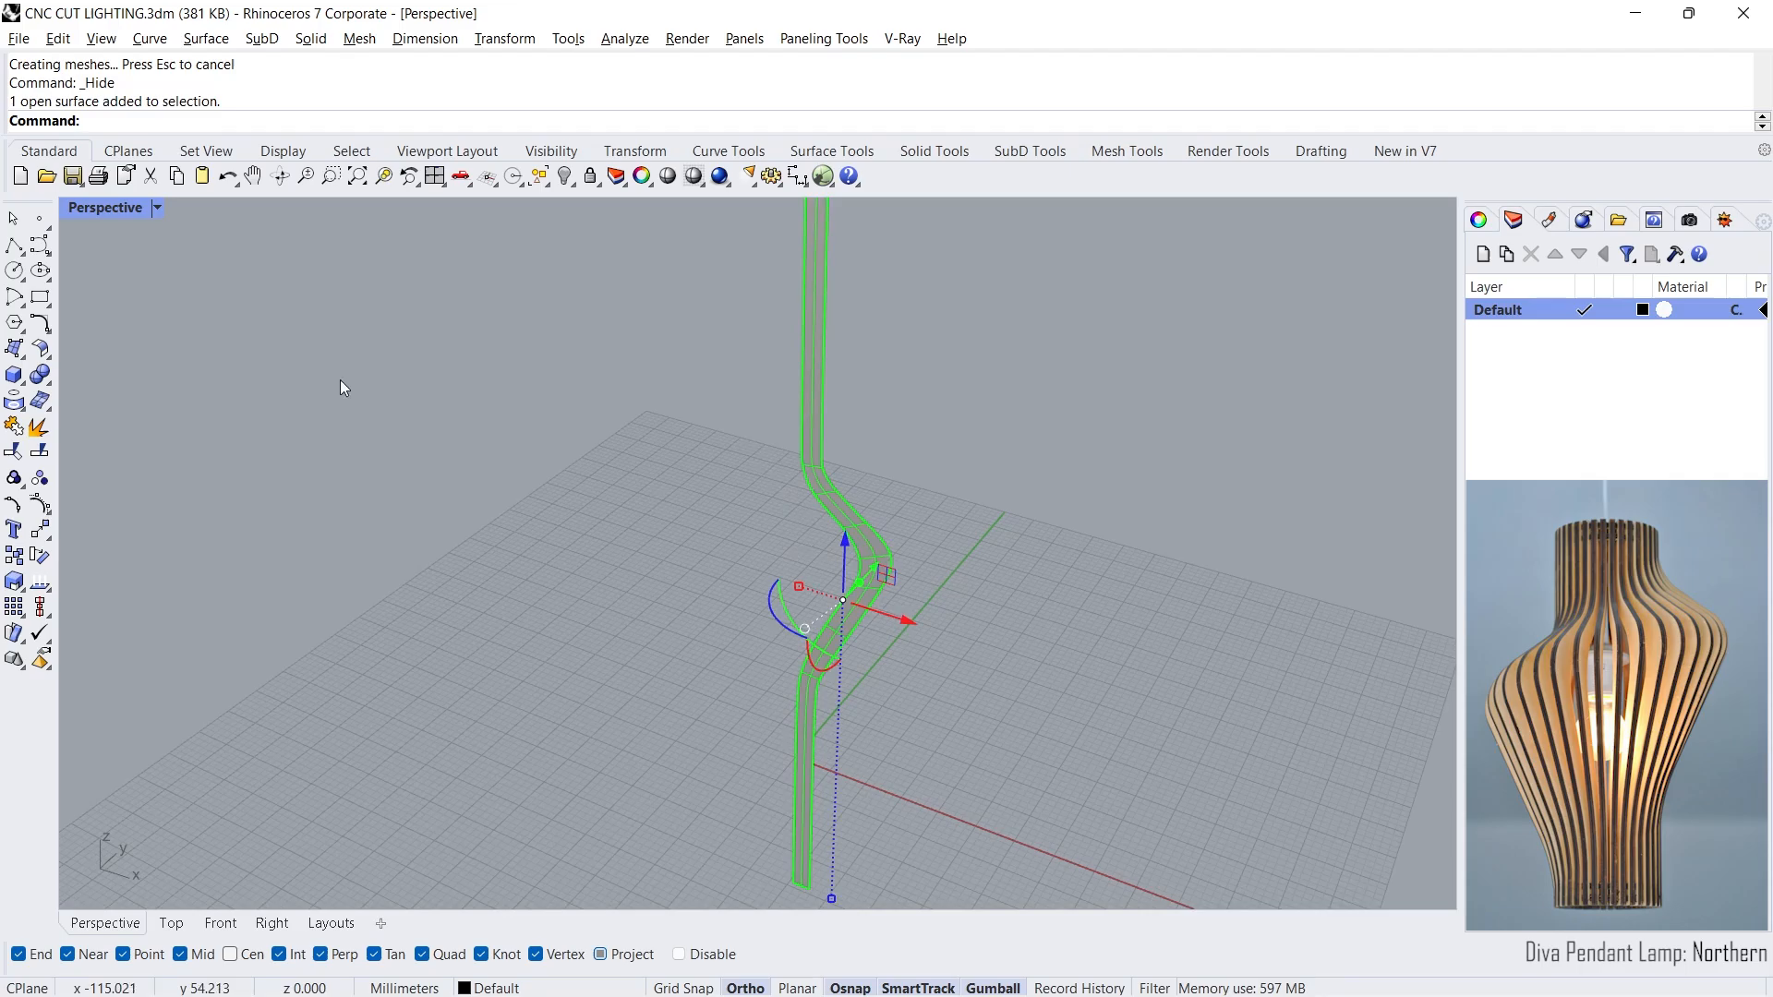
Step: Offset the lofted surface 0.2 both sides into a solid thin fin
left_click(15, 371)
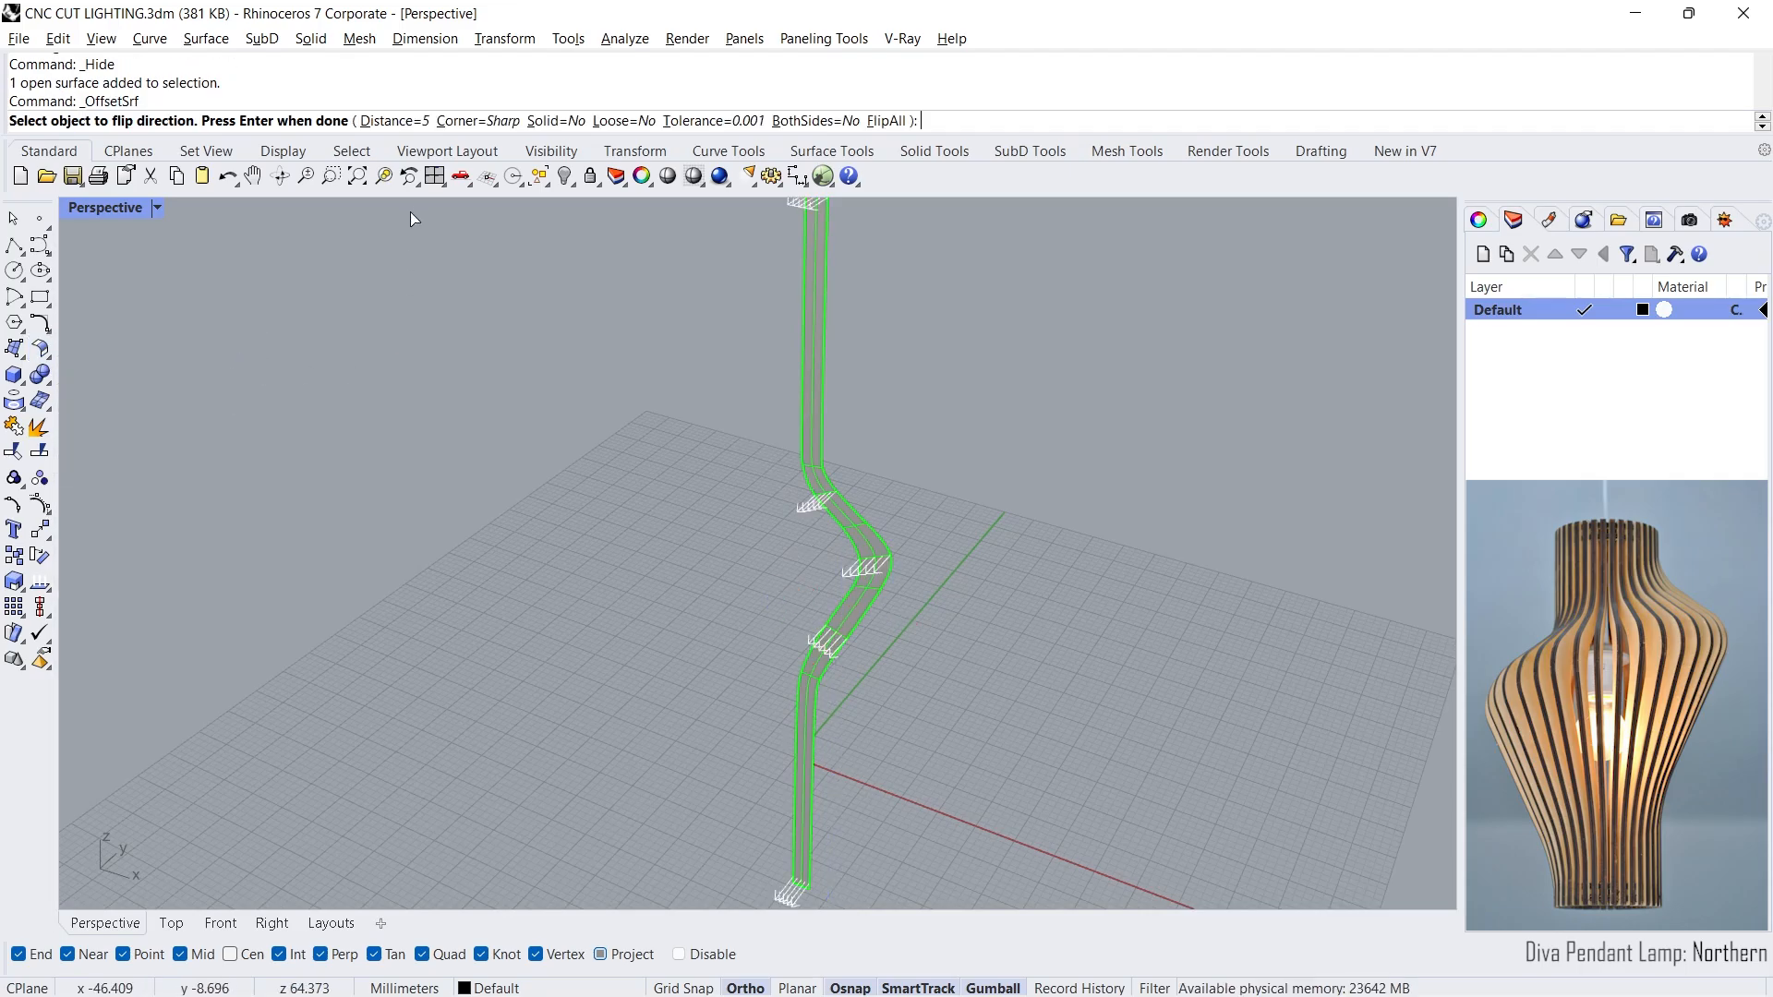
type("000>: 0.")
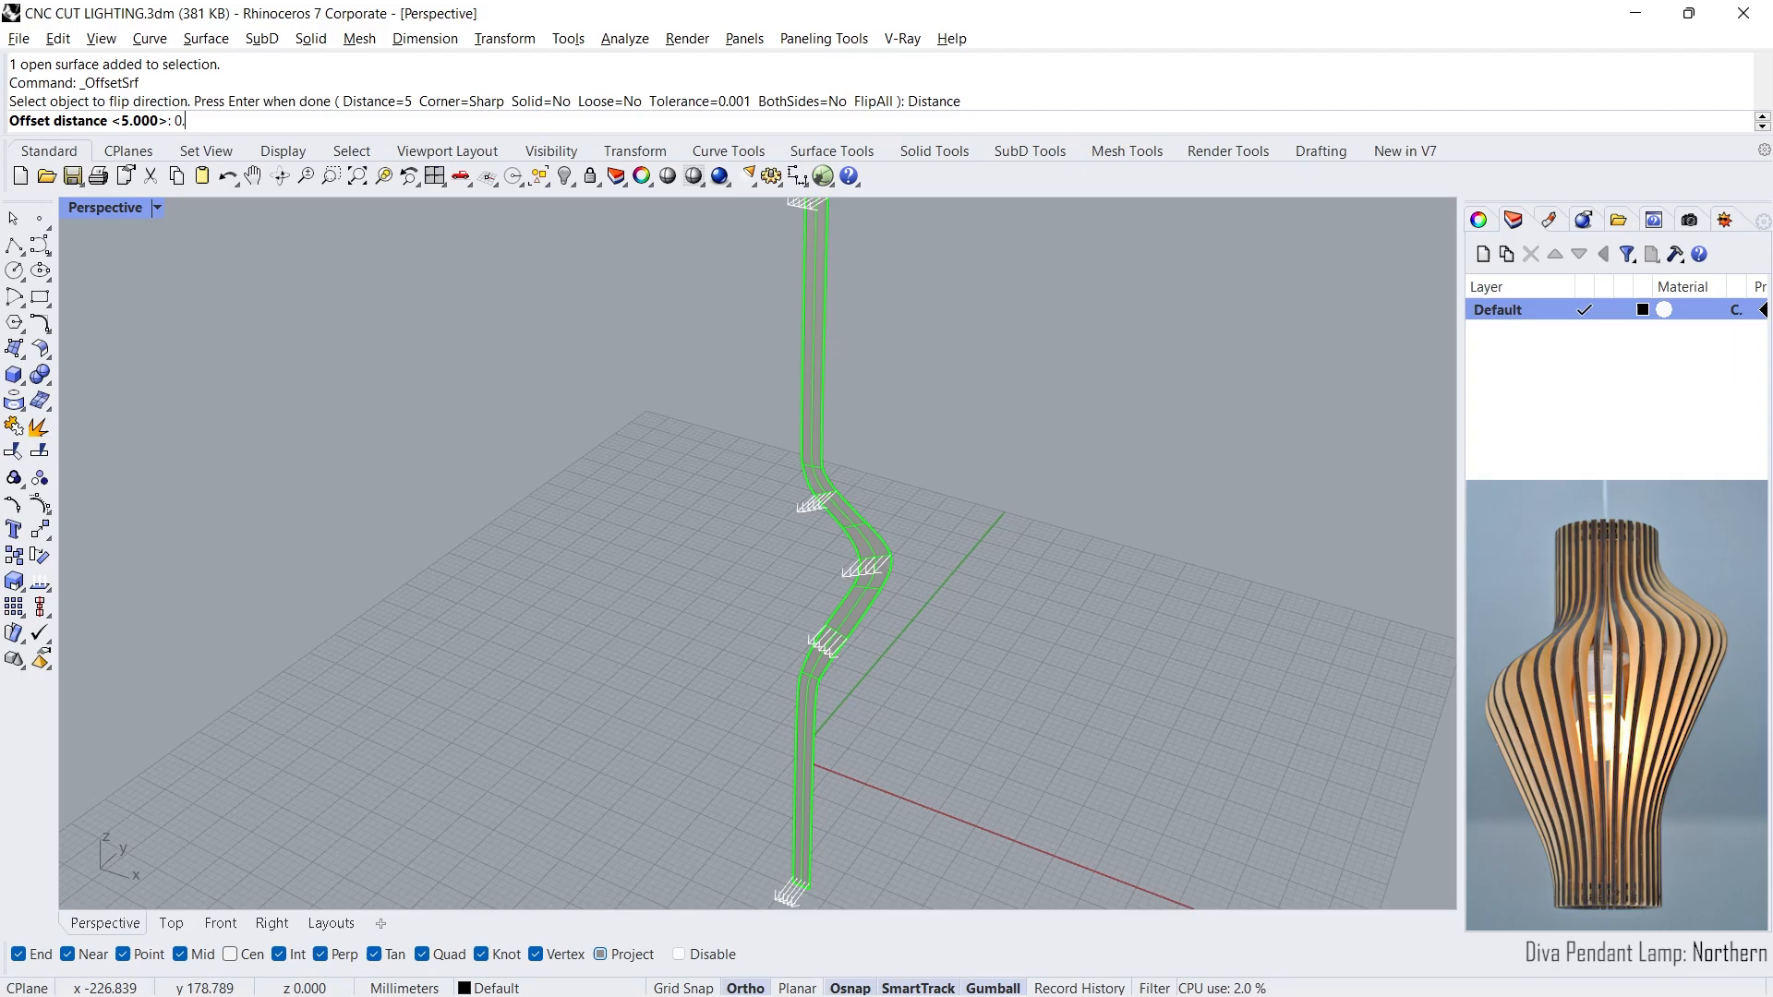
key("Enter")
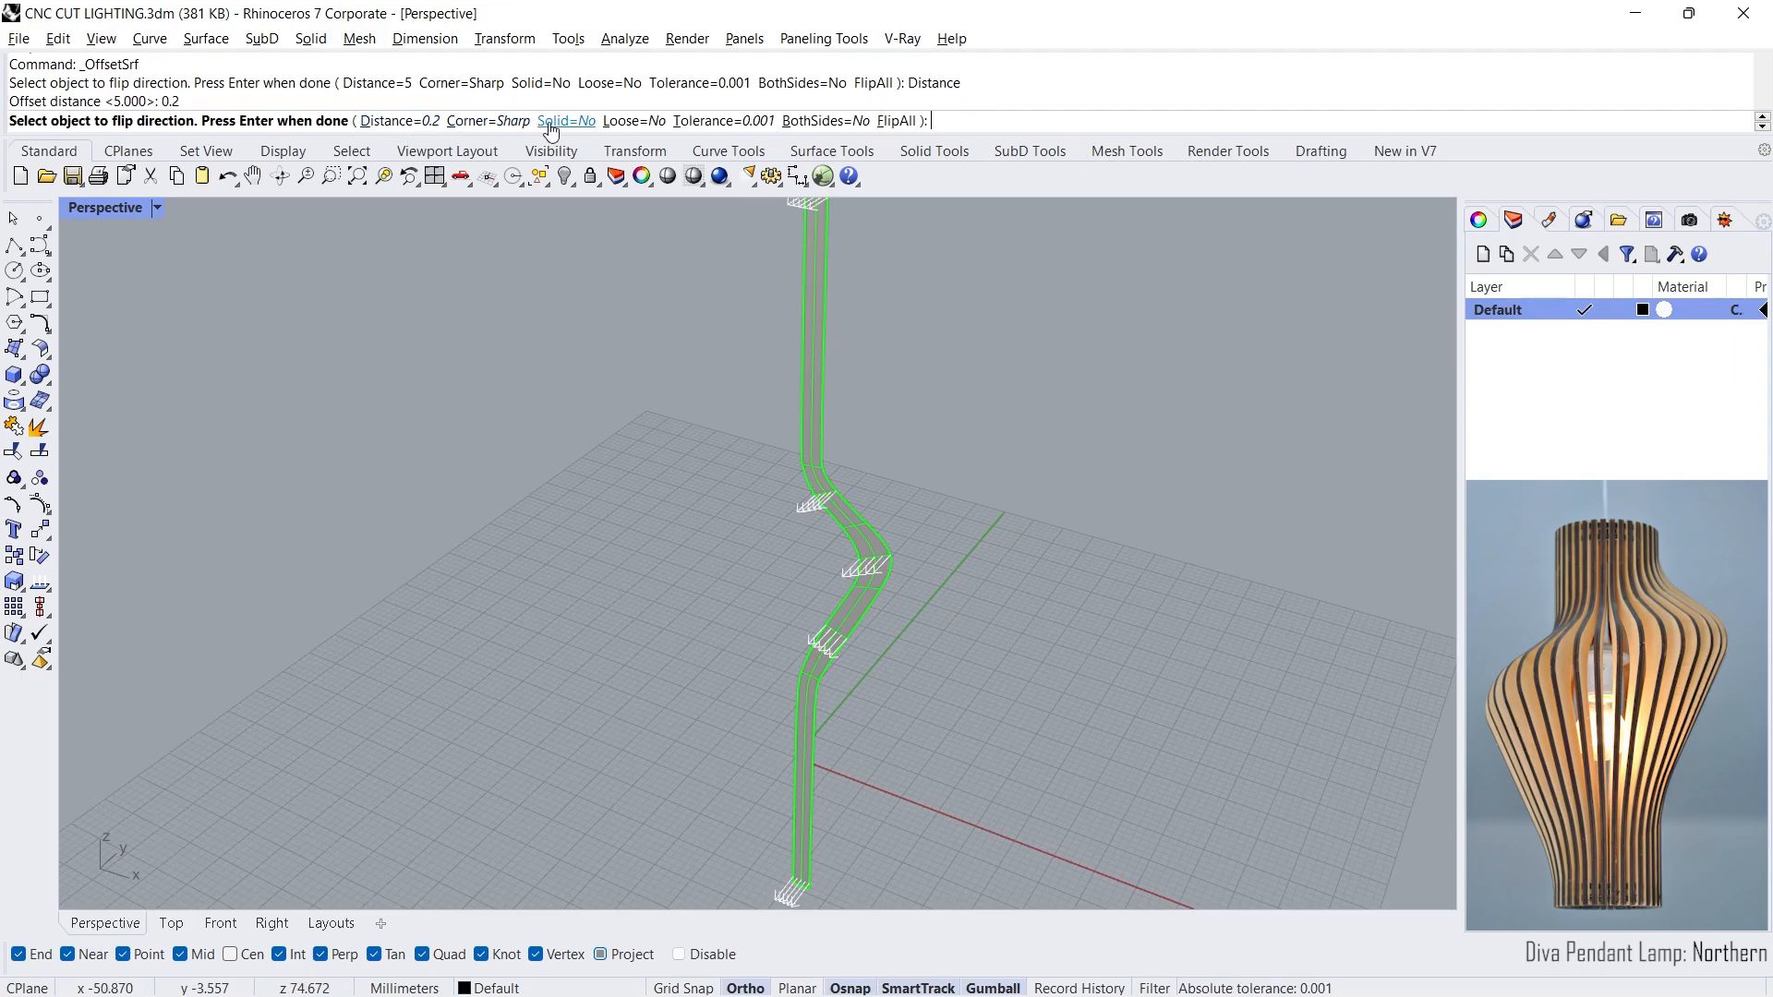
left_click(565, 121)
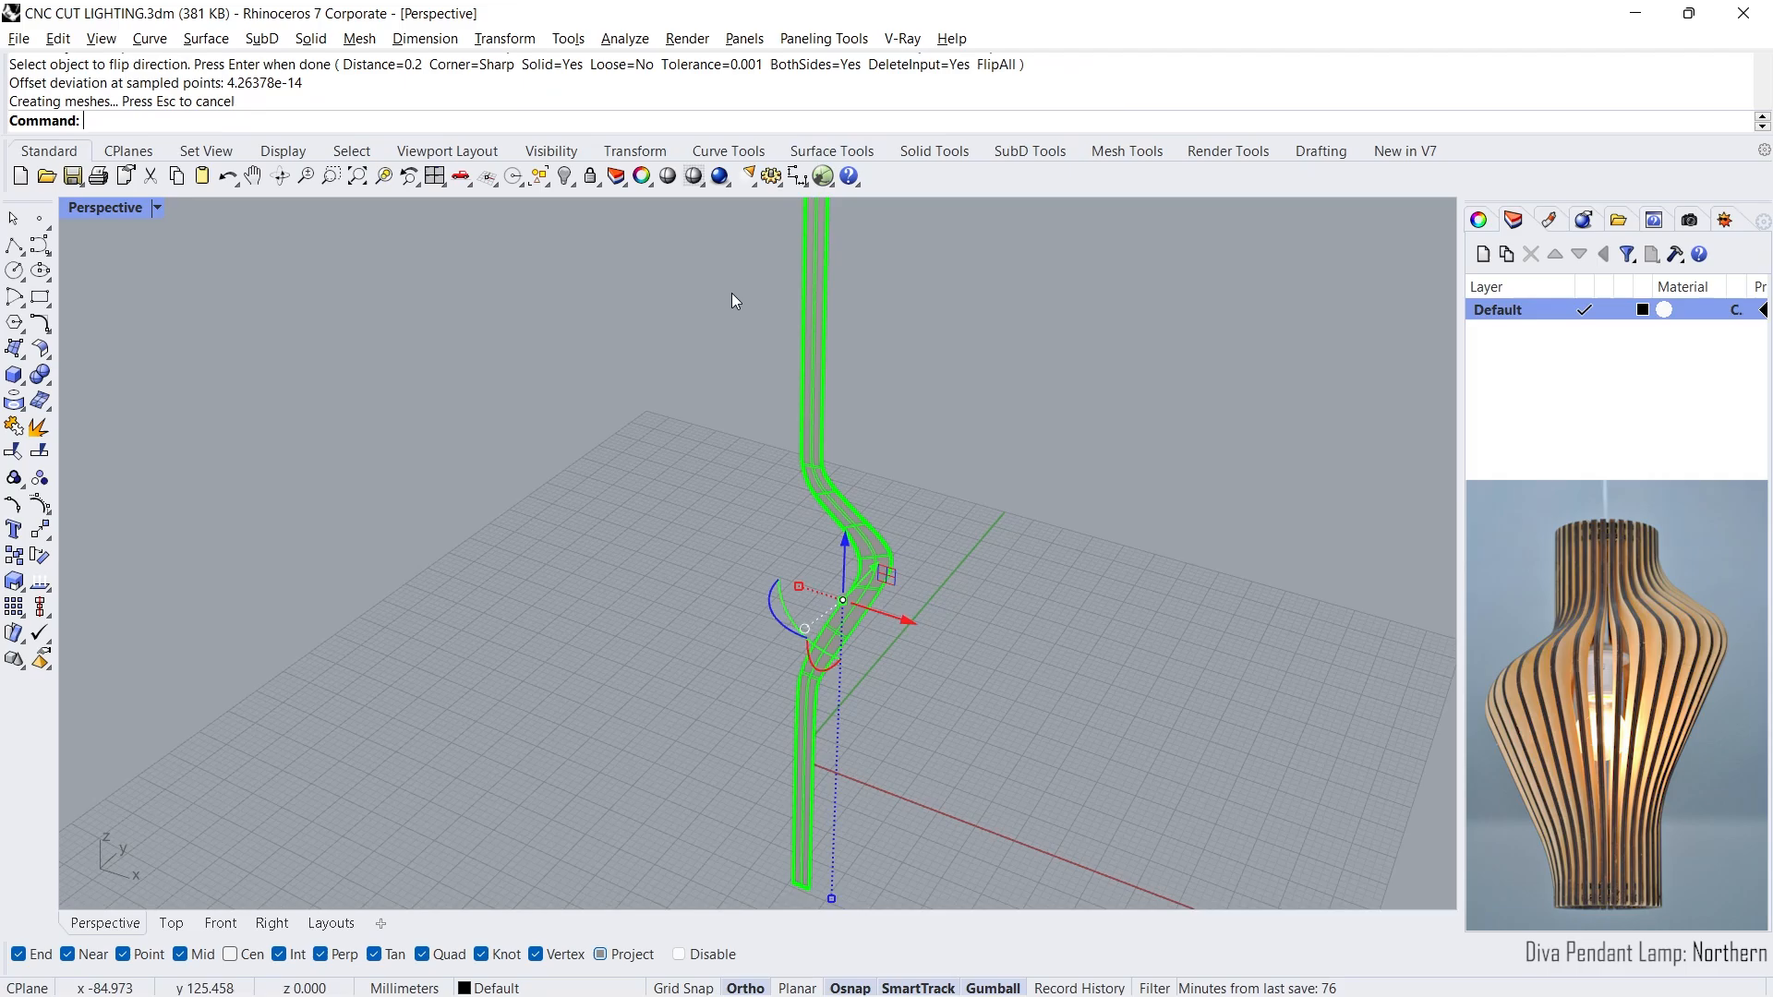
left_click(15, 374)
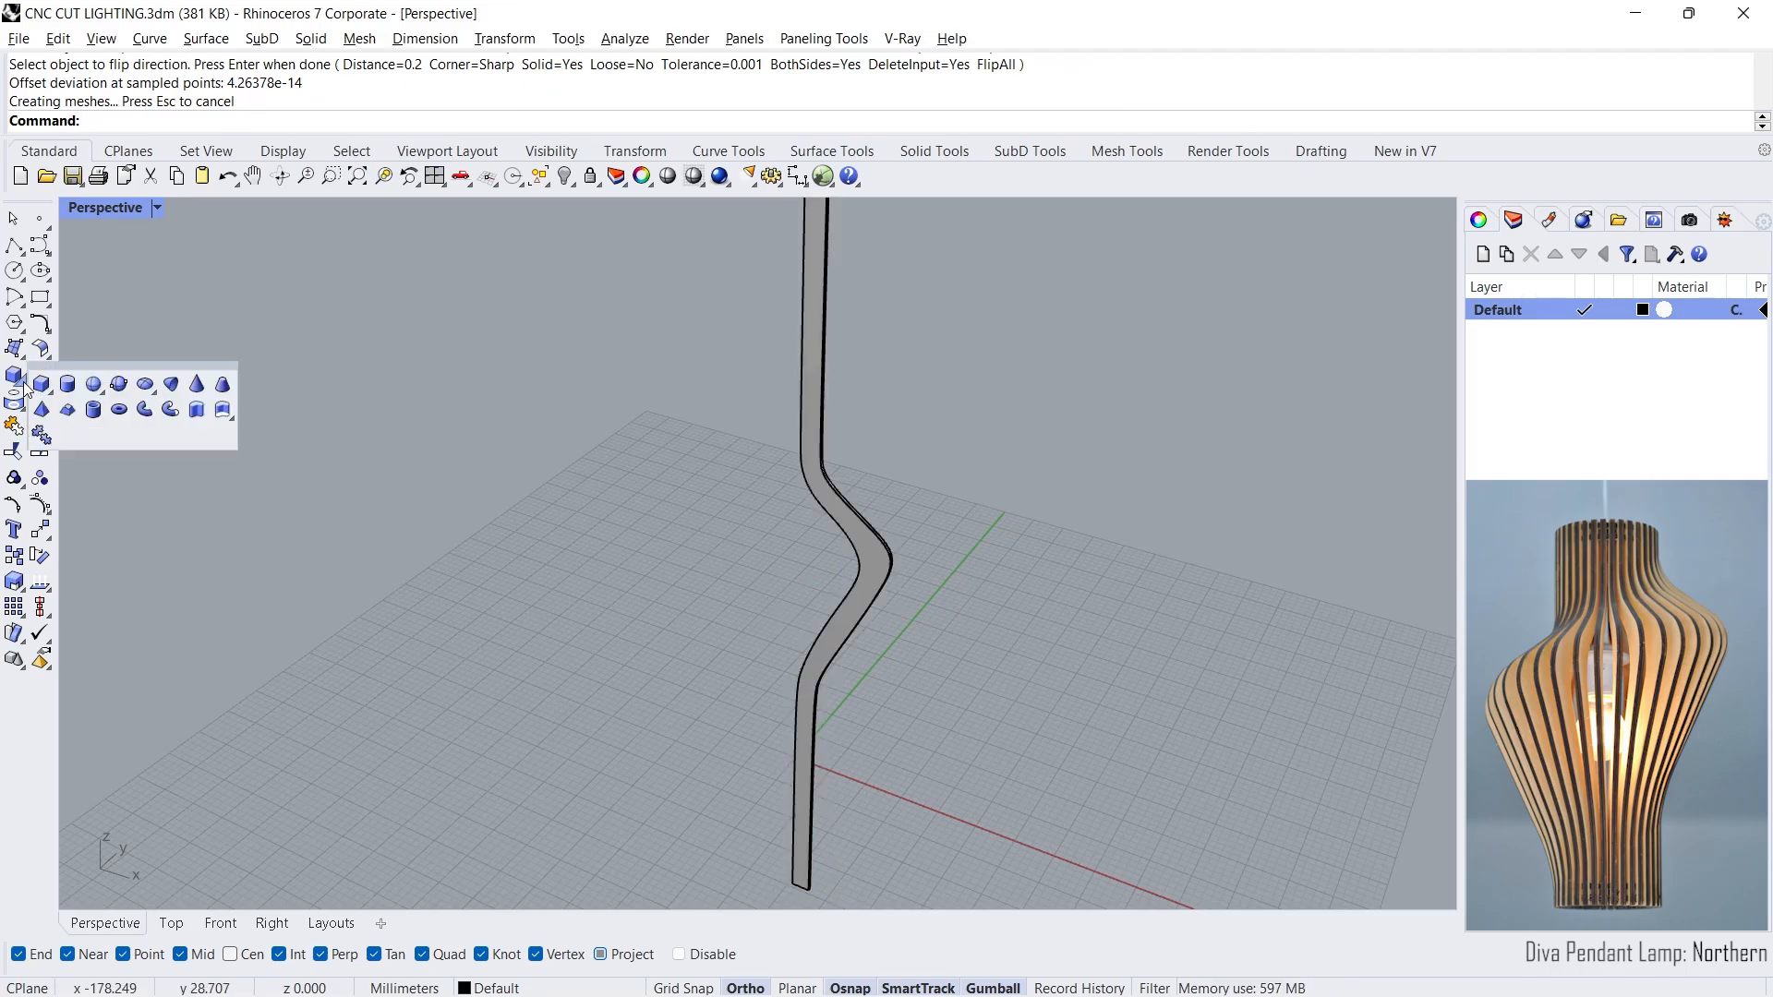
Step: Create a cylinder disc at the origin with radius 8 and height 0.6
left_click(68, 384)
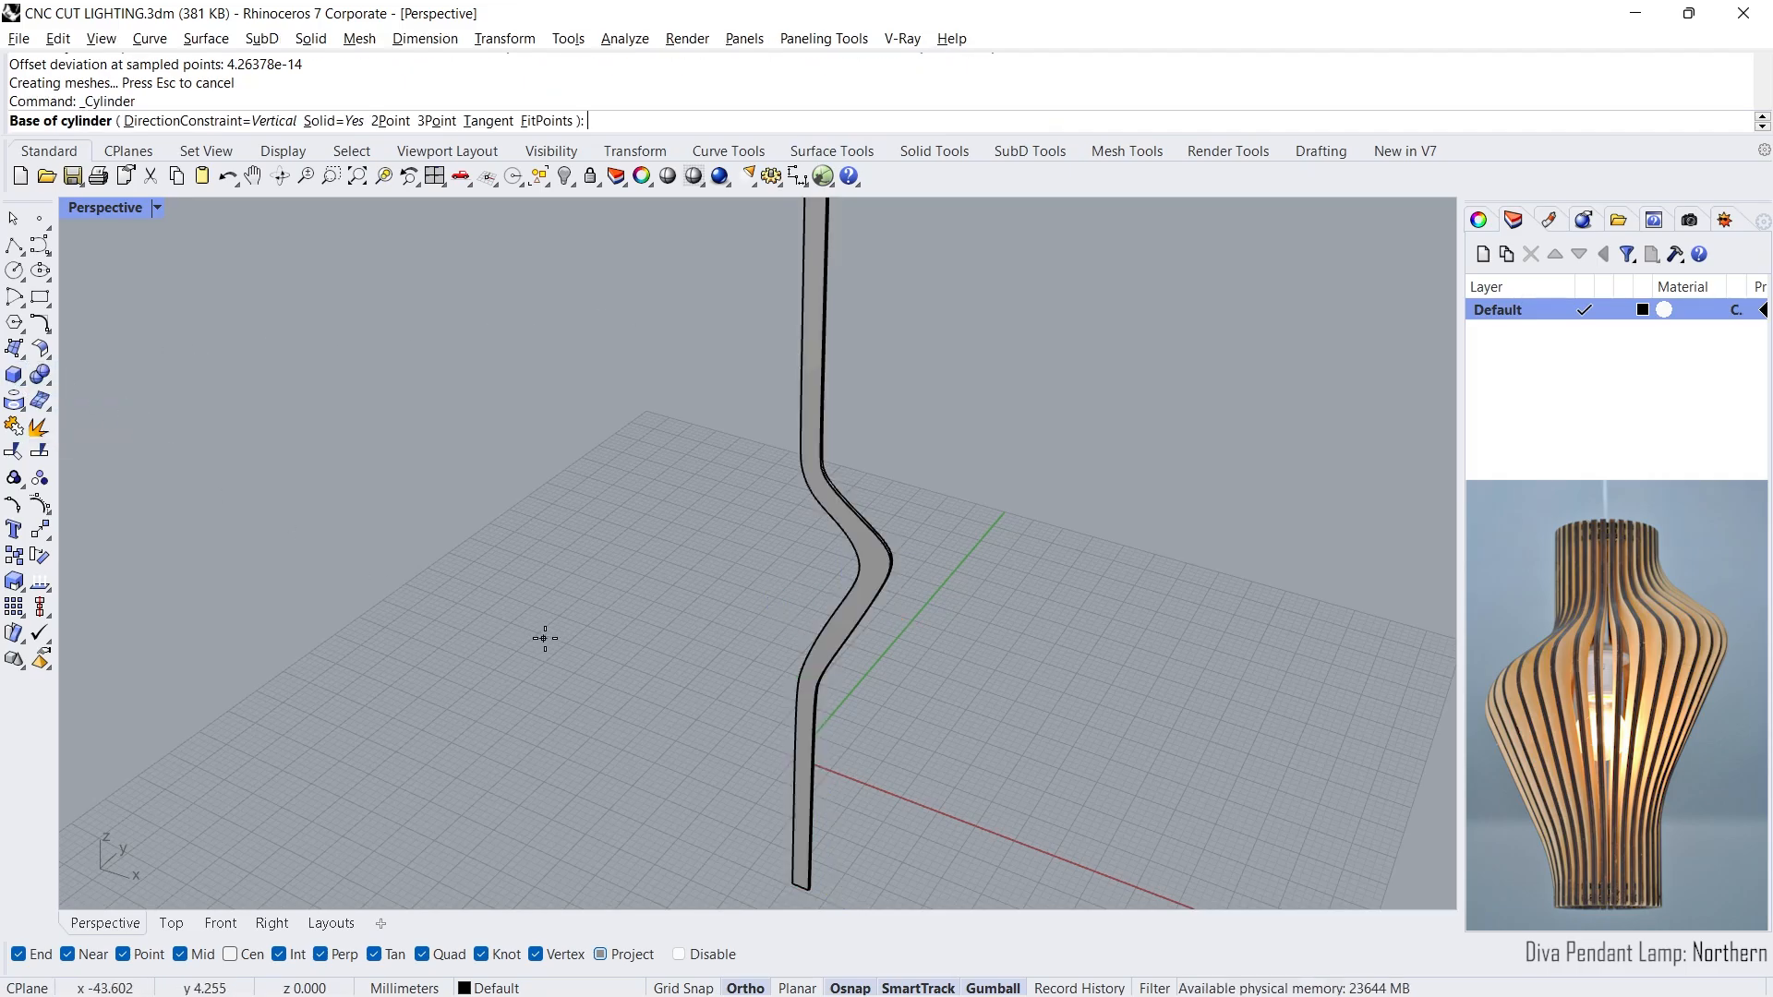
left_click(543, 637)
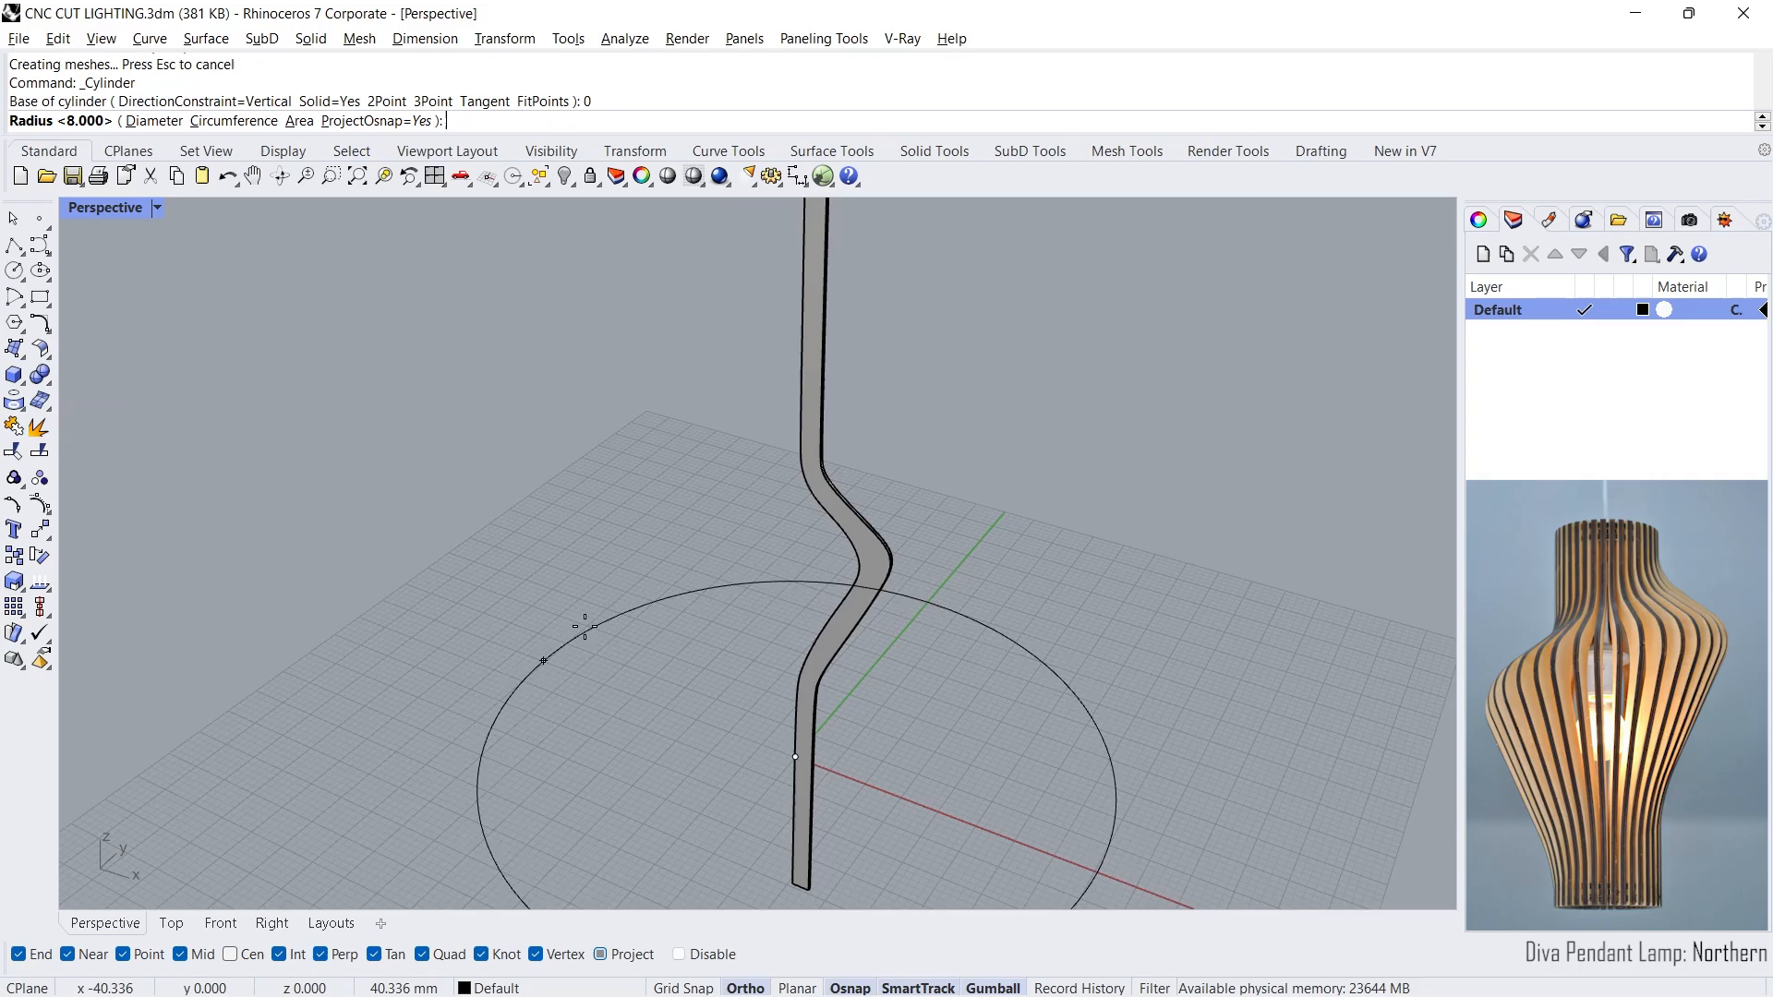
type("8")
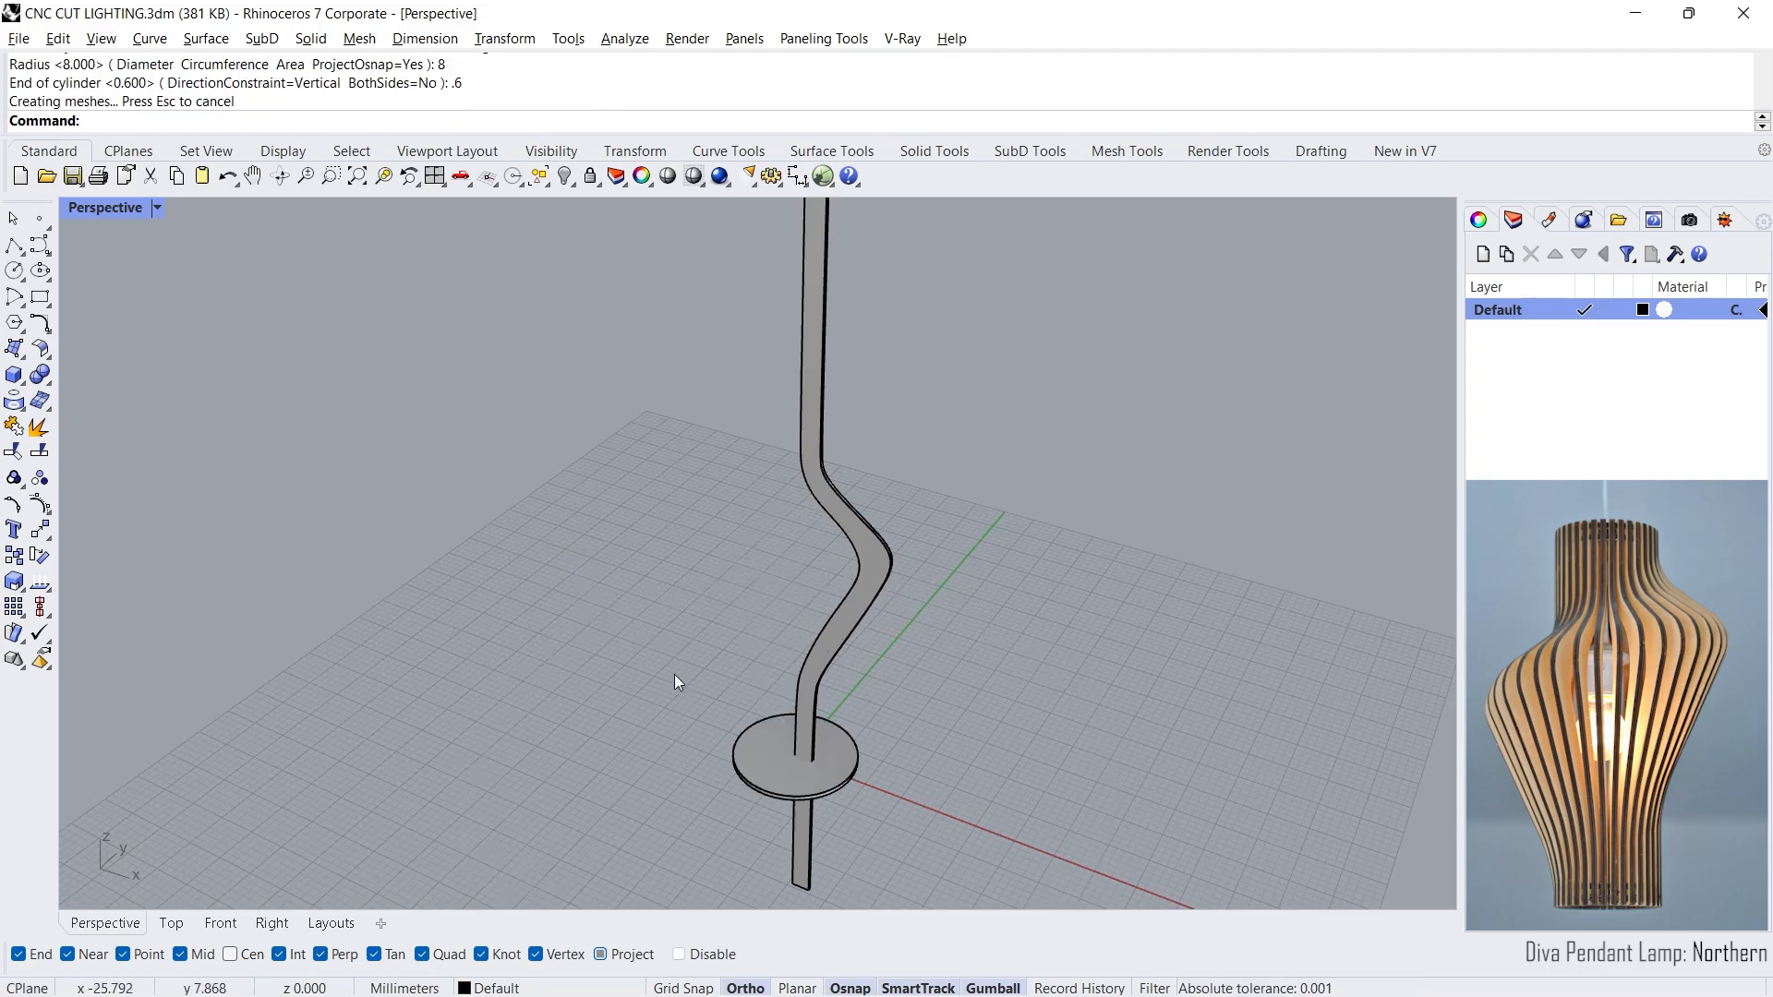
left_click(794, 757)
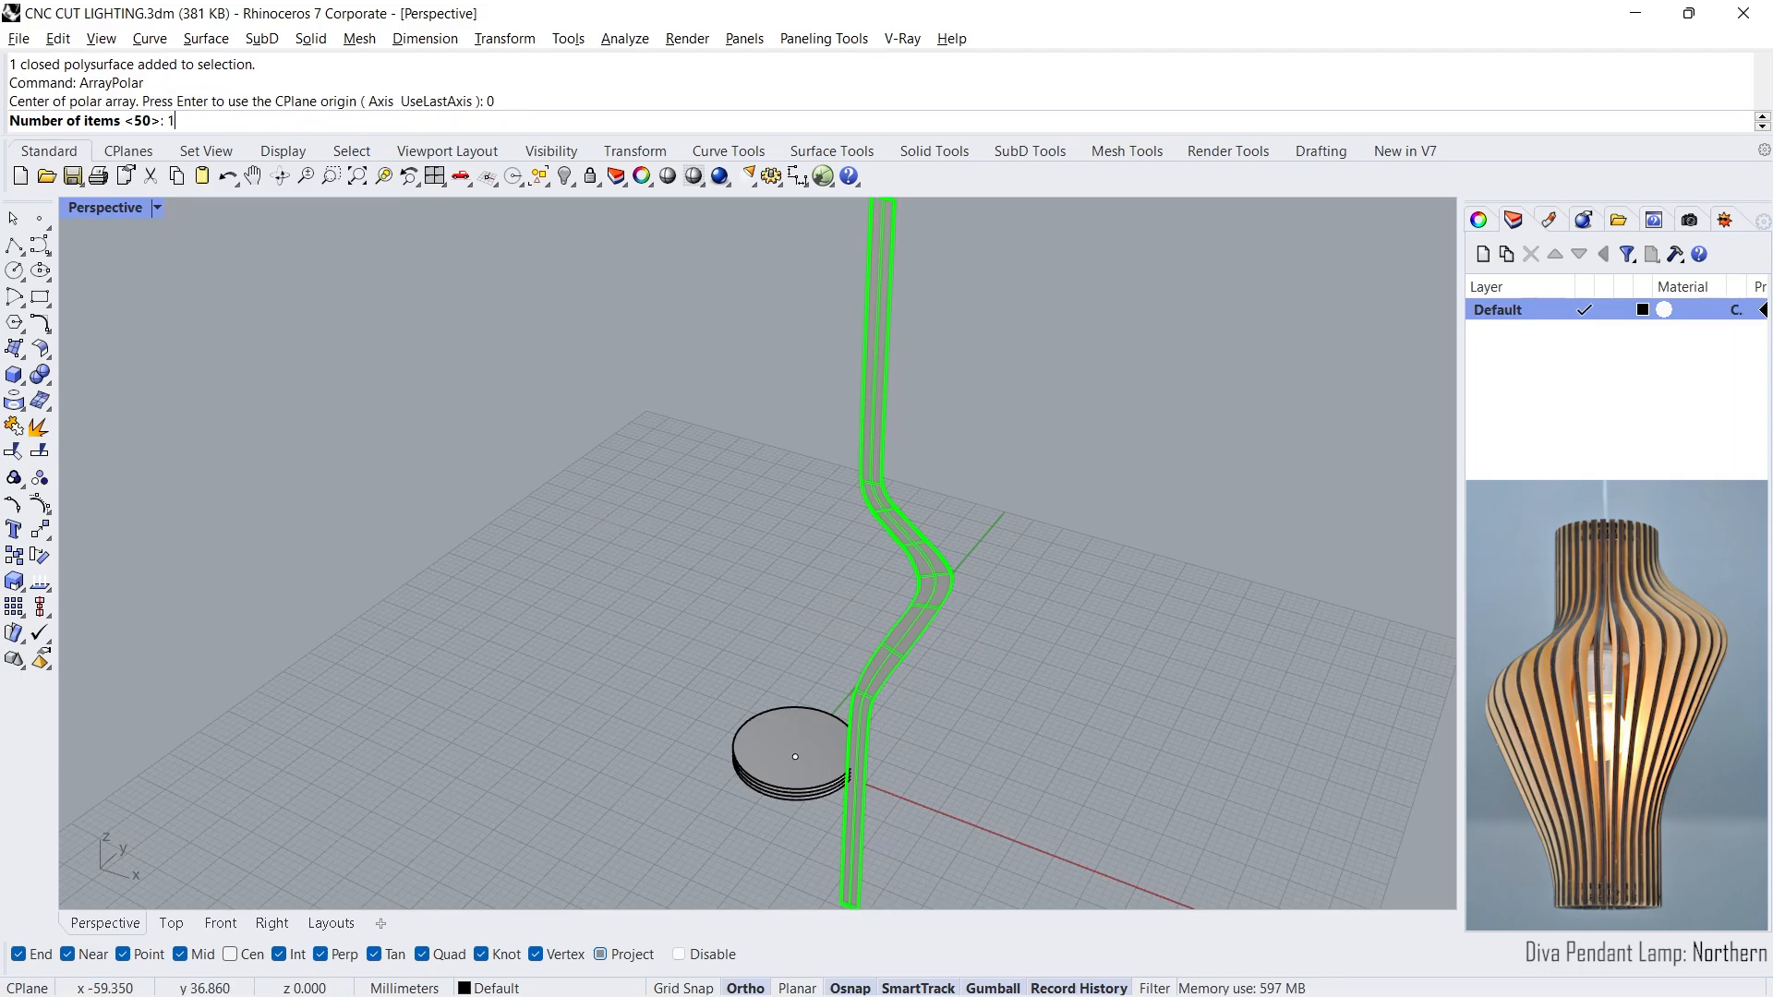
Step: Polar-array the fin 19 times over a 180° fill angle around the disc centre
type("19")
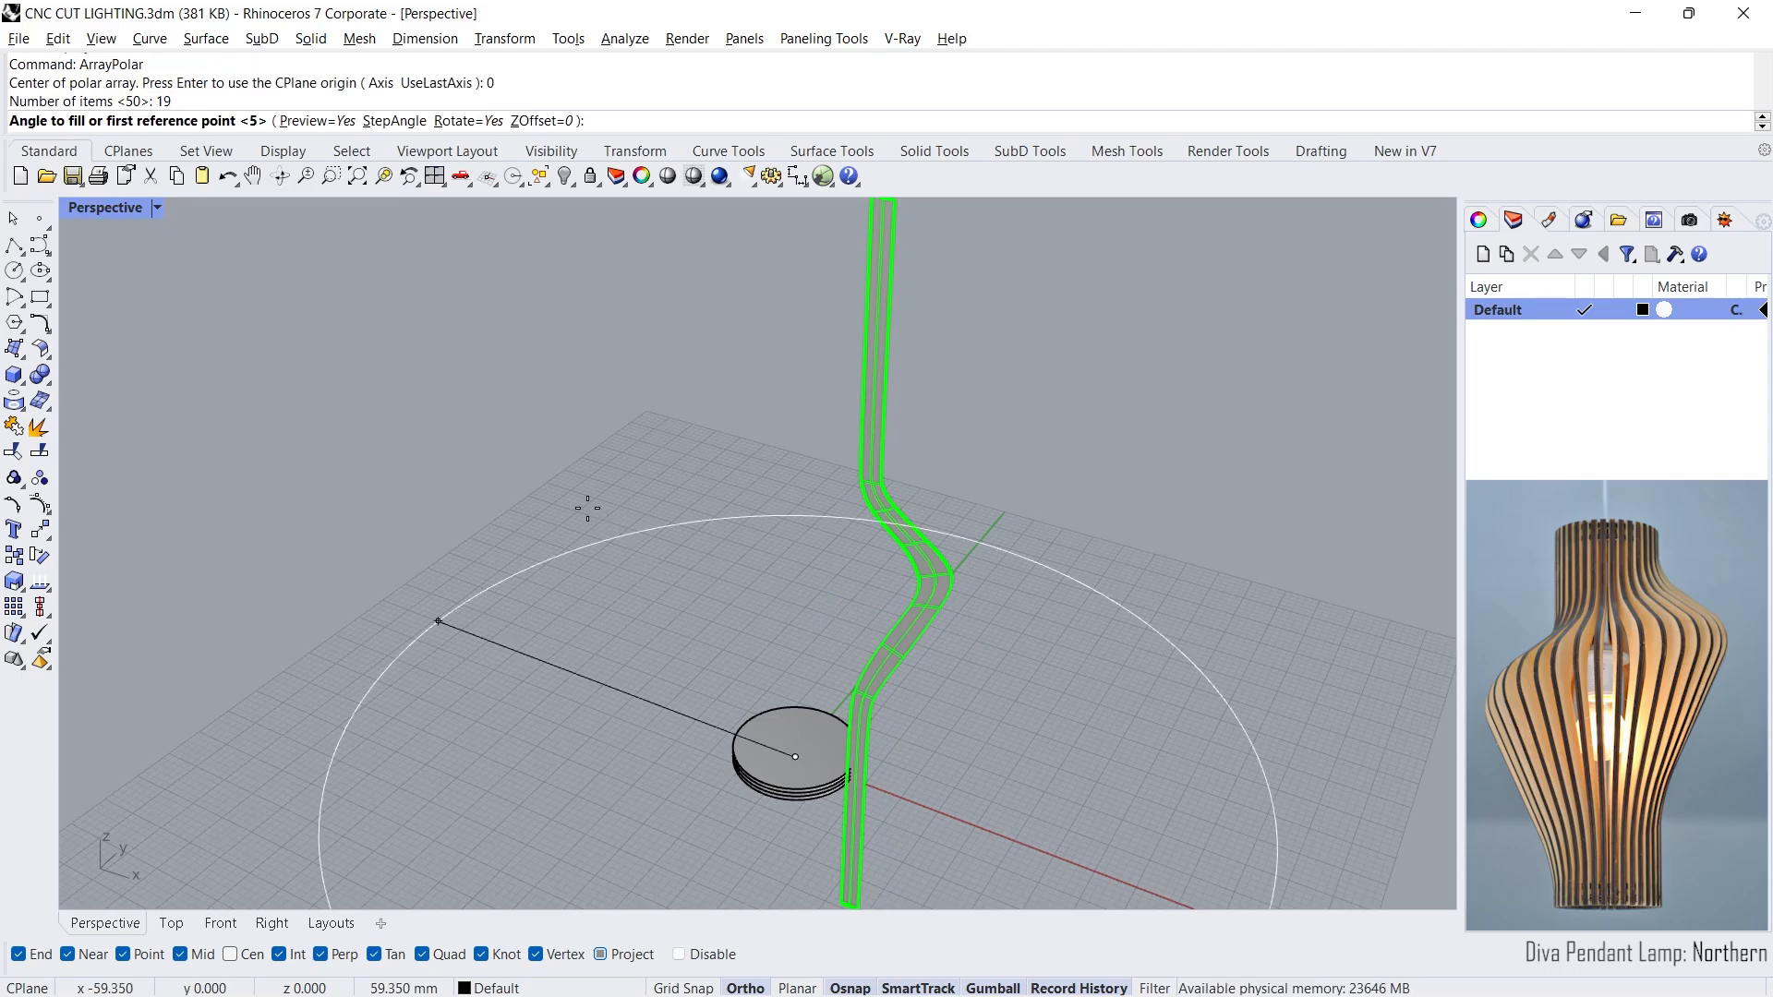
type("180")
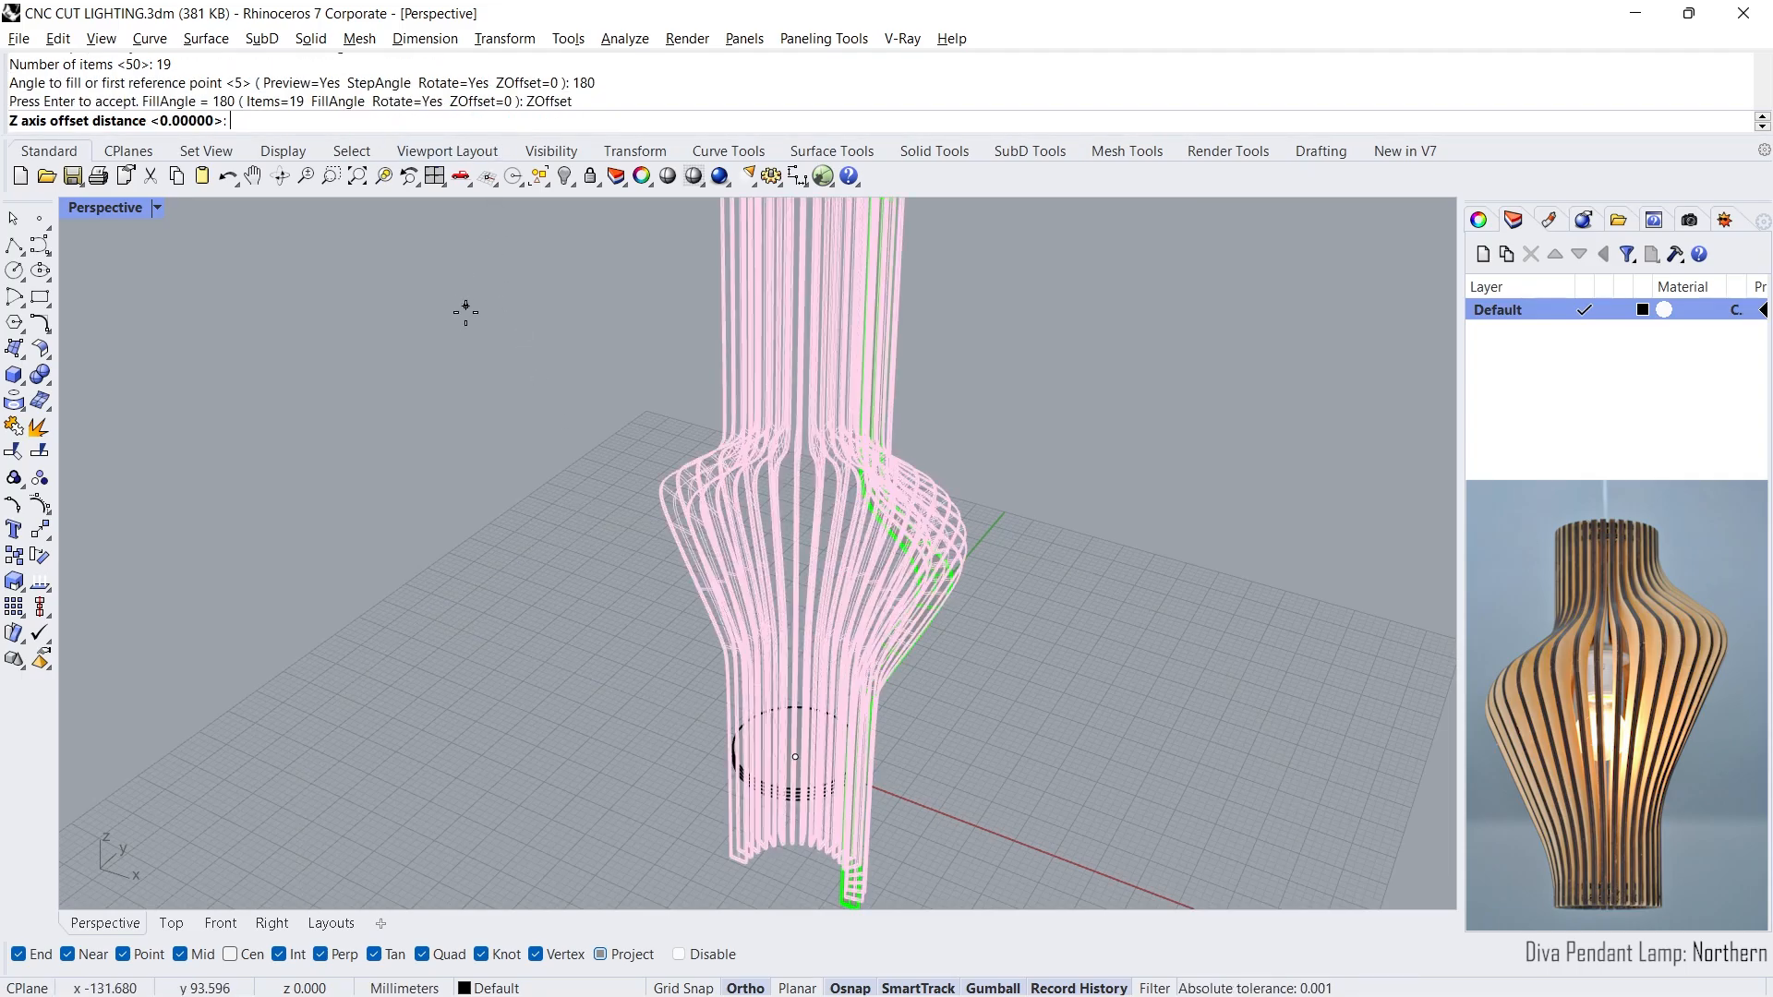
type("1")
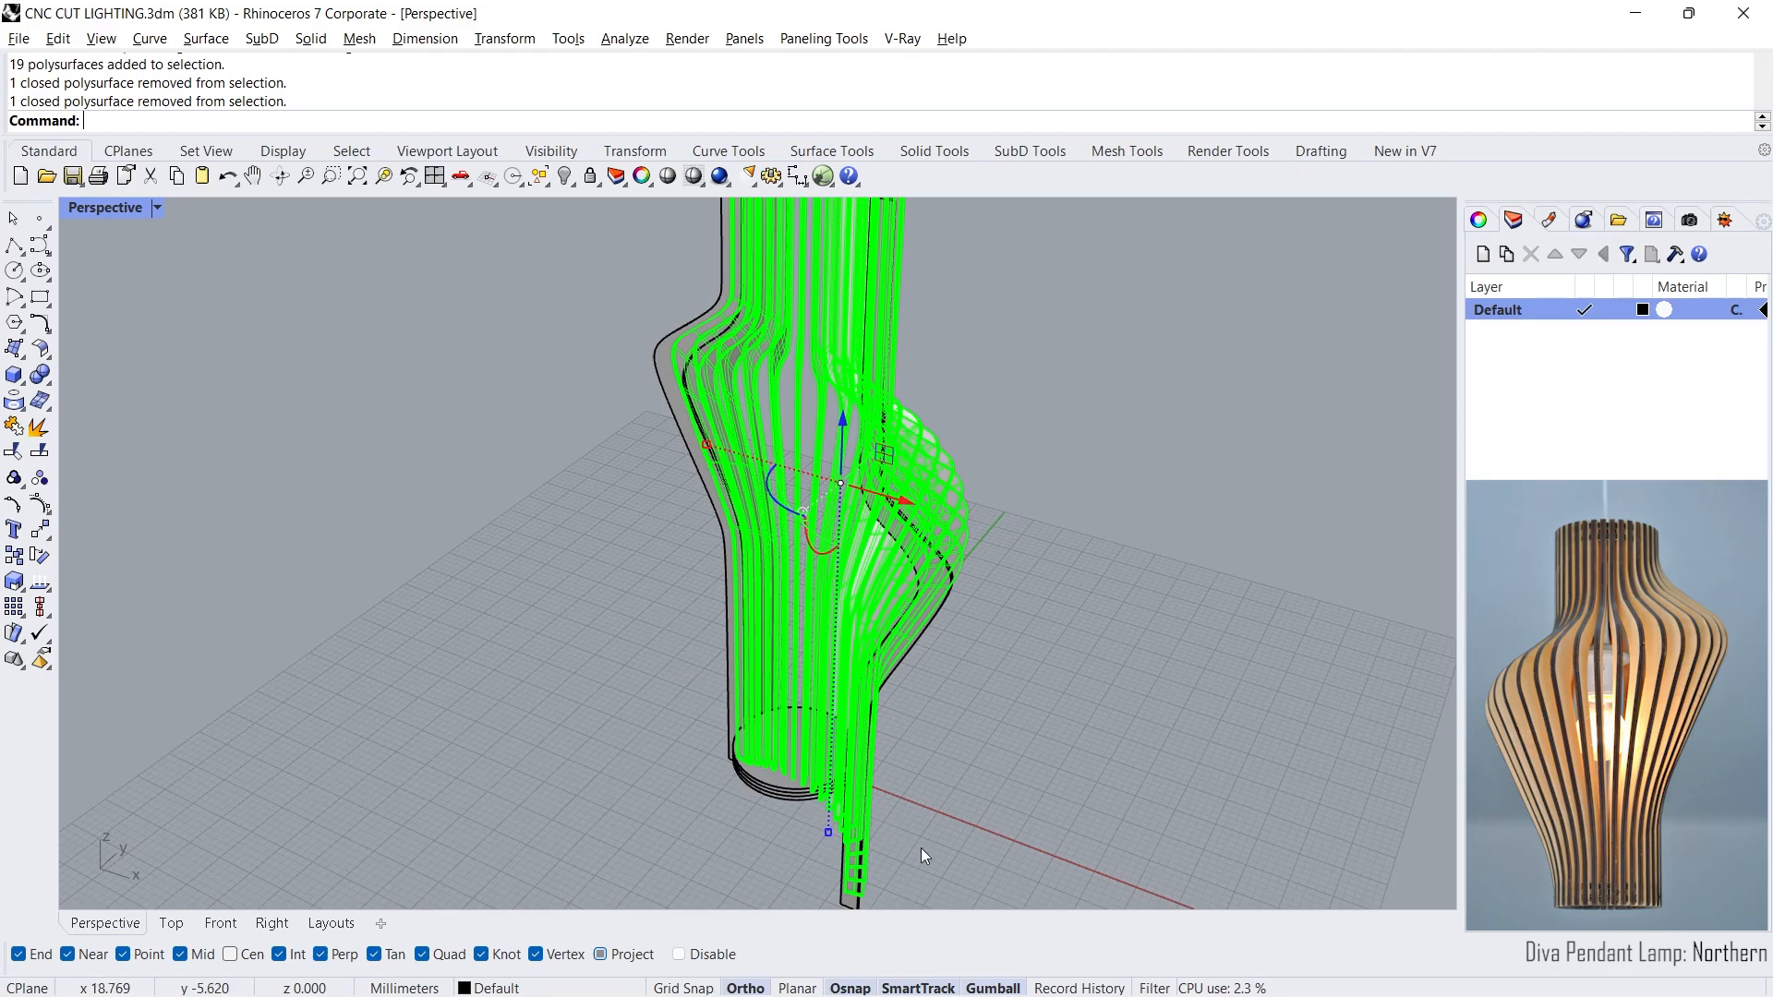
mouse_move(301, 503)
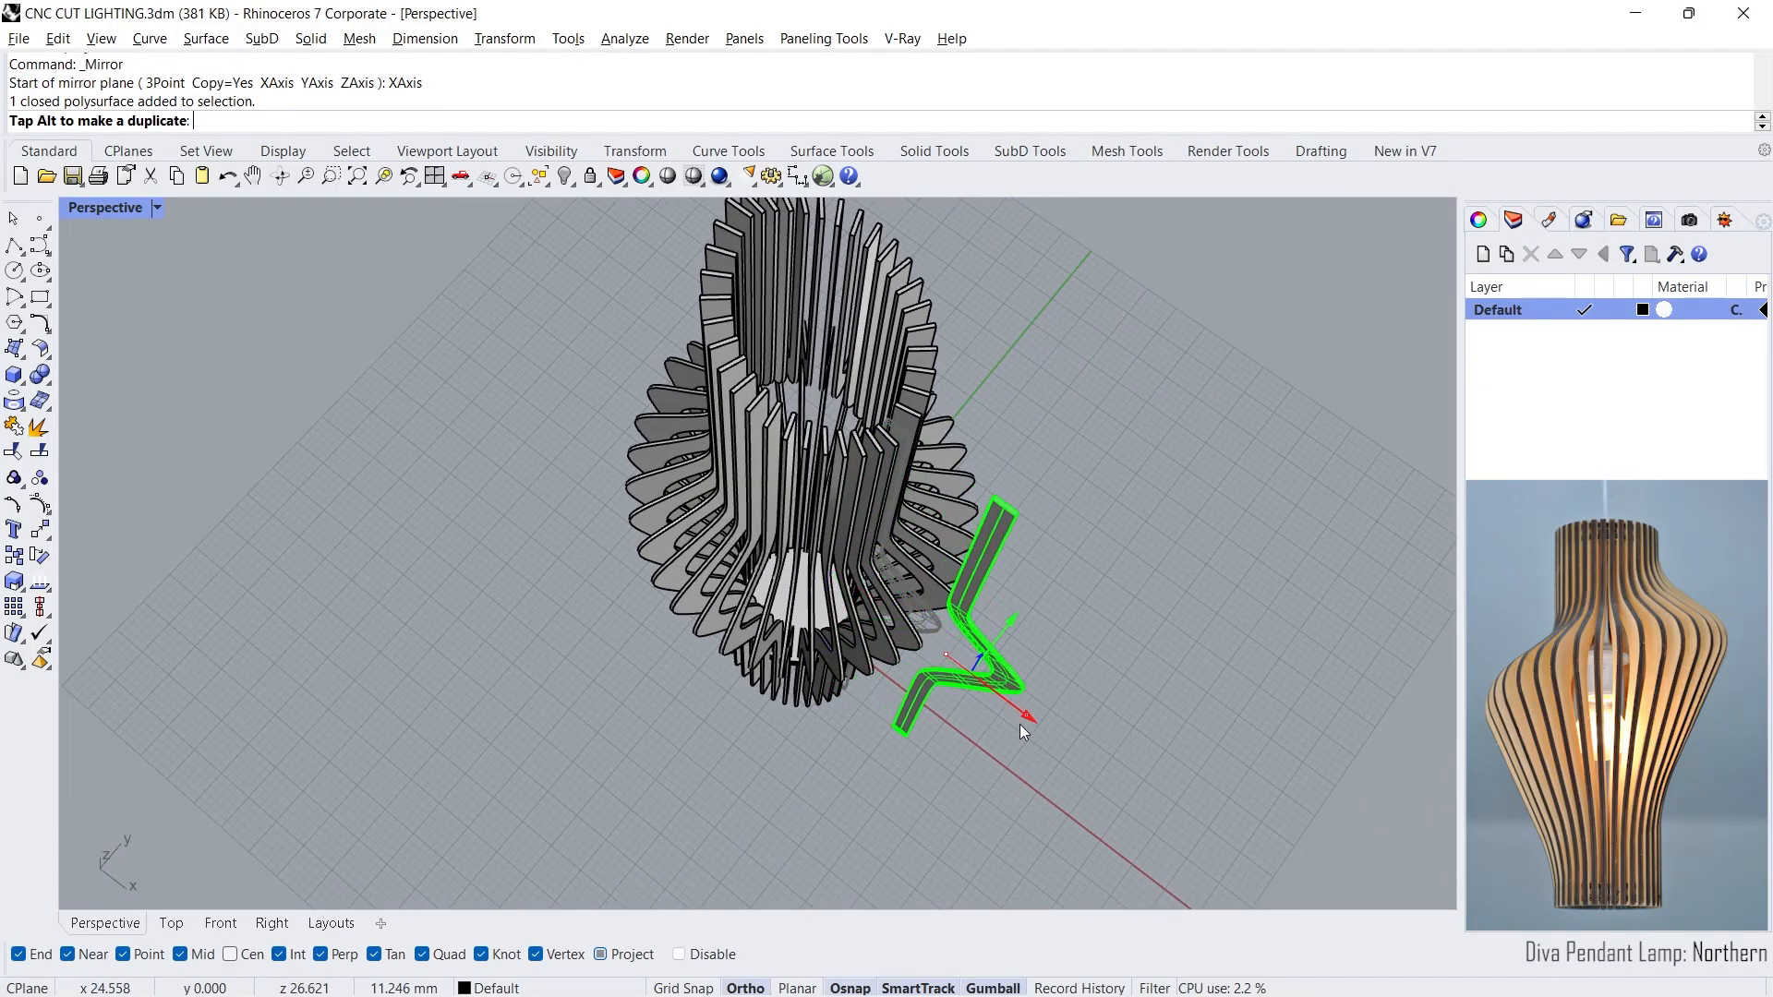
Step: Mirror-copy the fins into a full ring and add thin ring solids top and bottom
key("ctrl+z")
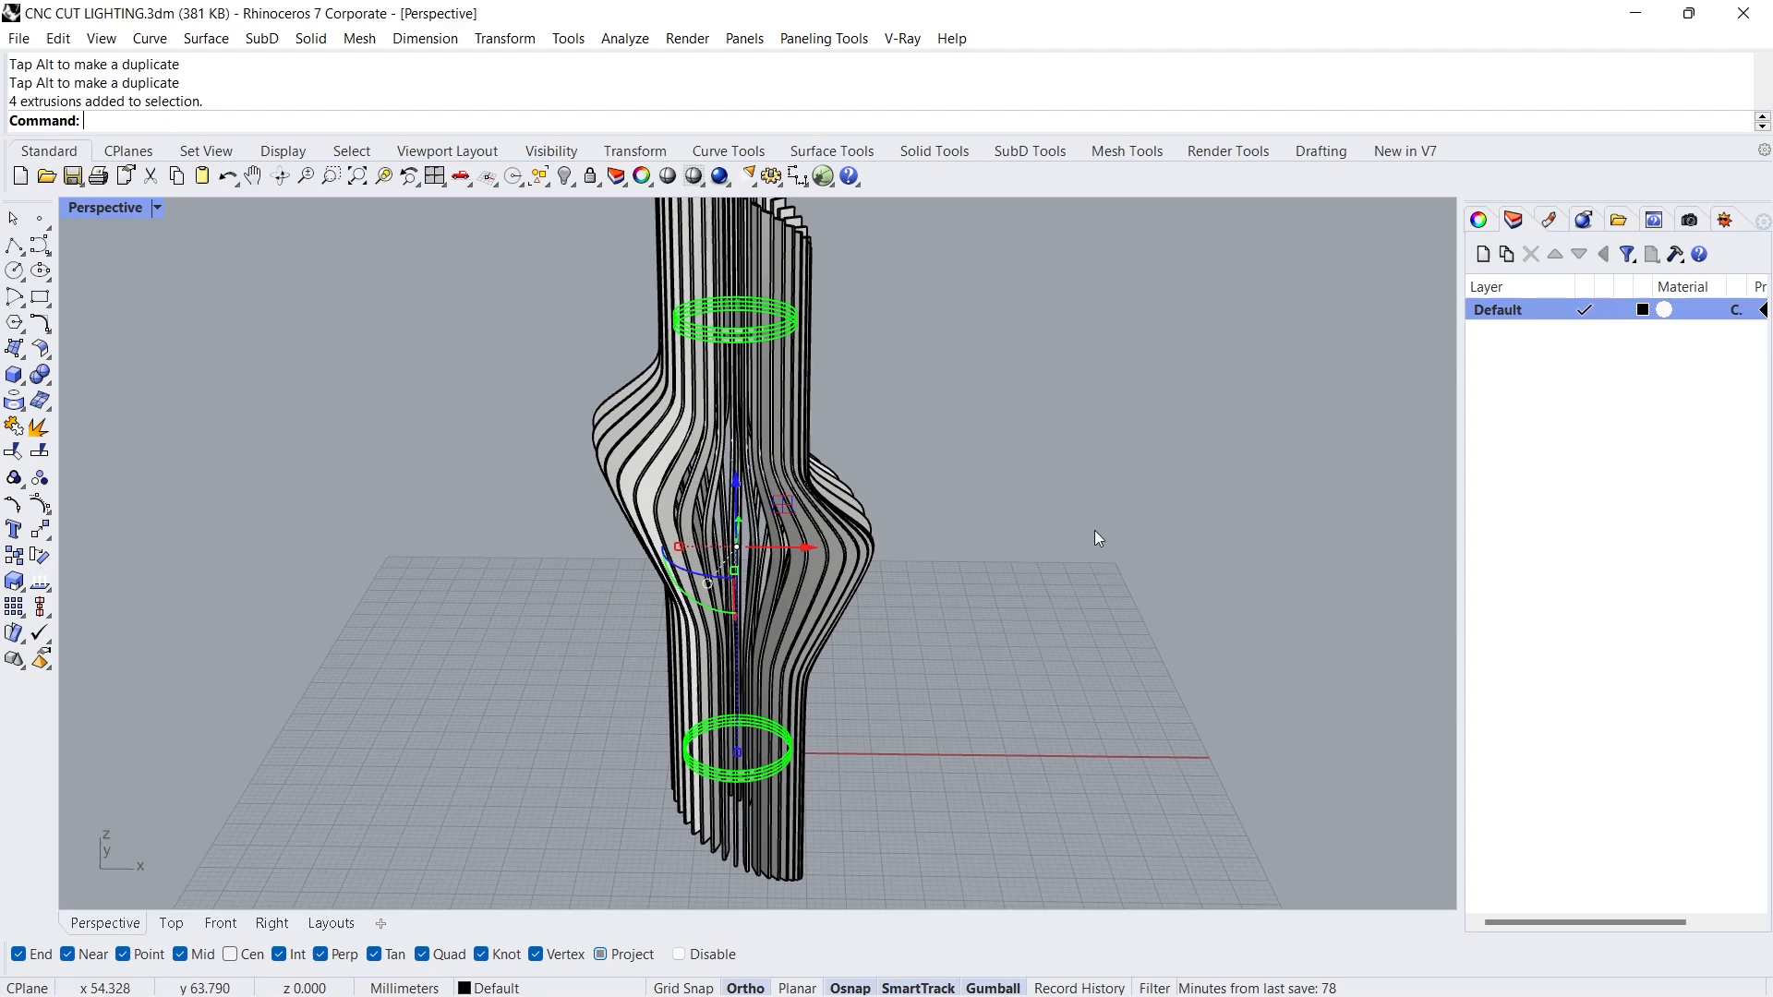
mouse_move(1479, 220)
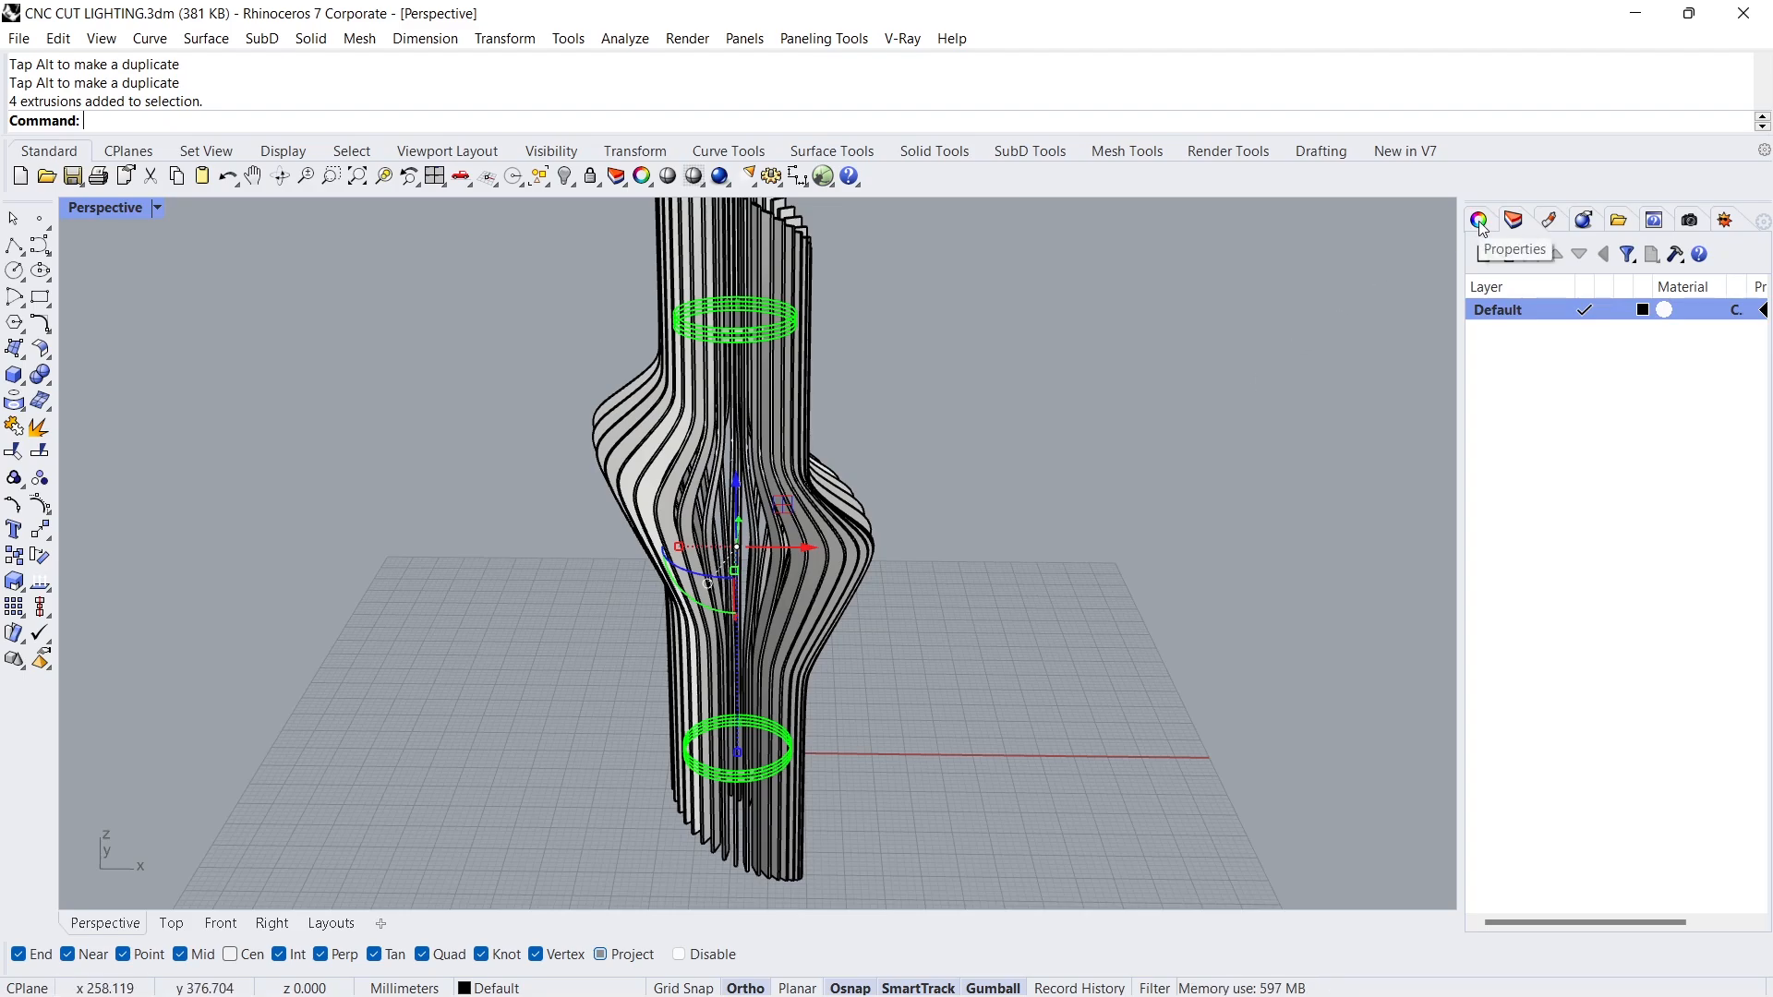
Step: Set the ring solids' display colour to red in Properties
left_click(1487, 220)
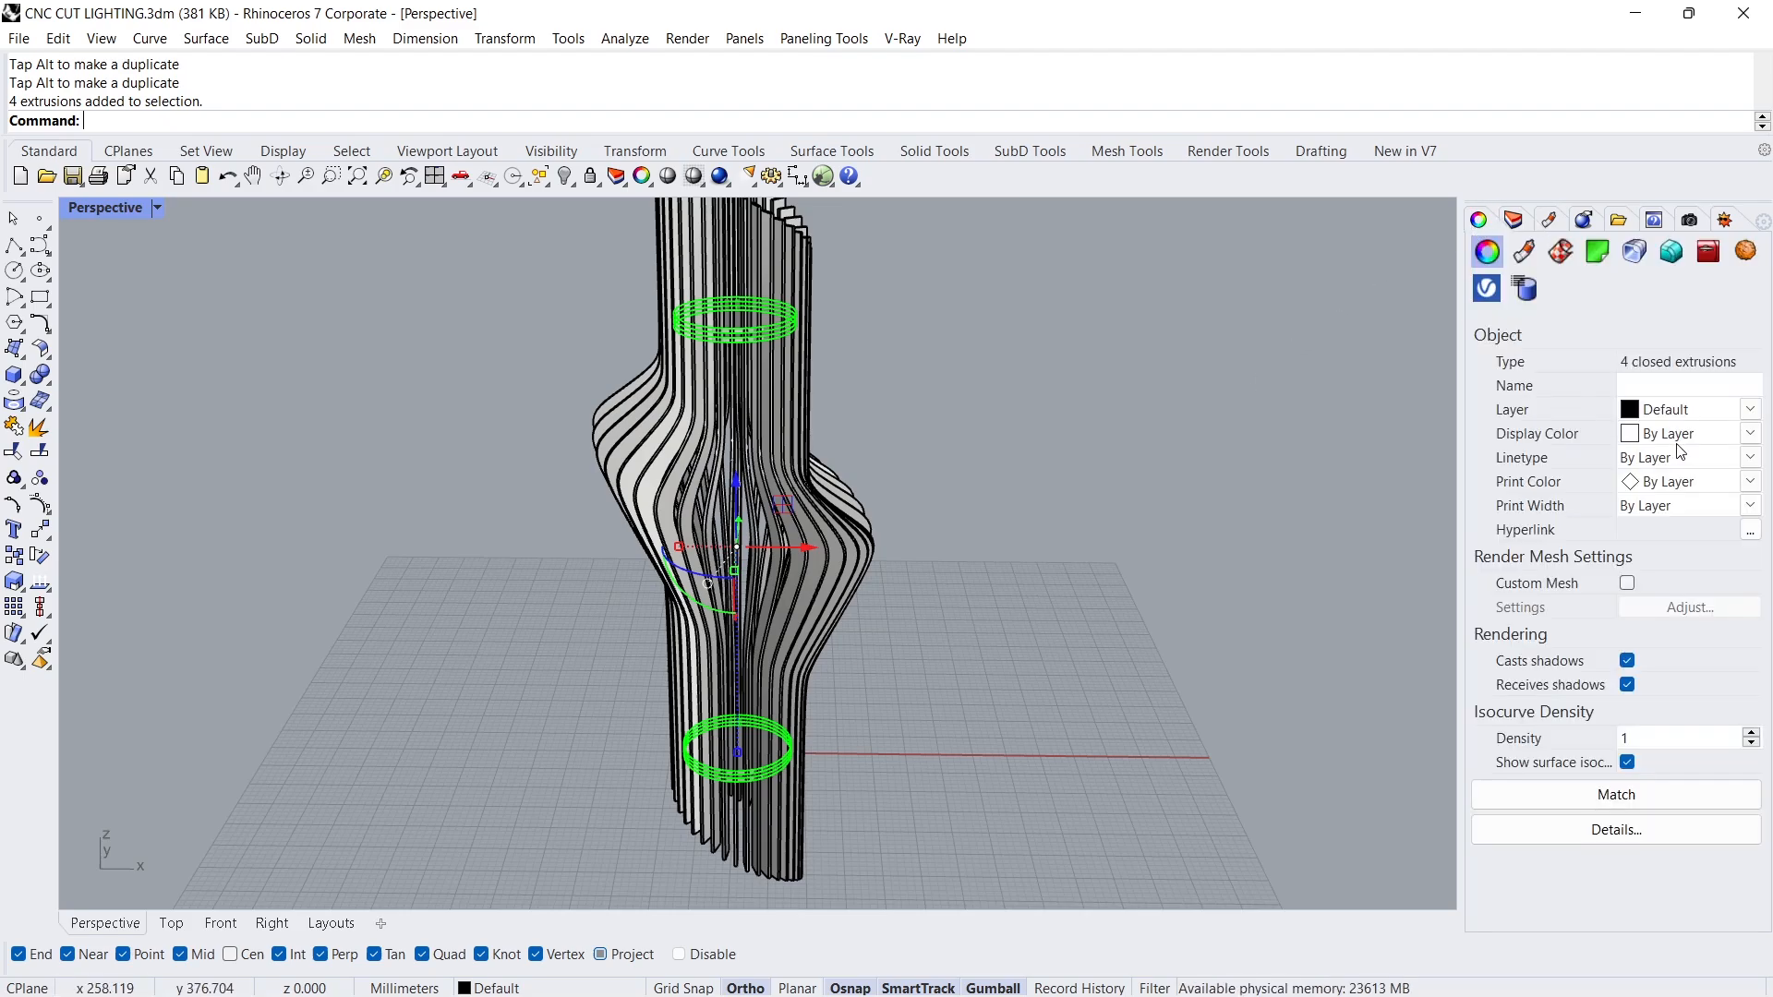
left_click(1678, 432)
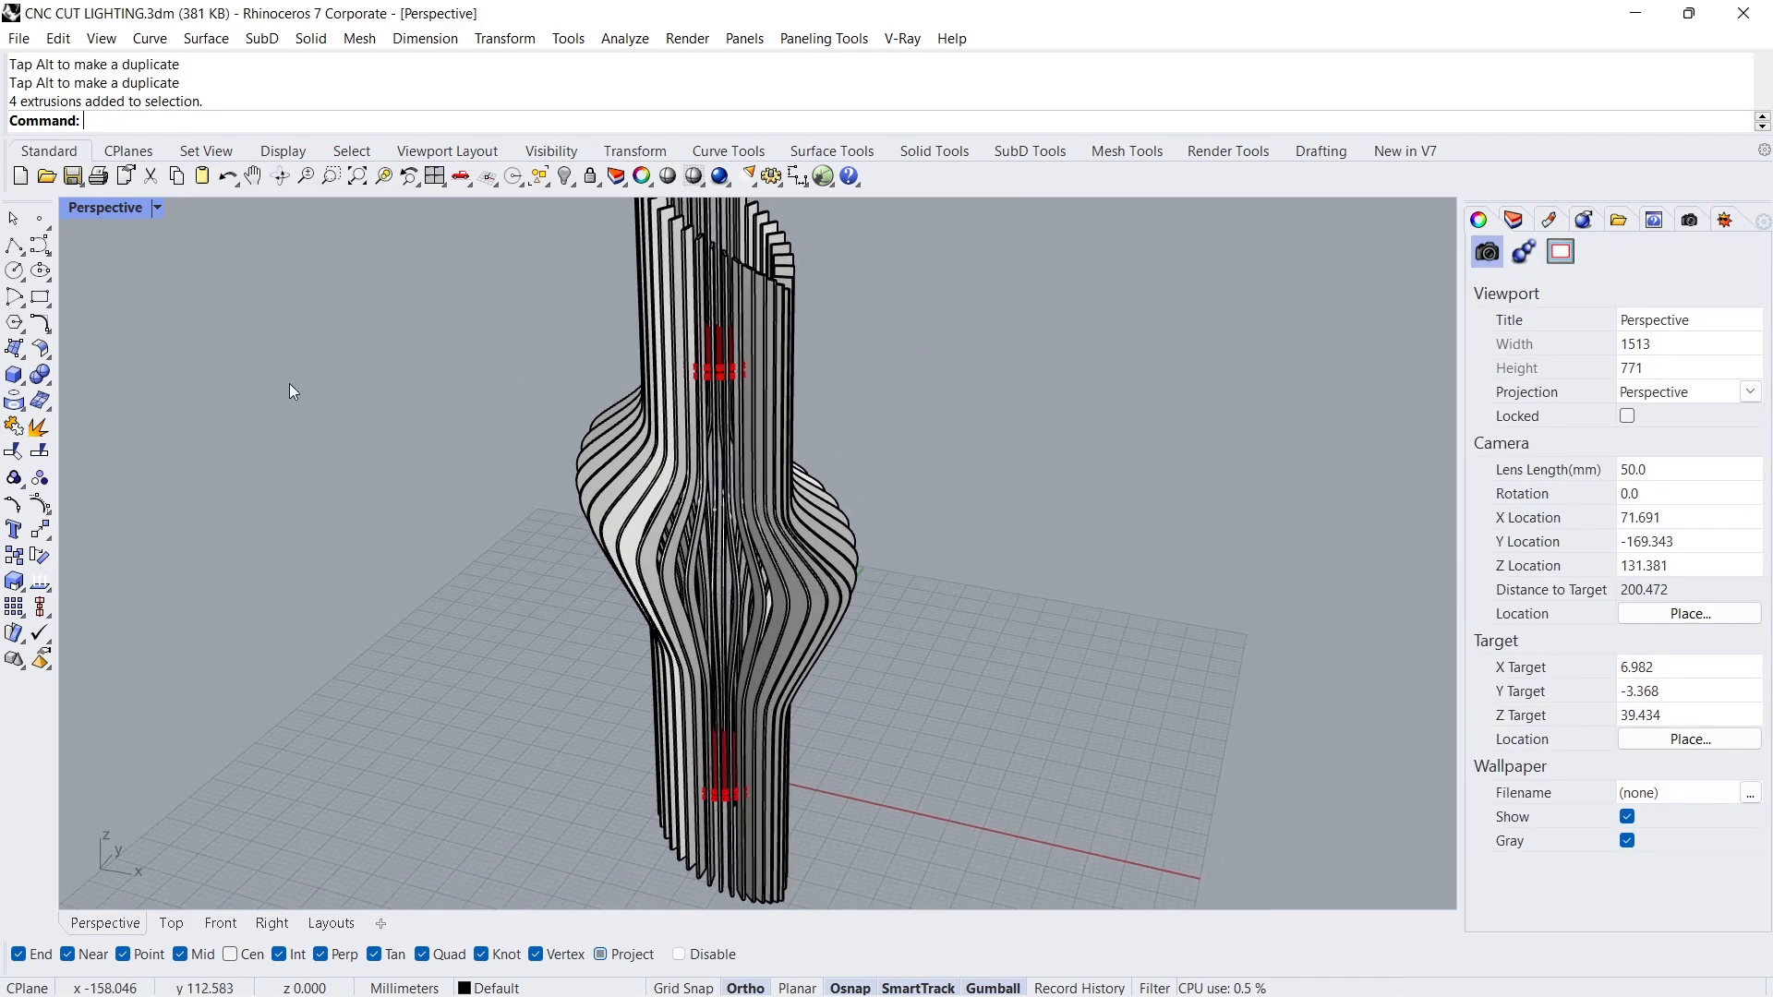
left_click(15, 375)
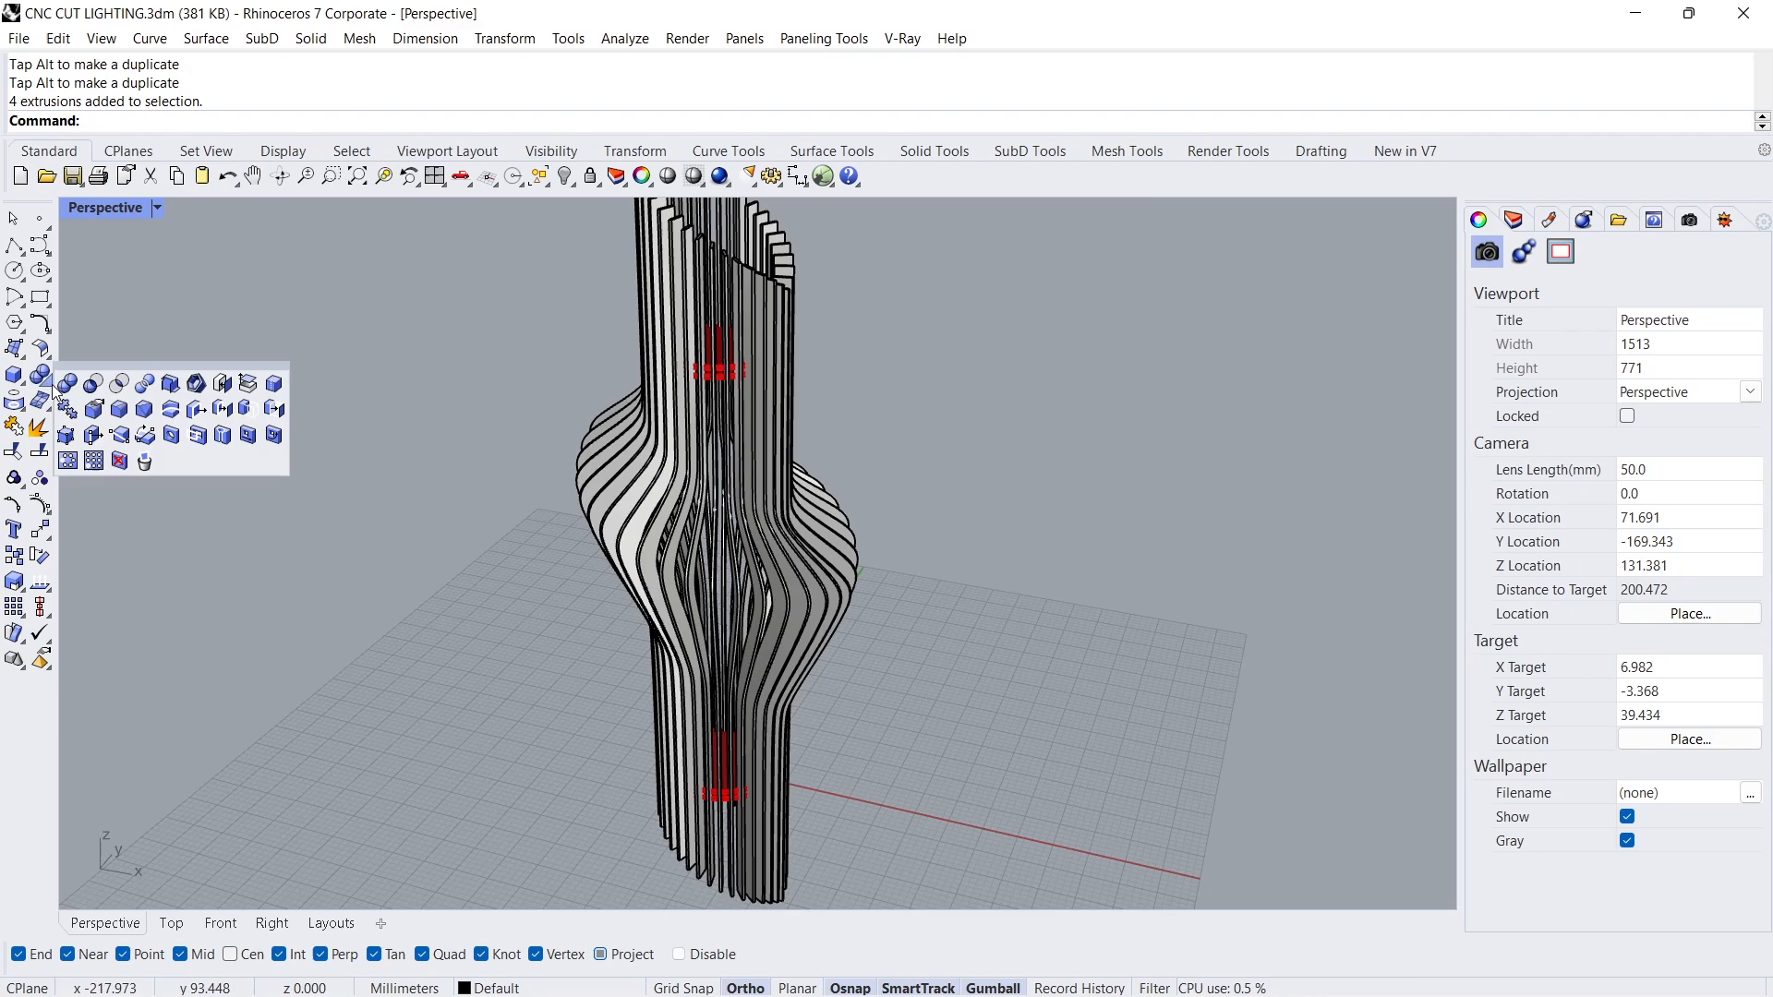
mouse_move(144, 384)
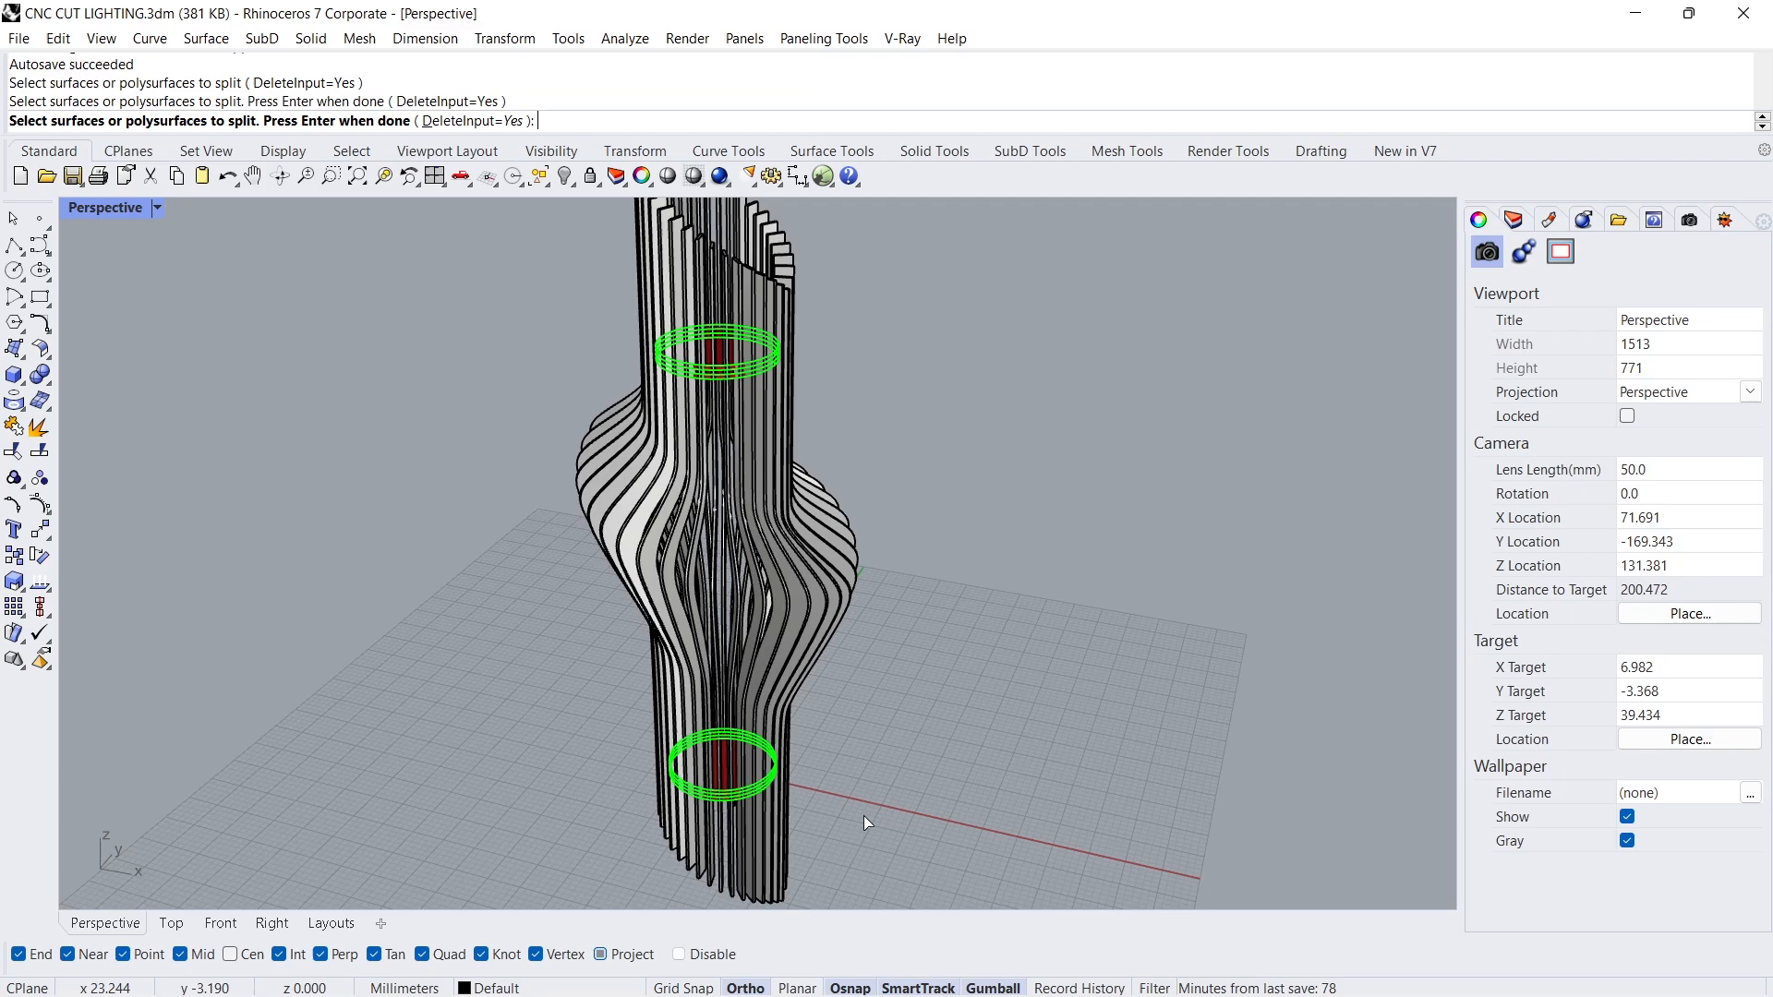
Step: BooleanSplit the fins using the two rings as cutters, then SelLast
key("Enter")
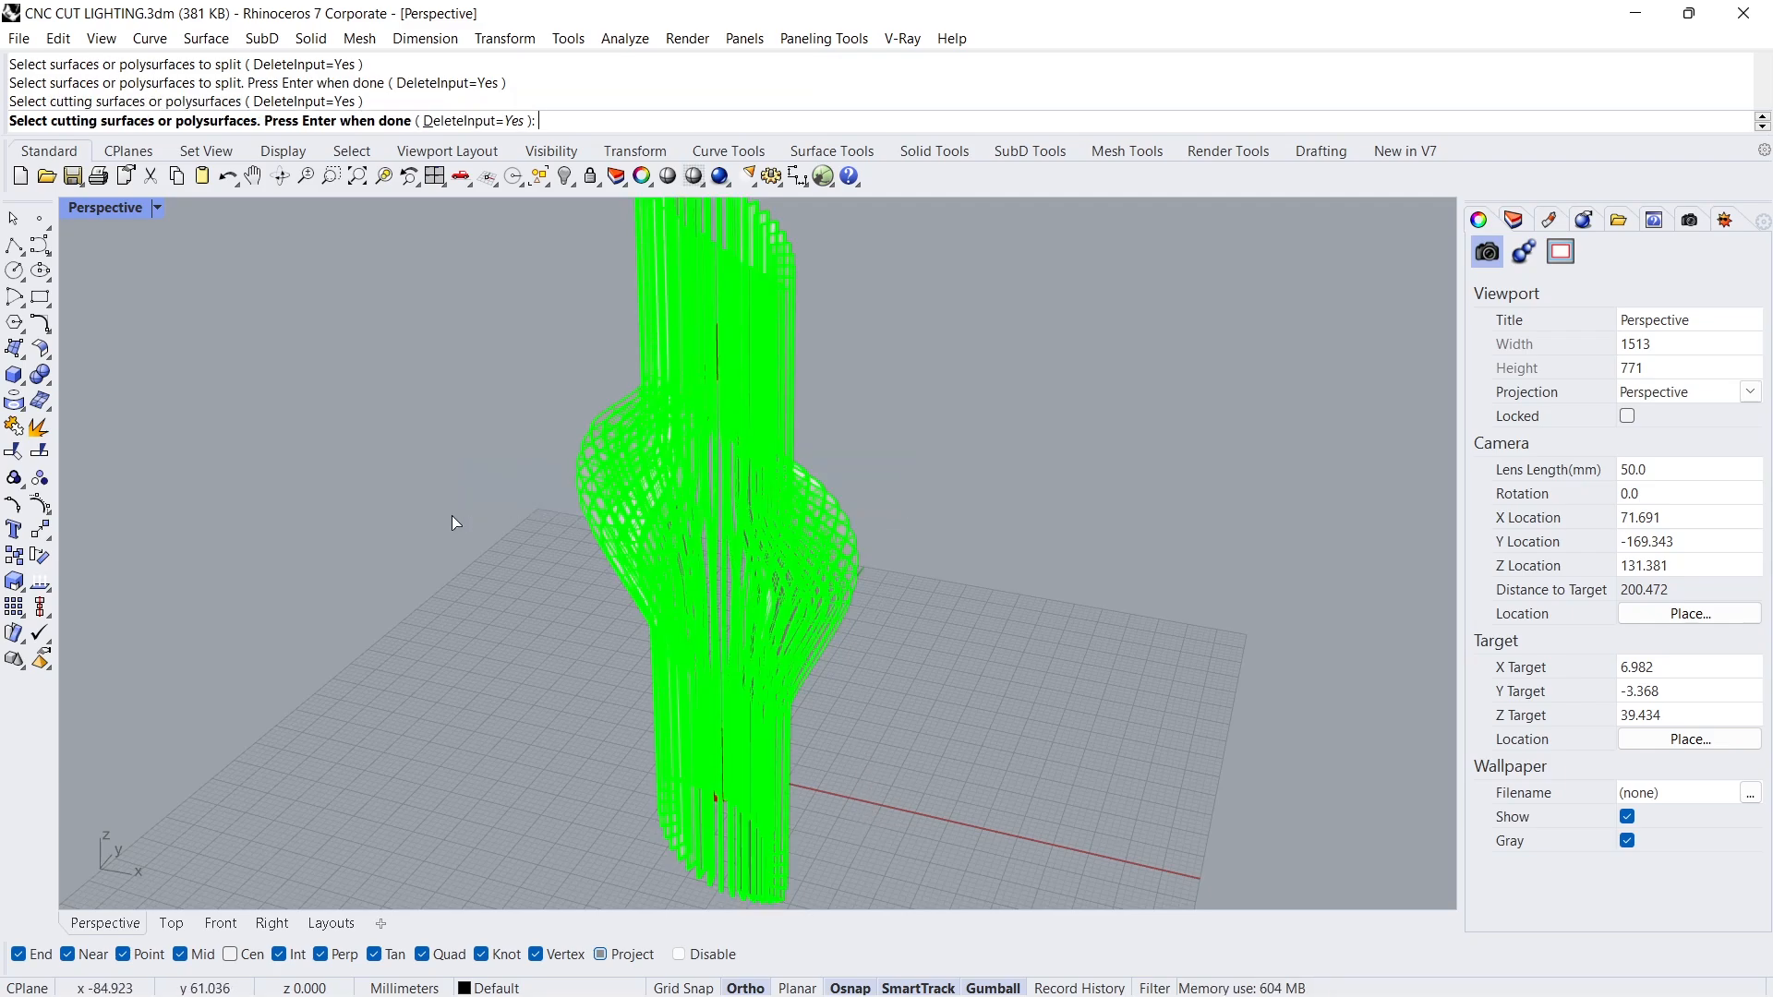
key("Enter")
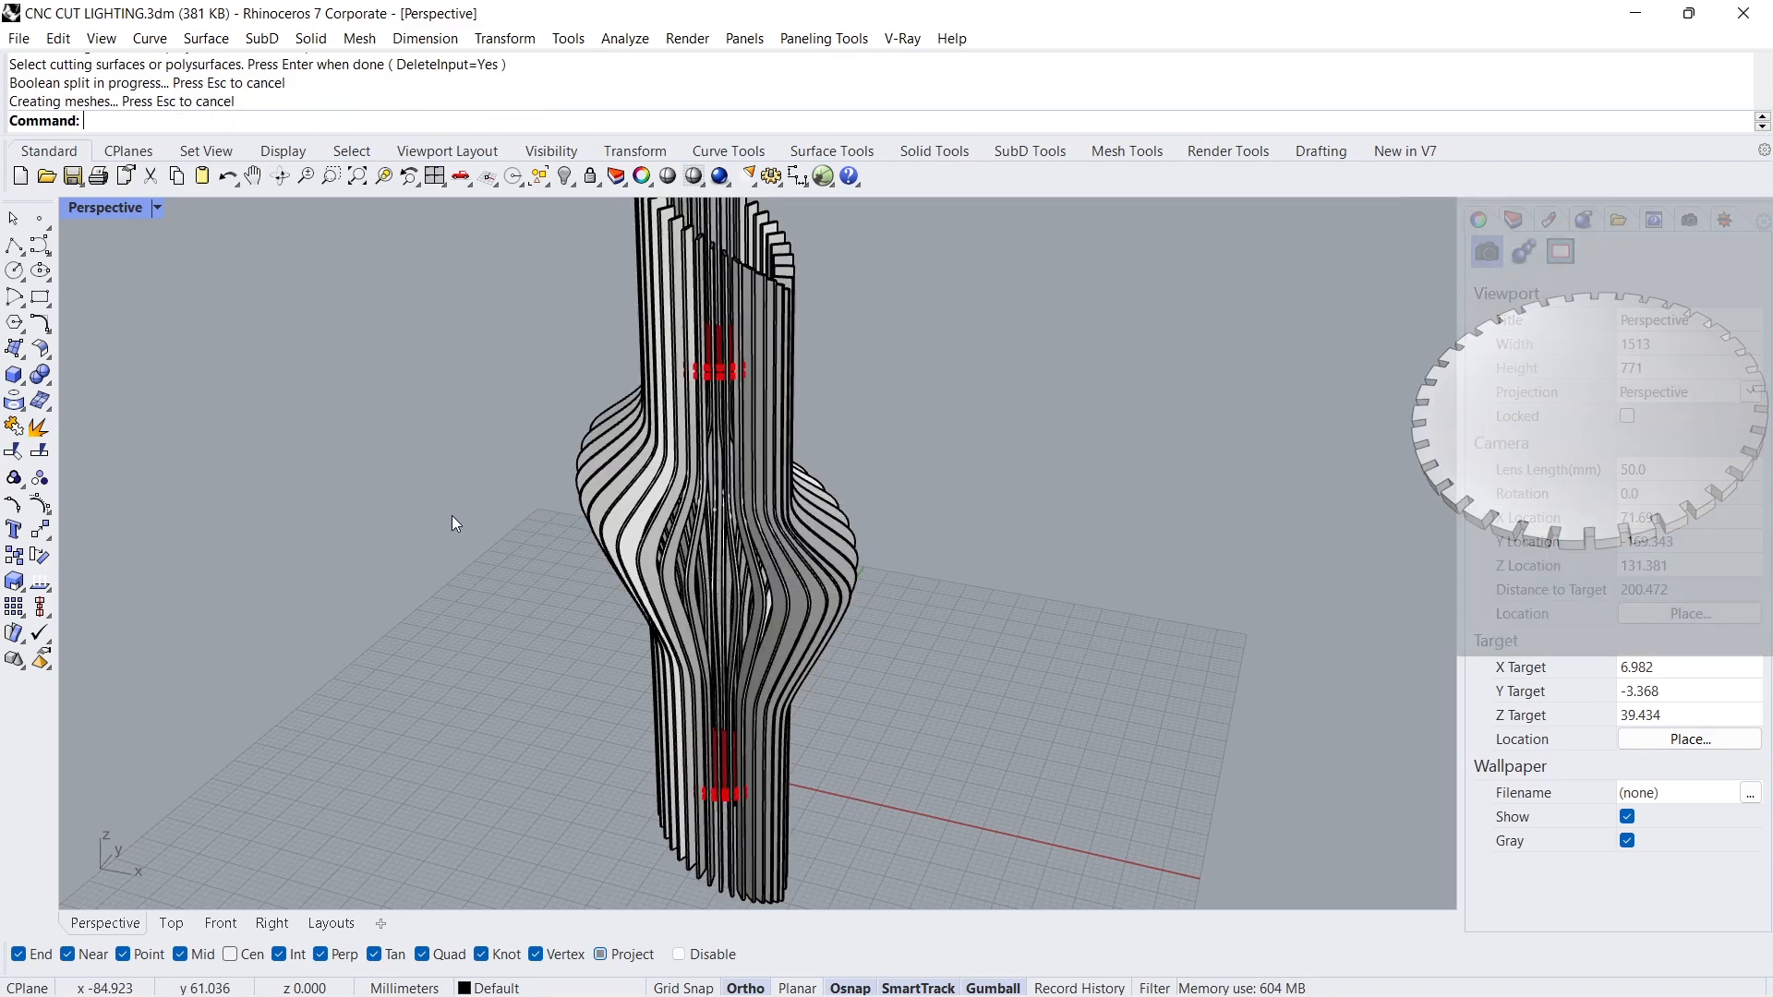
type("SelLast")
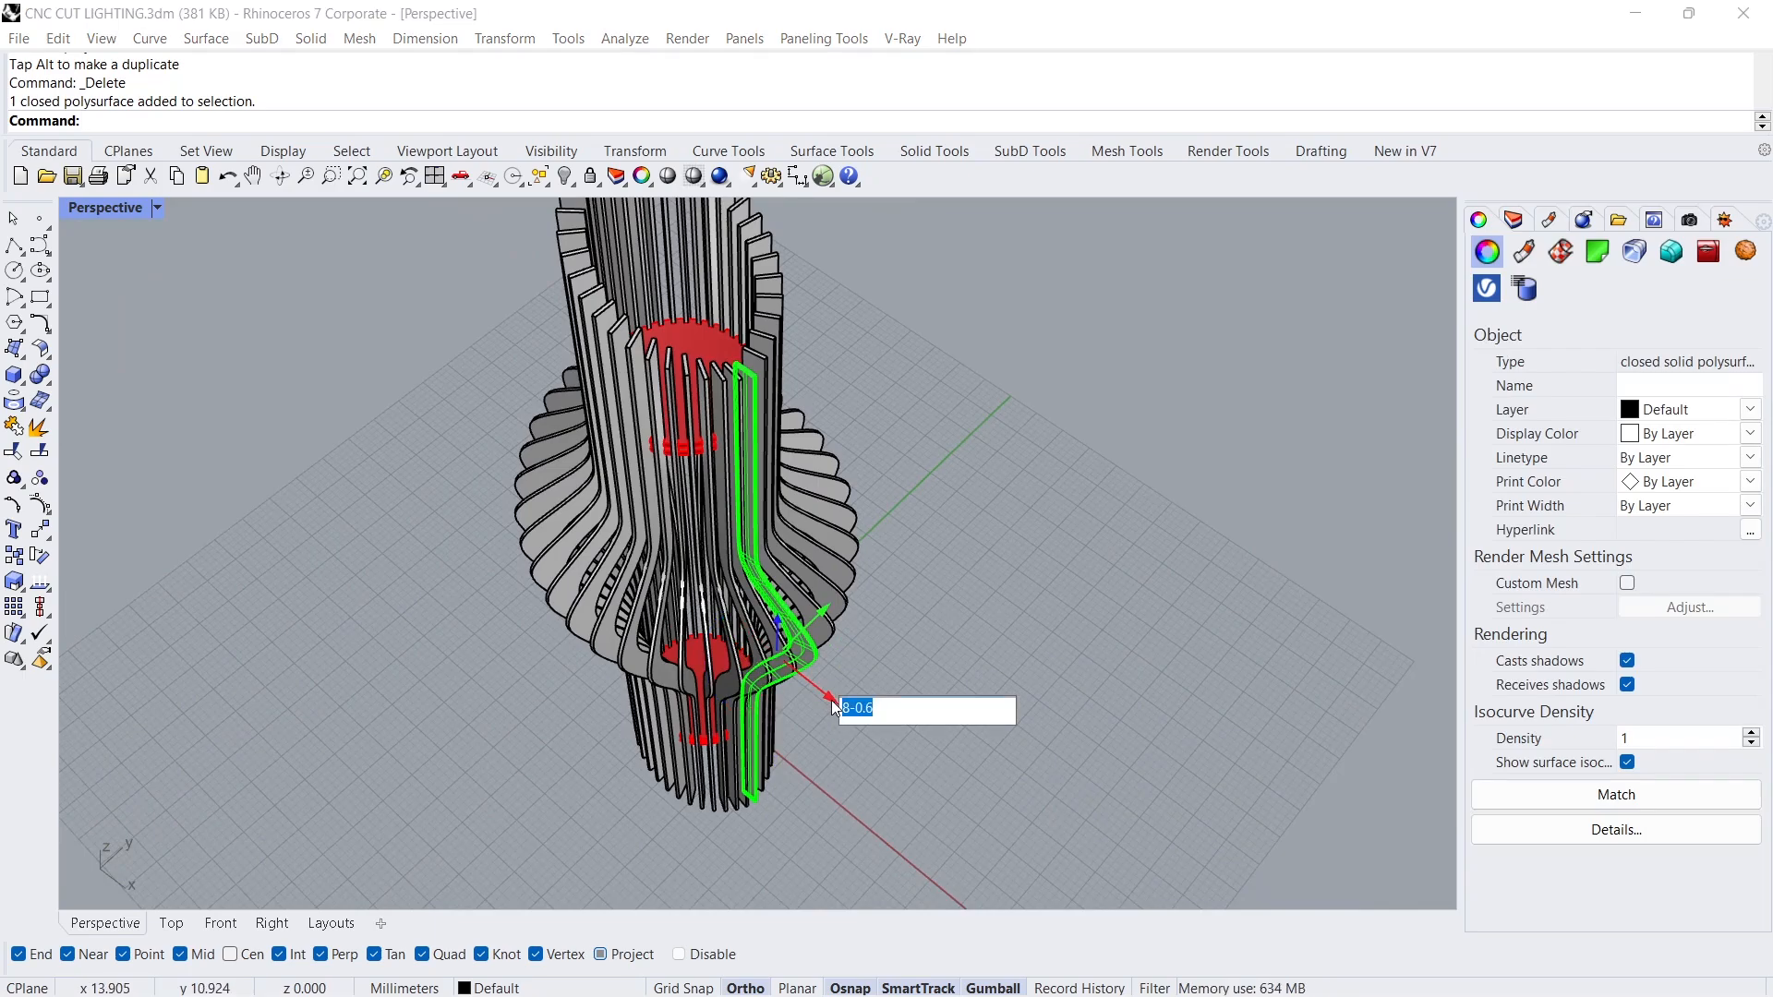
Step: Split the disc rings with the fins so they carry slots
type("-0.")
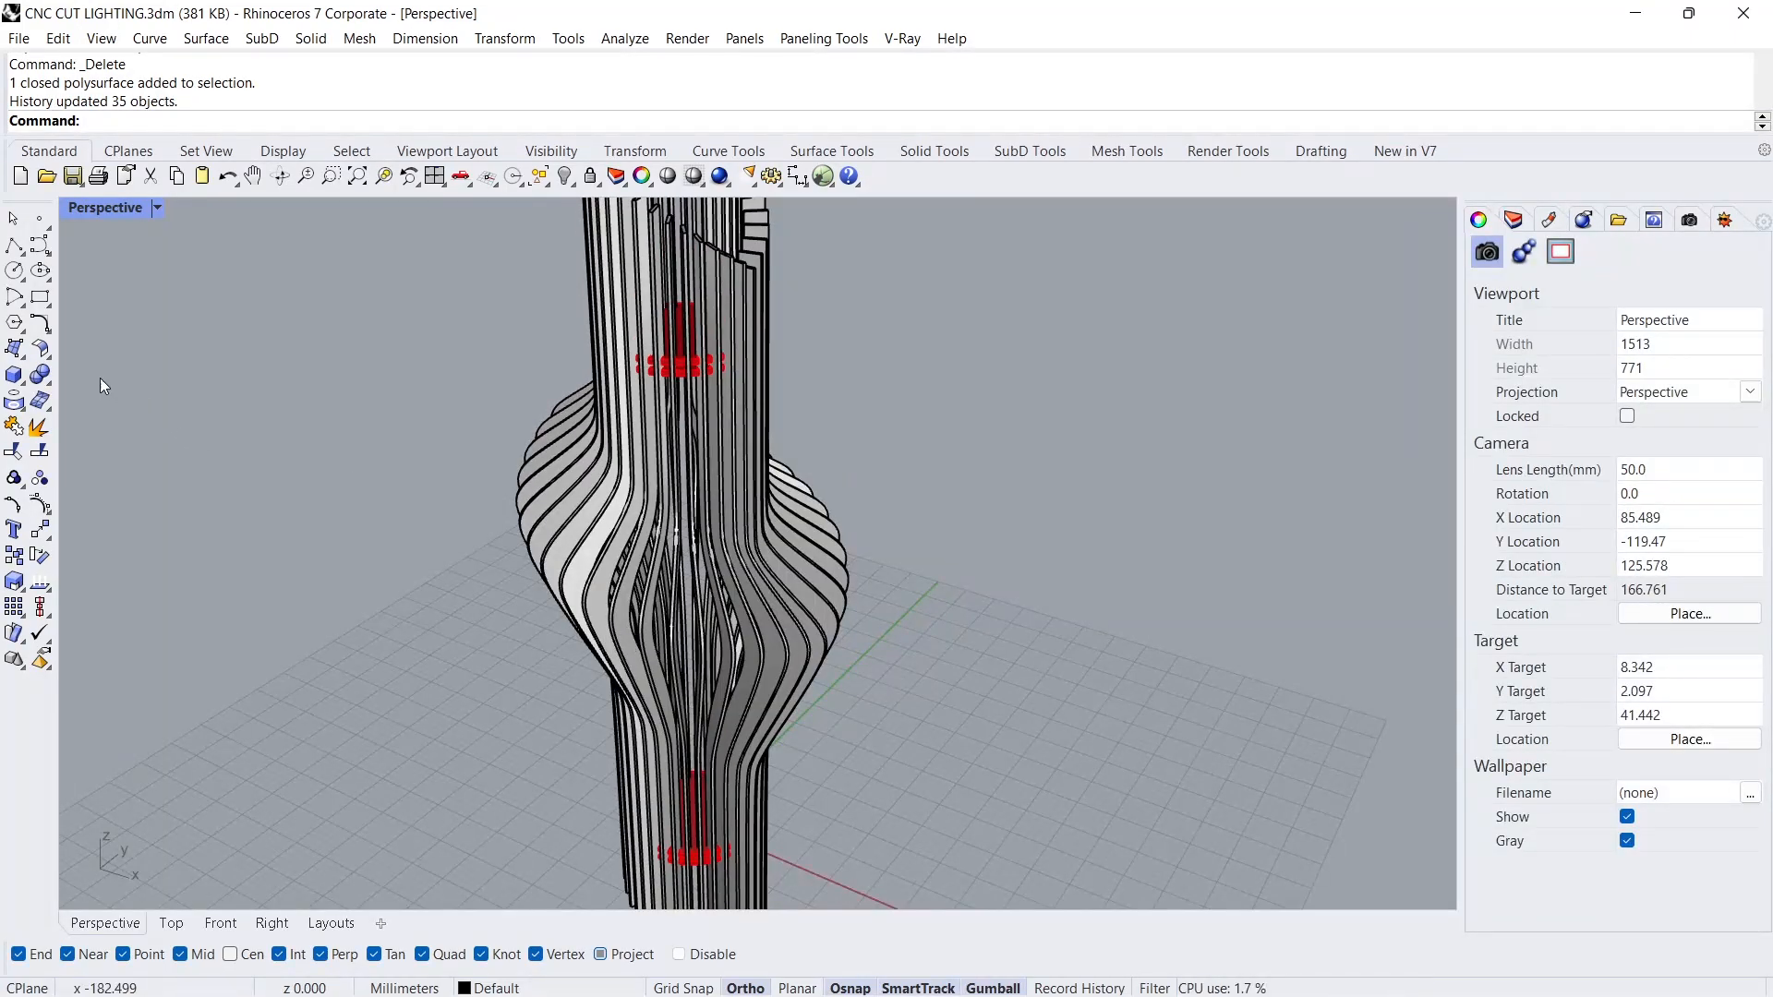
left_click(17, 373)
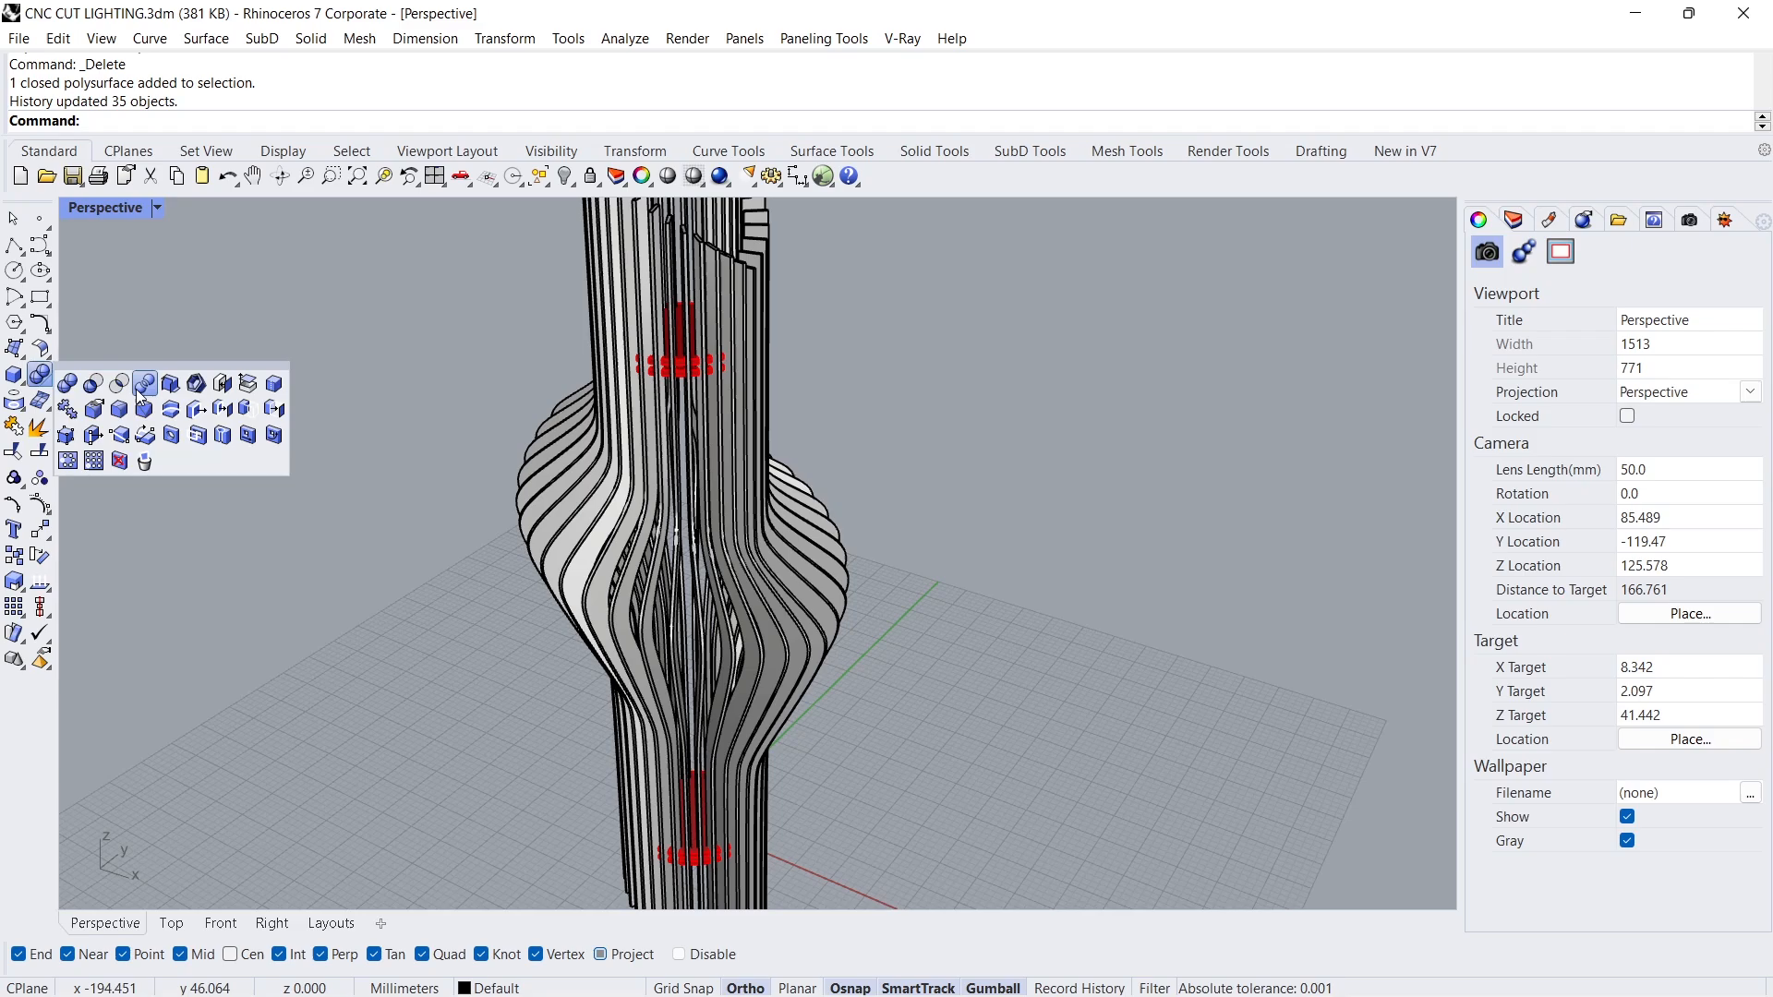
left_click(144, 383)
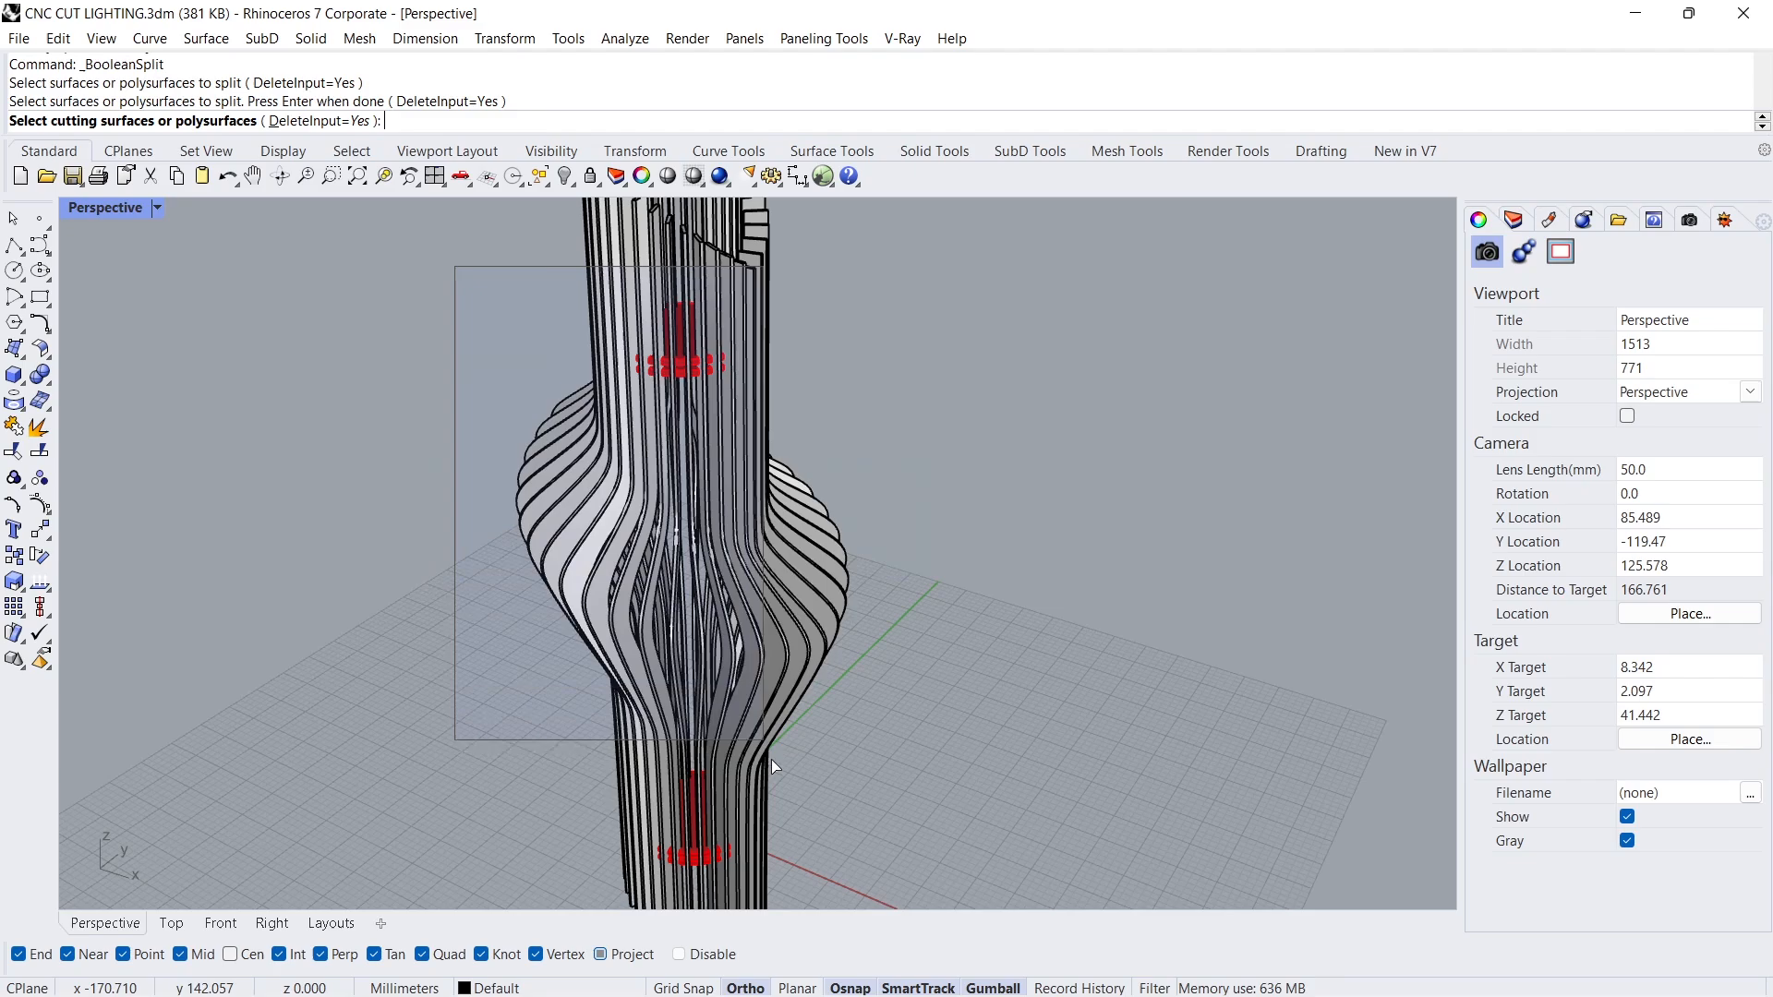
left_click(694, 819)
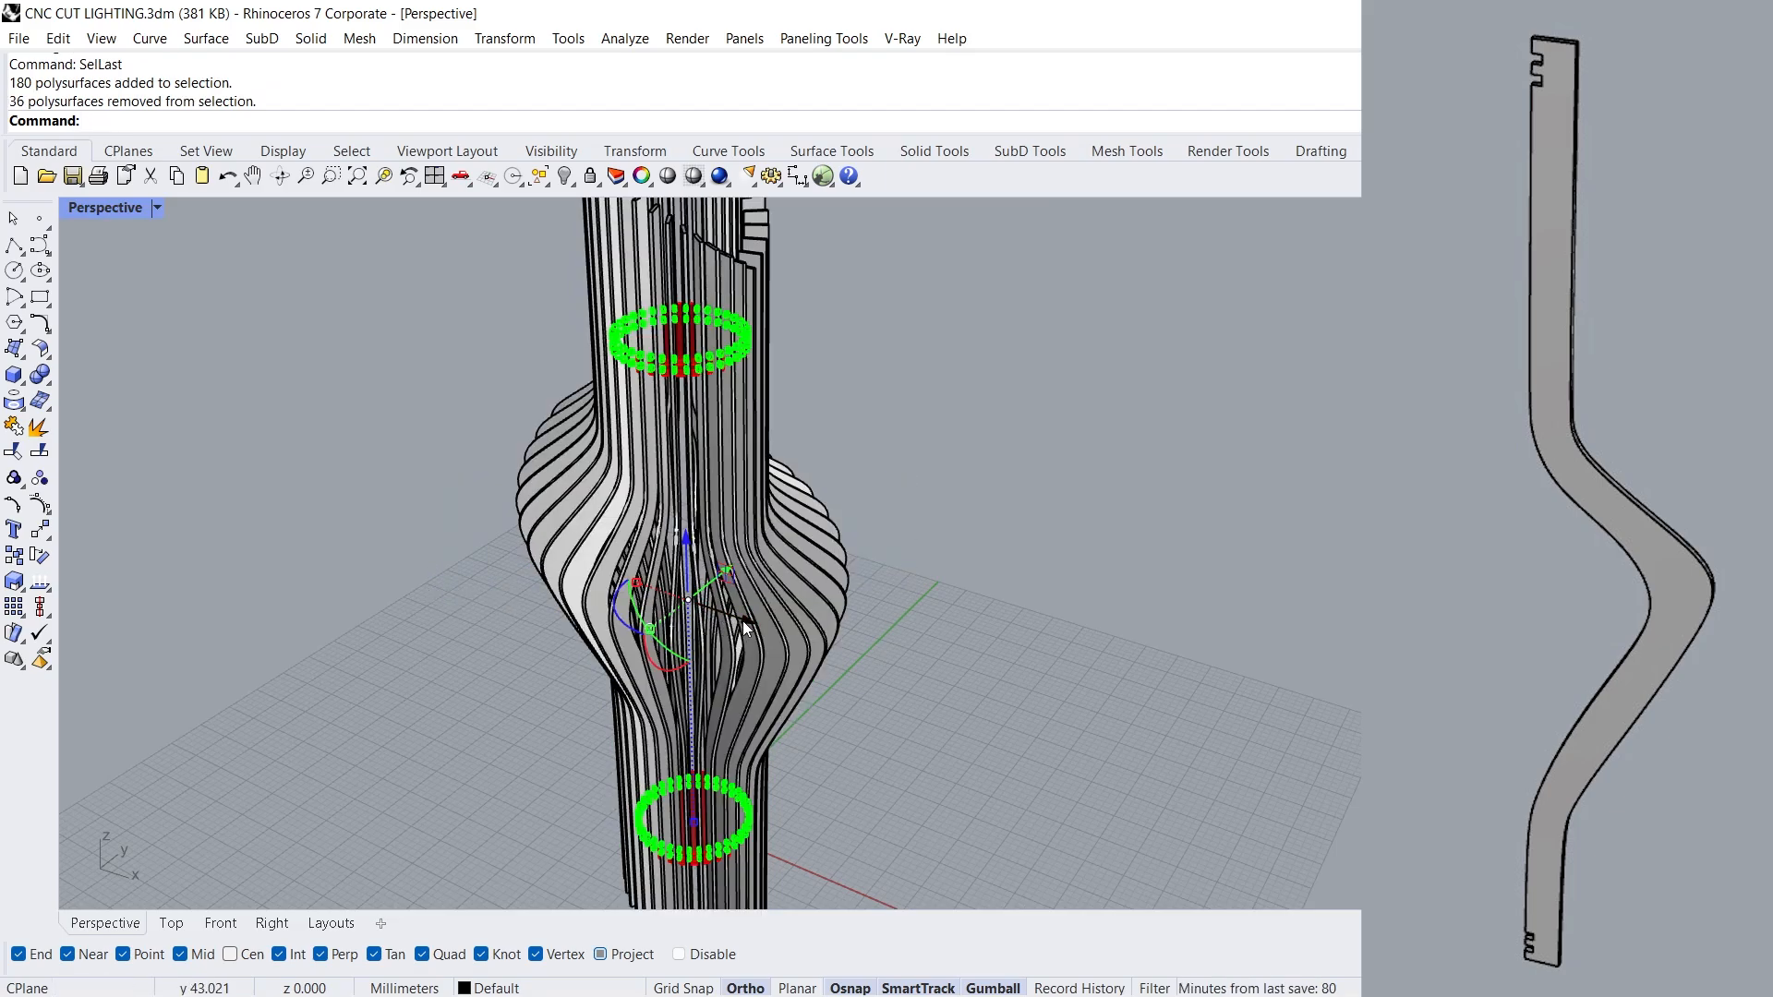
Step: Drag the two slotted rings away from the lamp and hide them
left_click_drag(678, 340, 1006, 425)
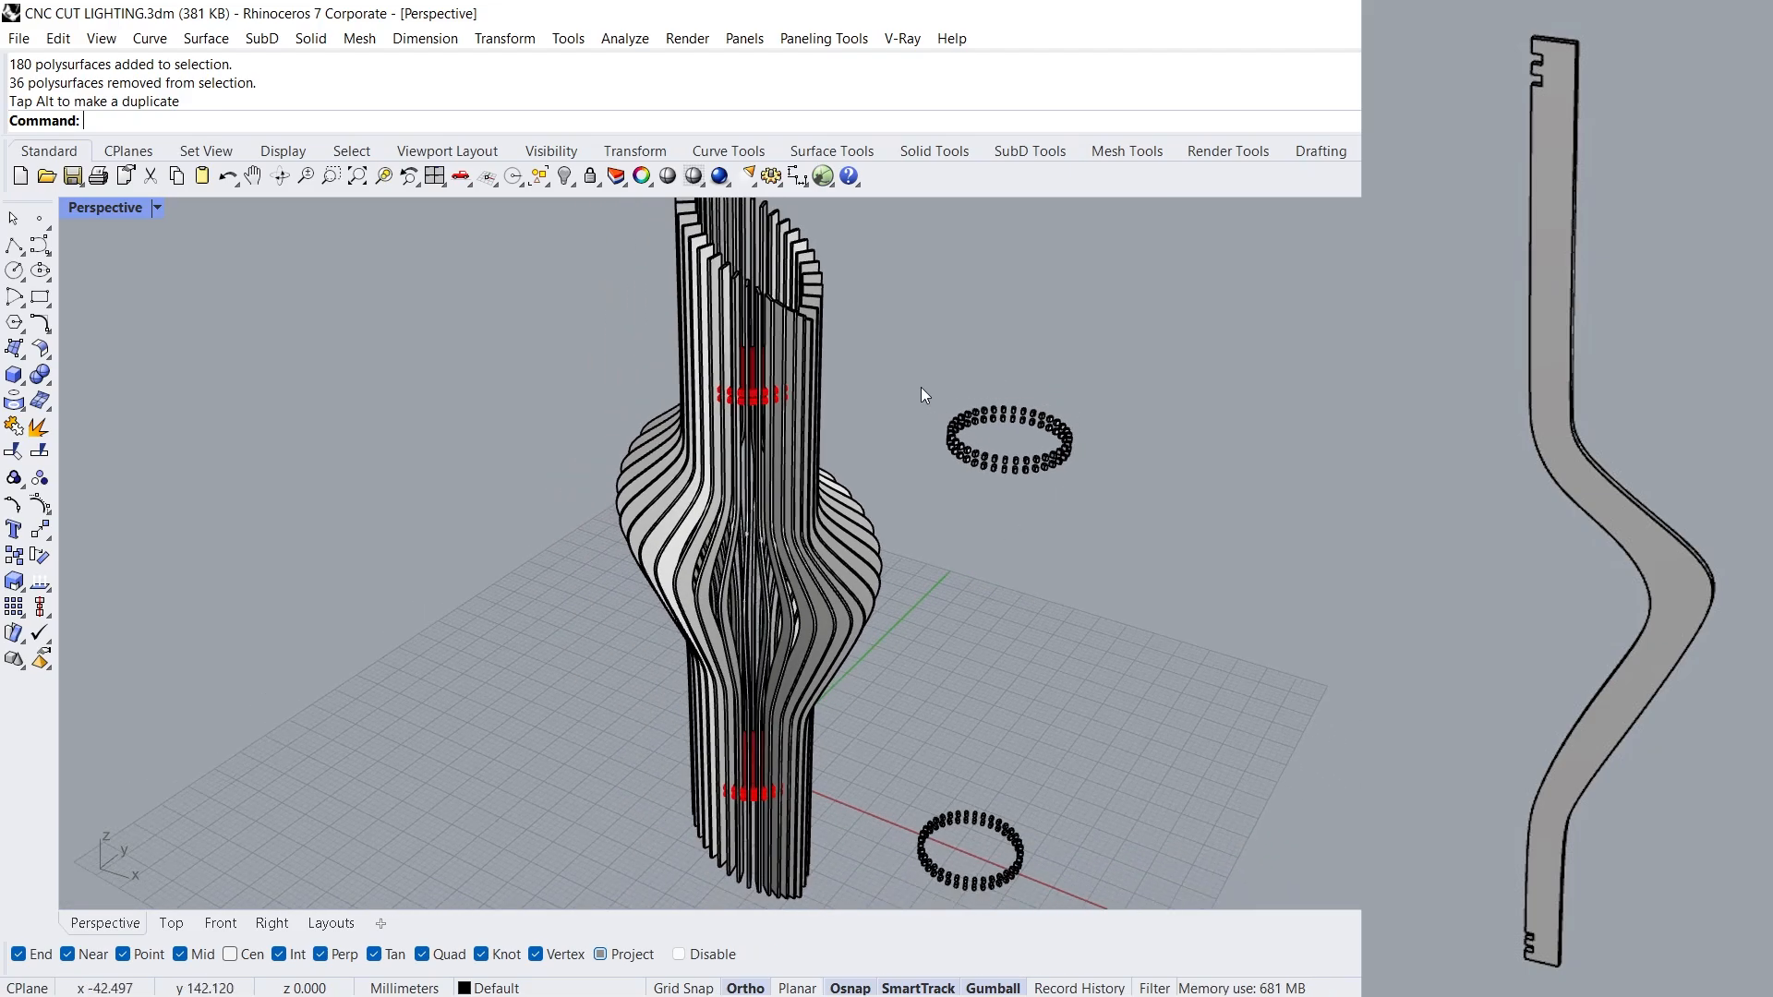
left_click(966, 853)
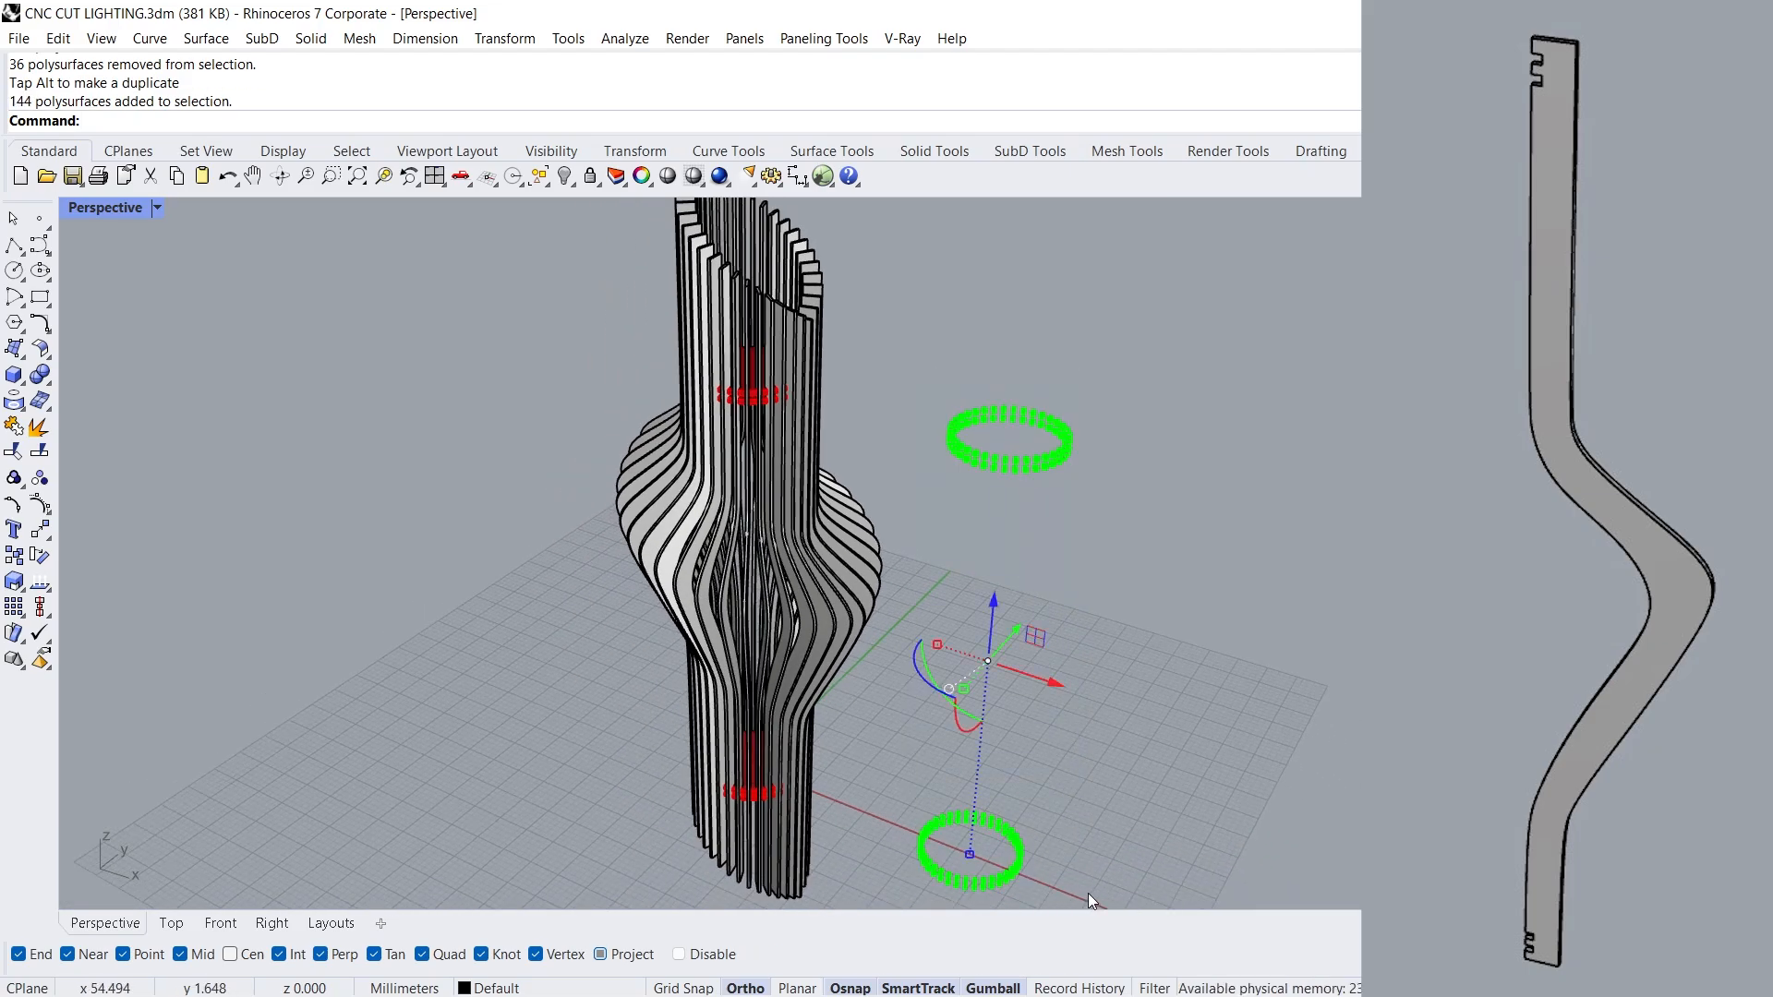
key("Delete")
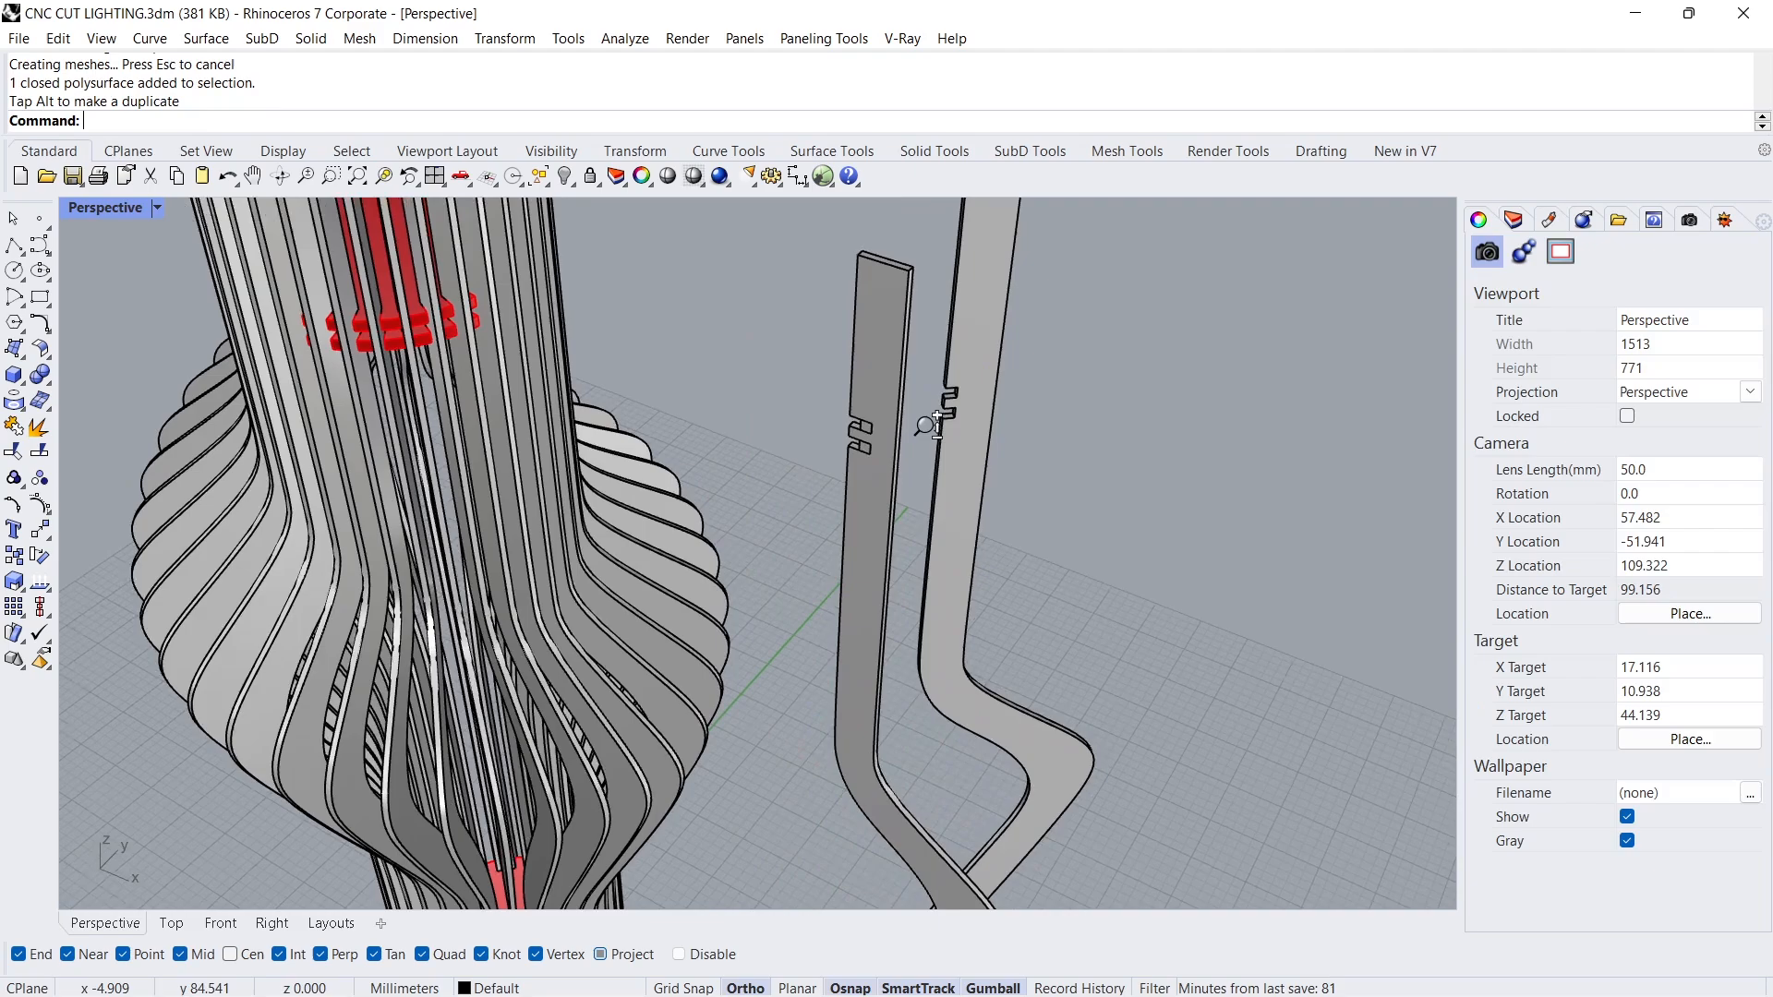
Step: Delete the two loose flat fin pieces standing beside the lamp
scroll("down", 3)
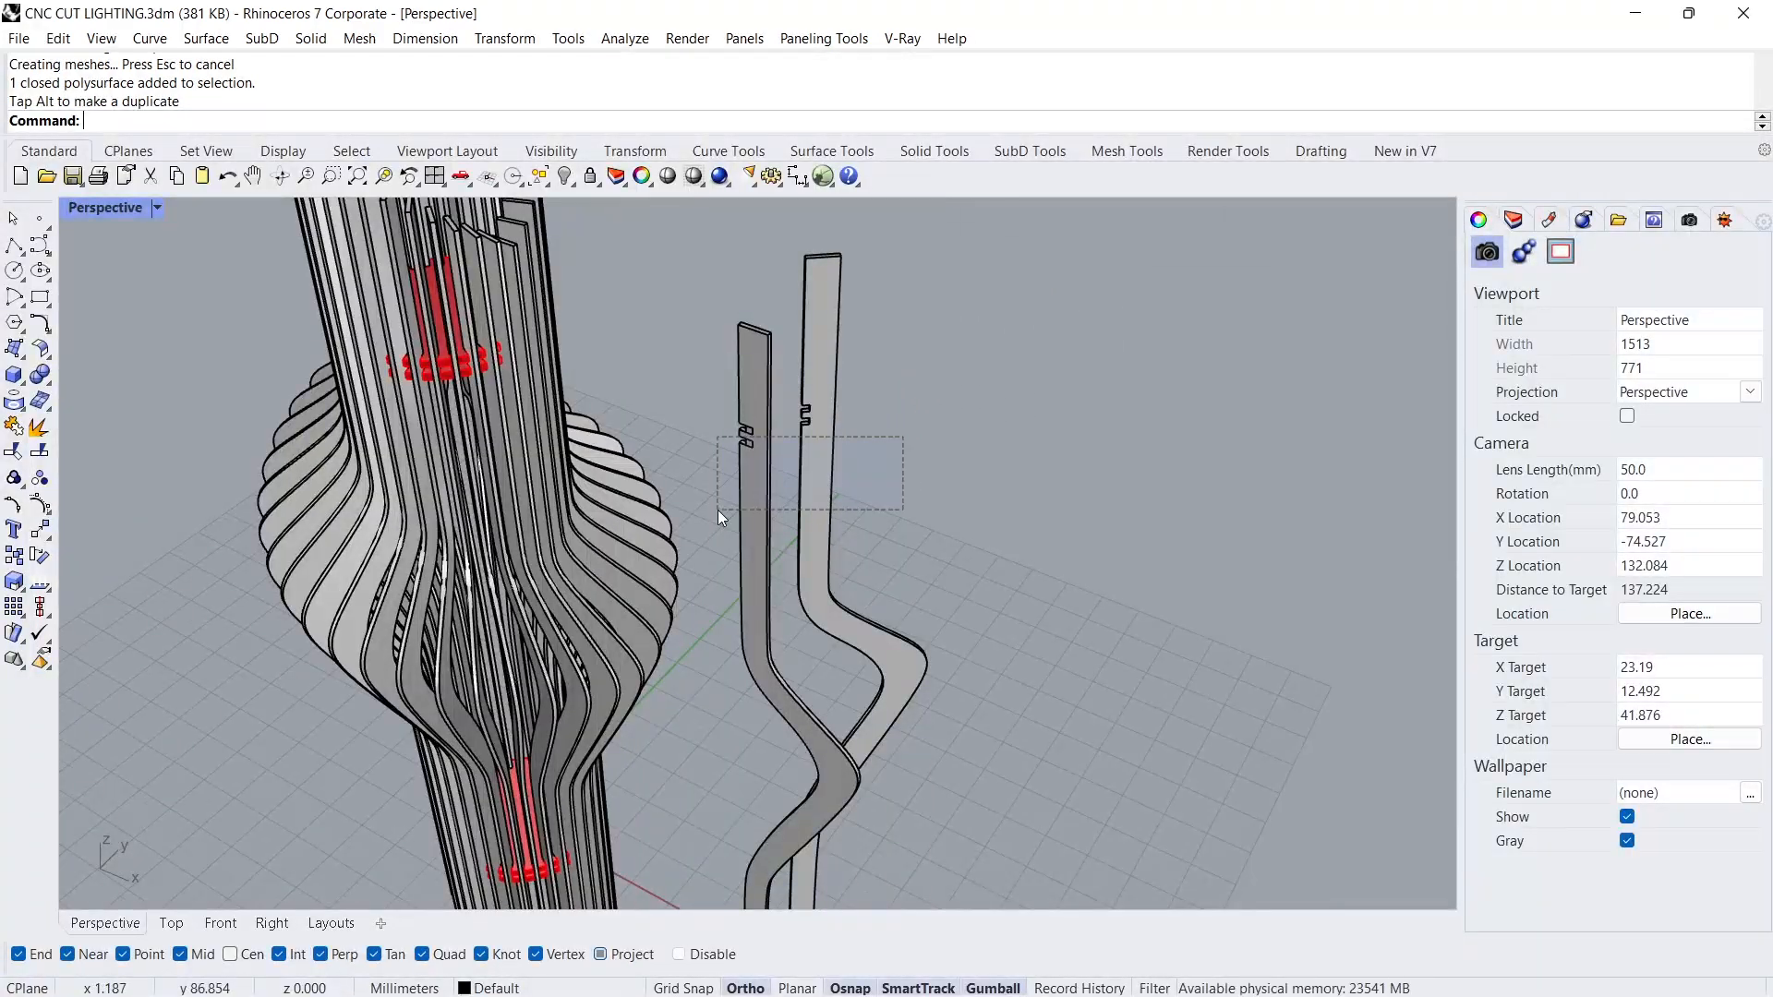
key("Delete")
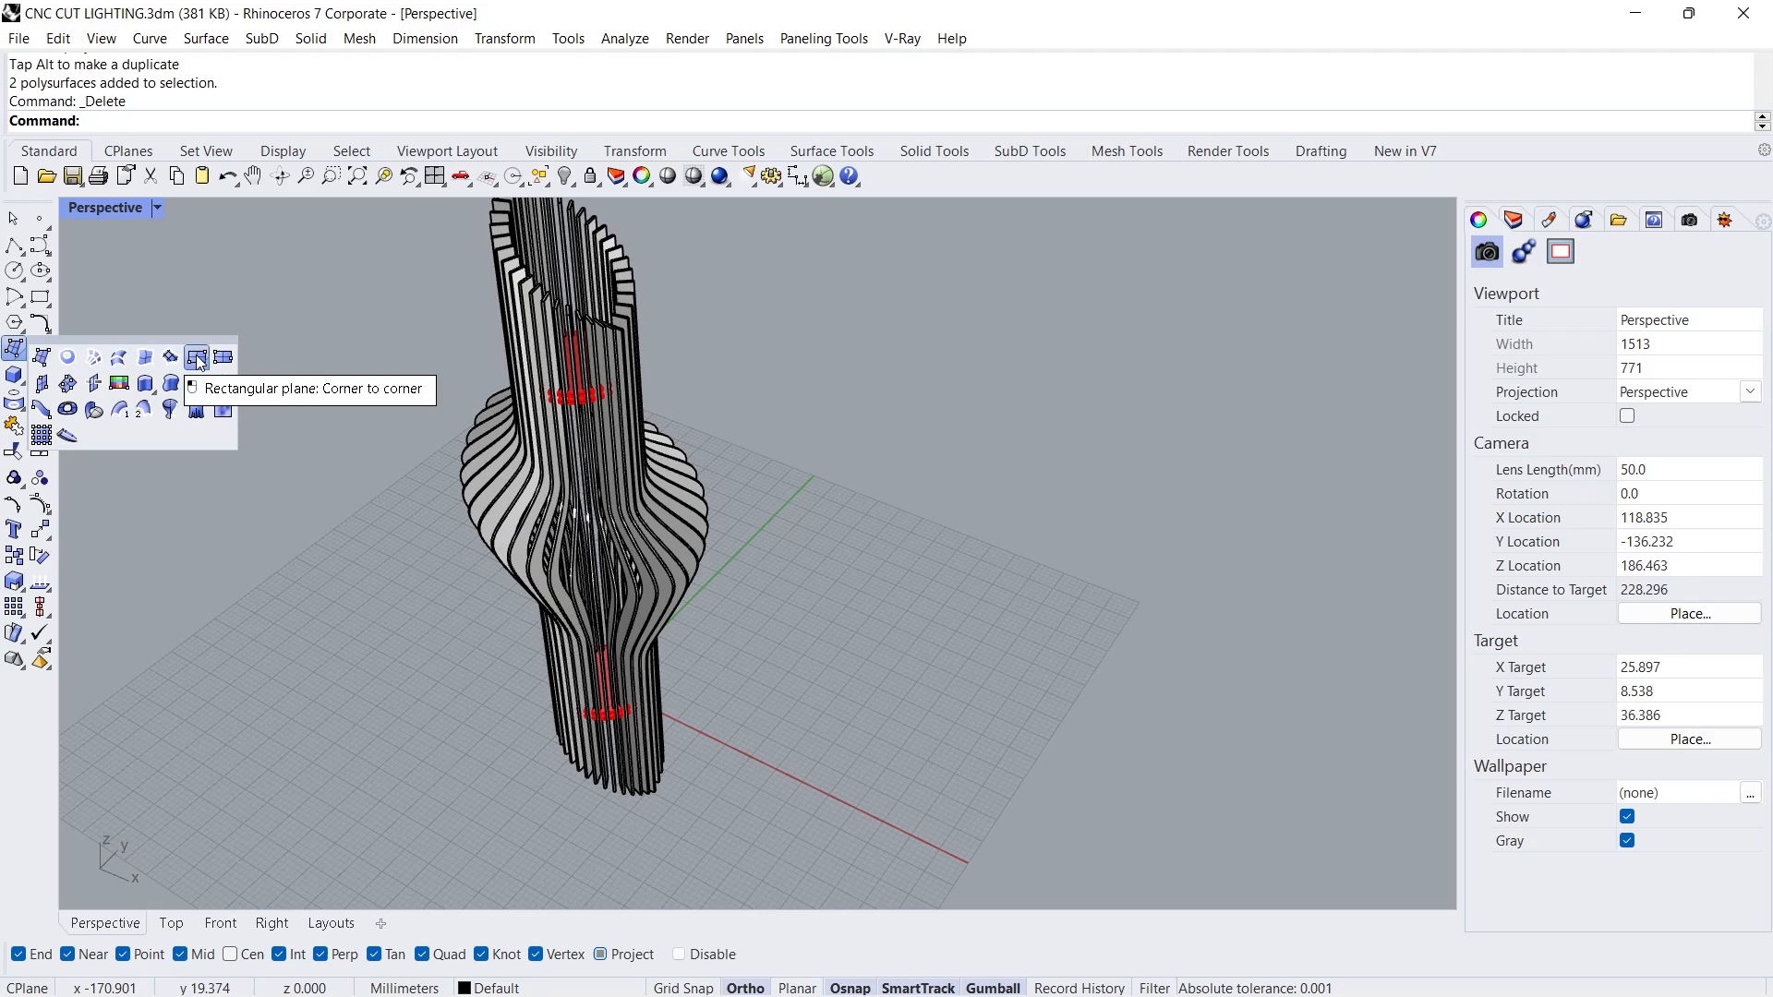
Step: Draw a rectangular plane across the lamp base and copy it to the top
left_click(198, 357)
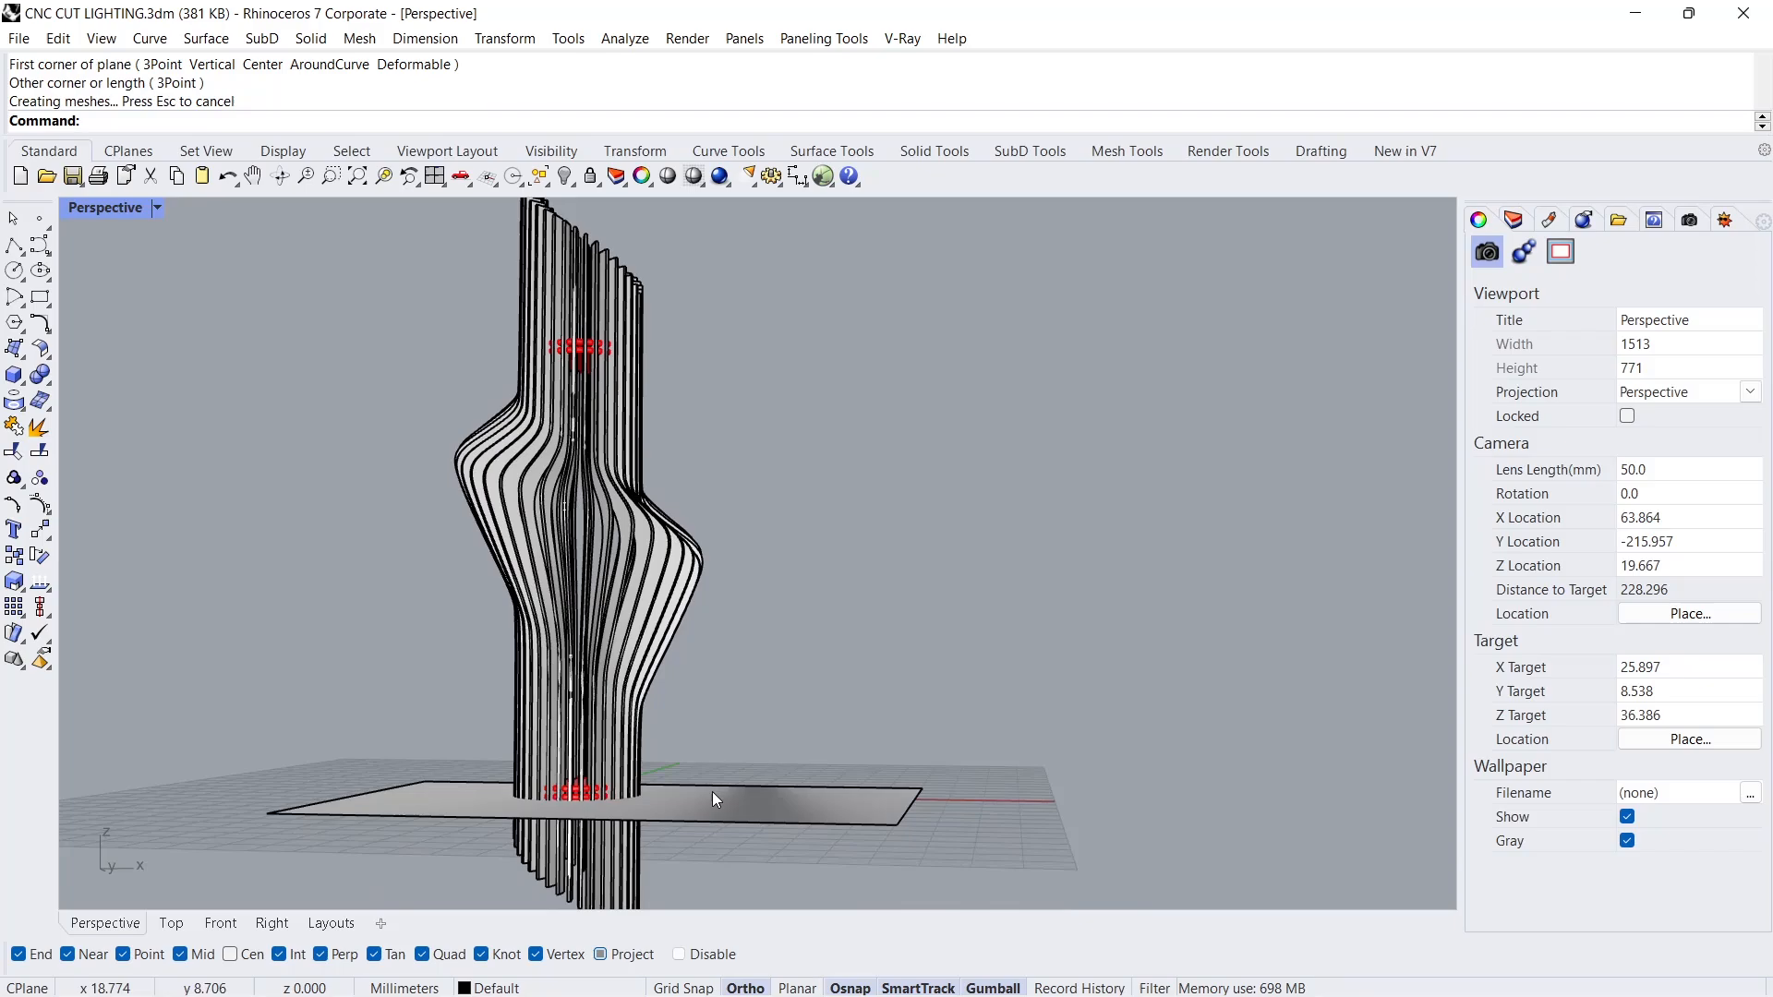
left_click(712, 799)
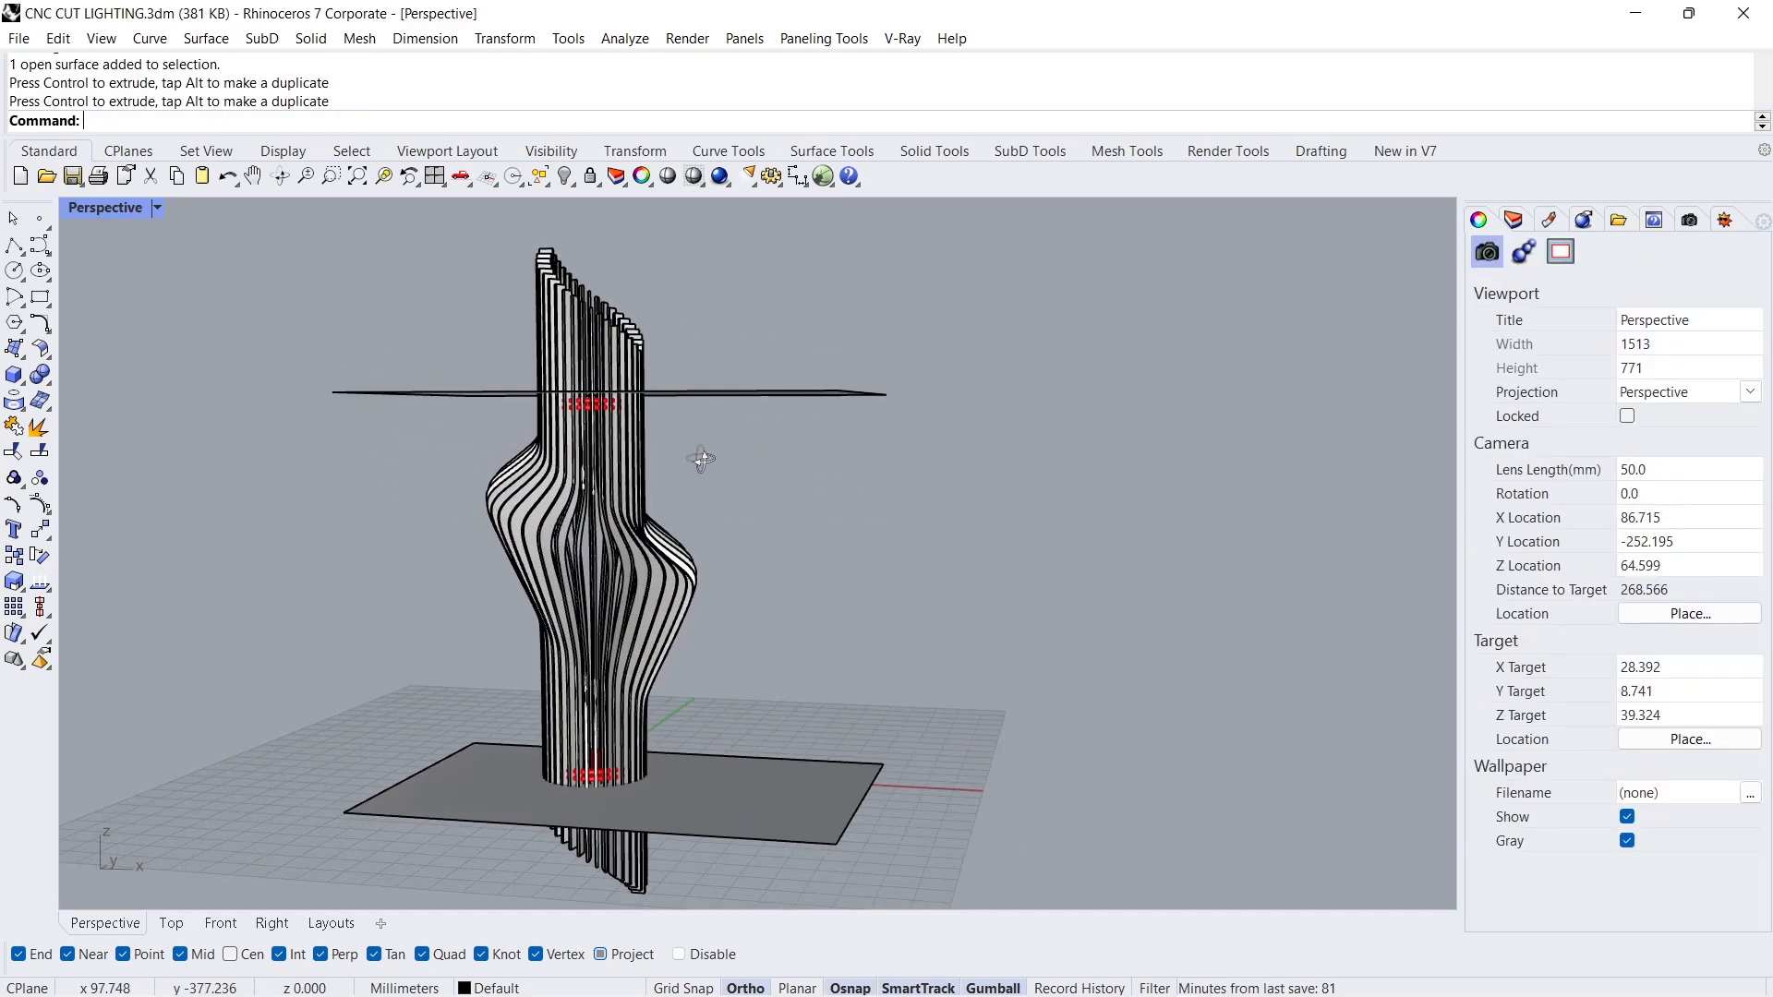
left_click(15, 375)
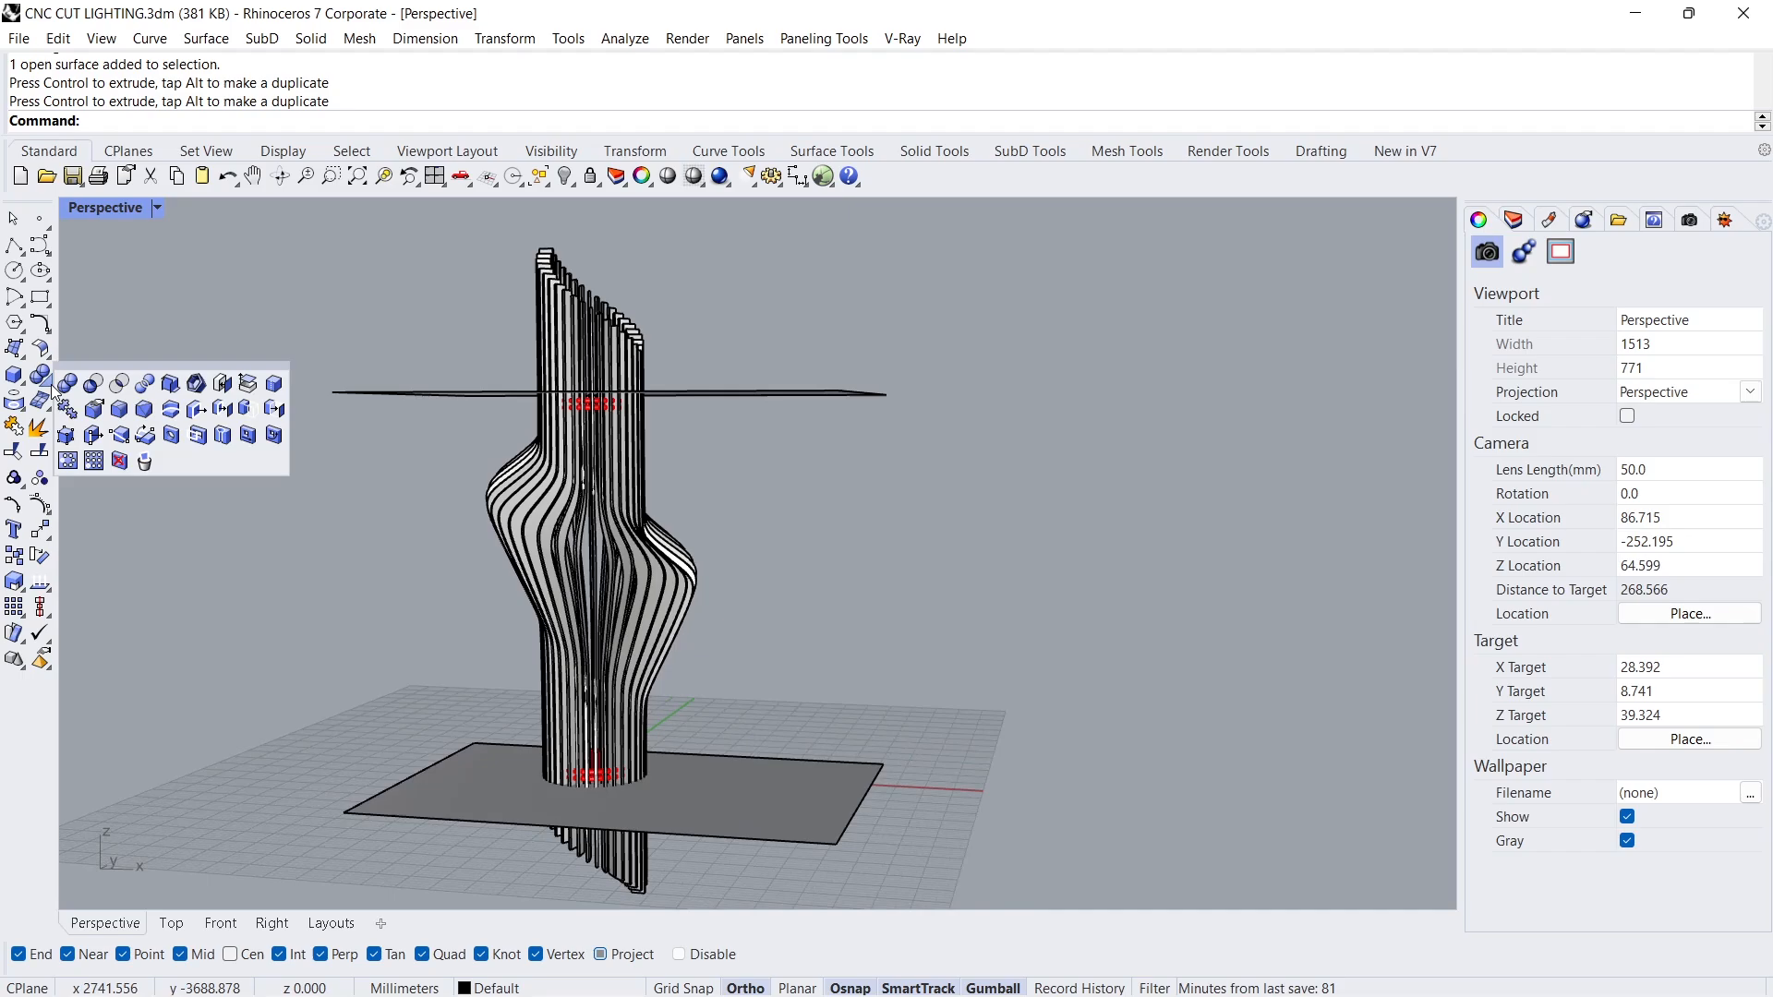
mouse_move(144, 382)
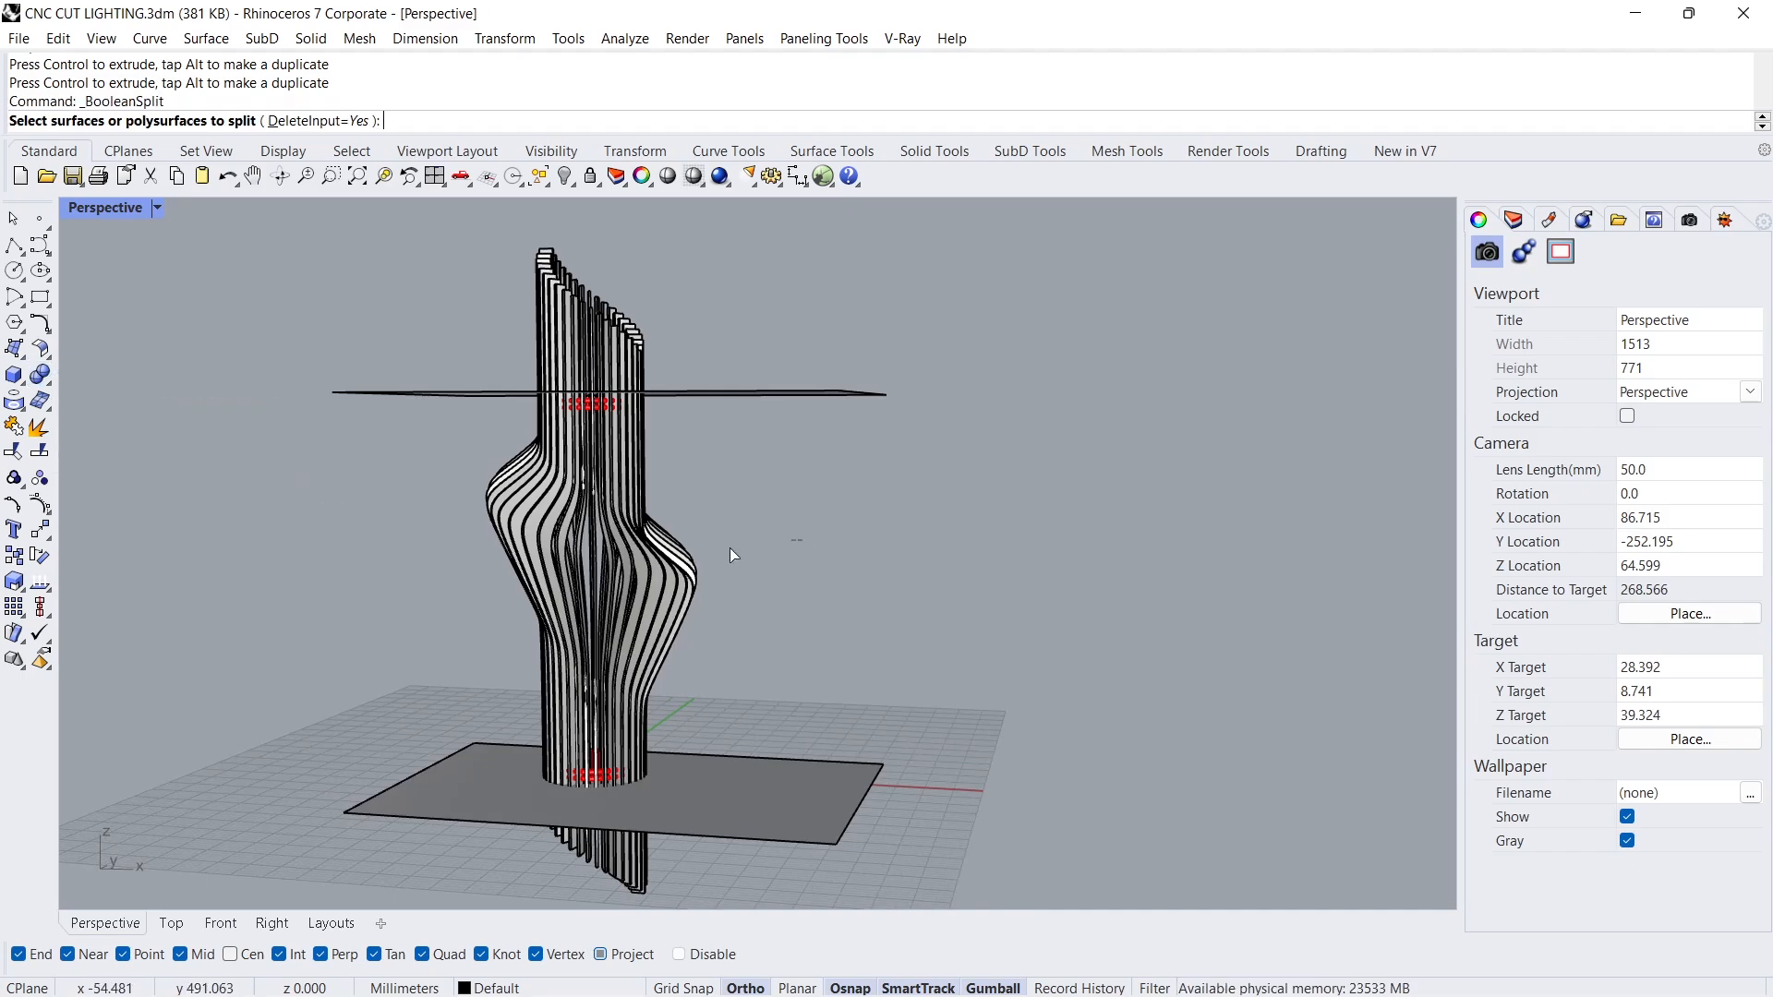
Step: BooleanSplit the fins with both planes and delete the cut ends and planes
left_click(482, 777)
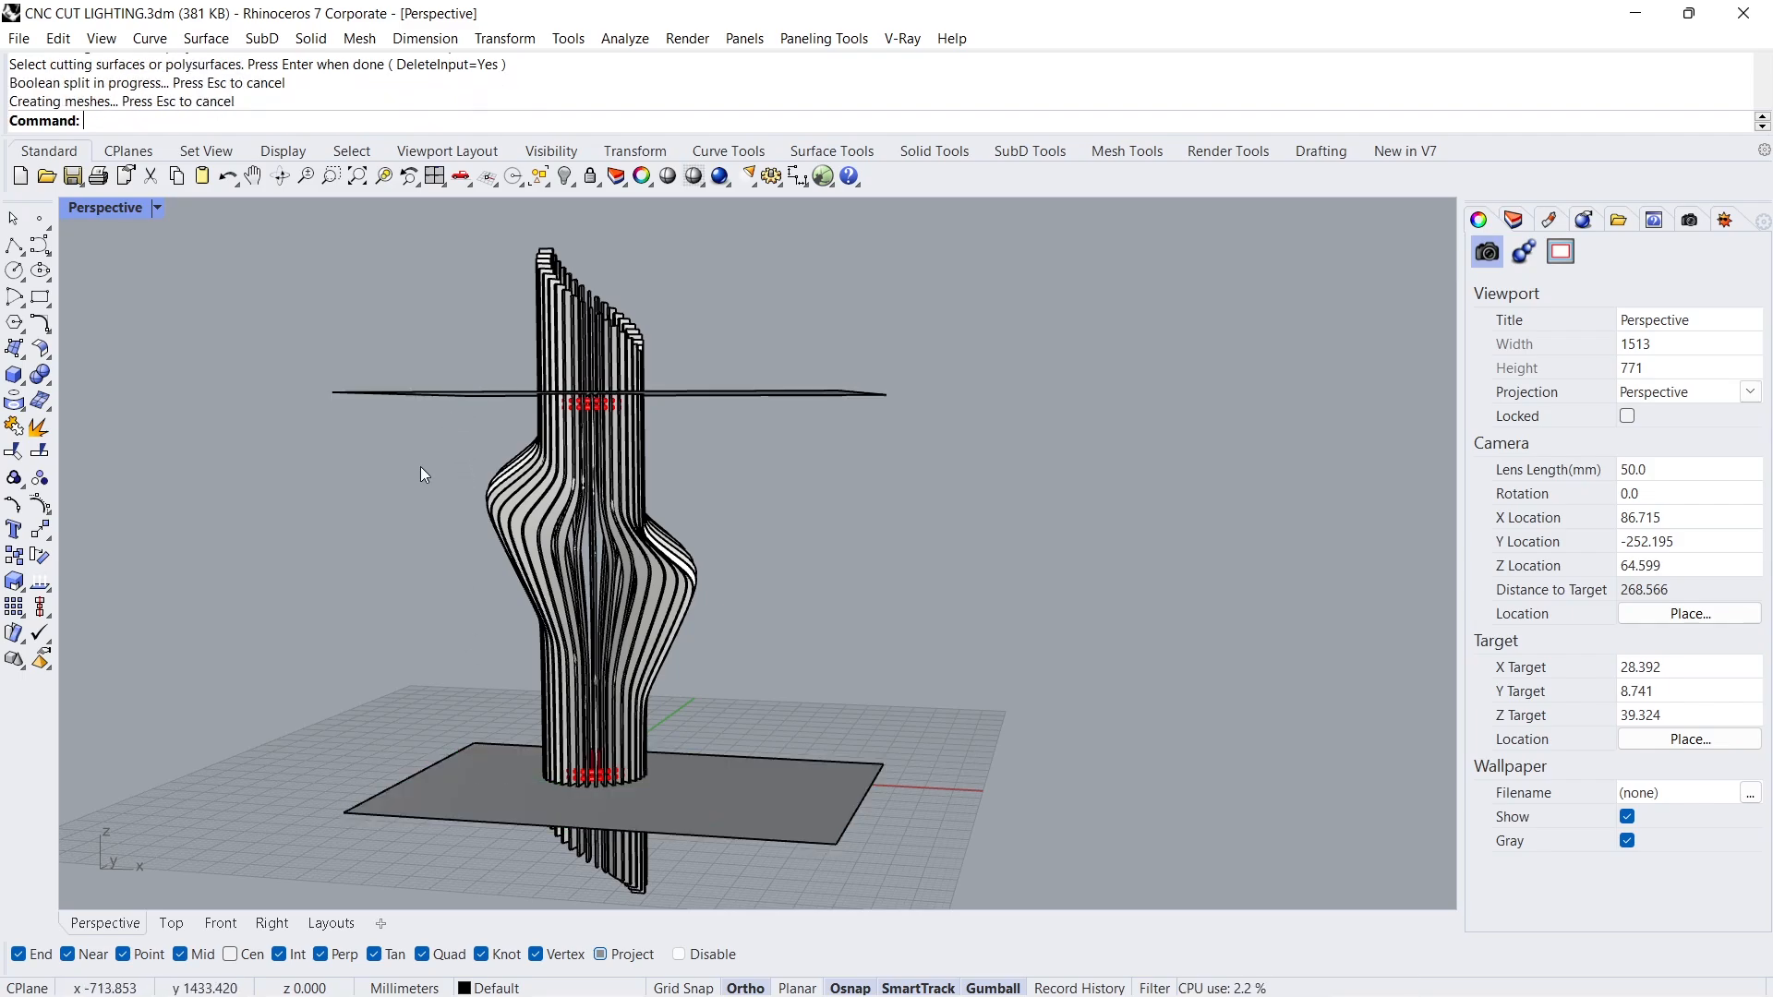
mouse_move(724, 290)
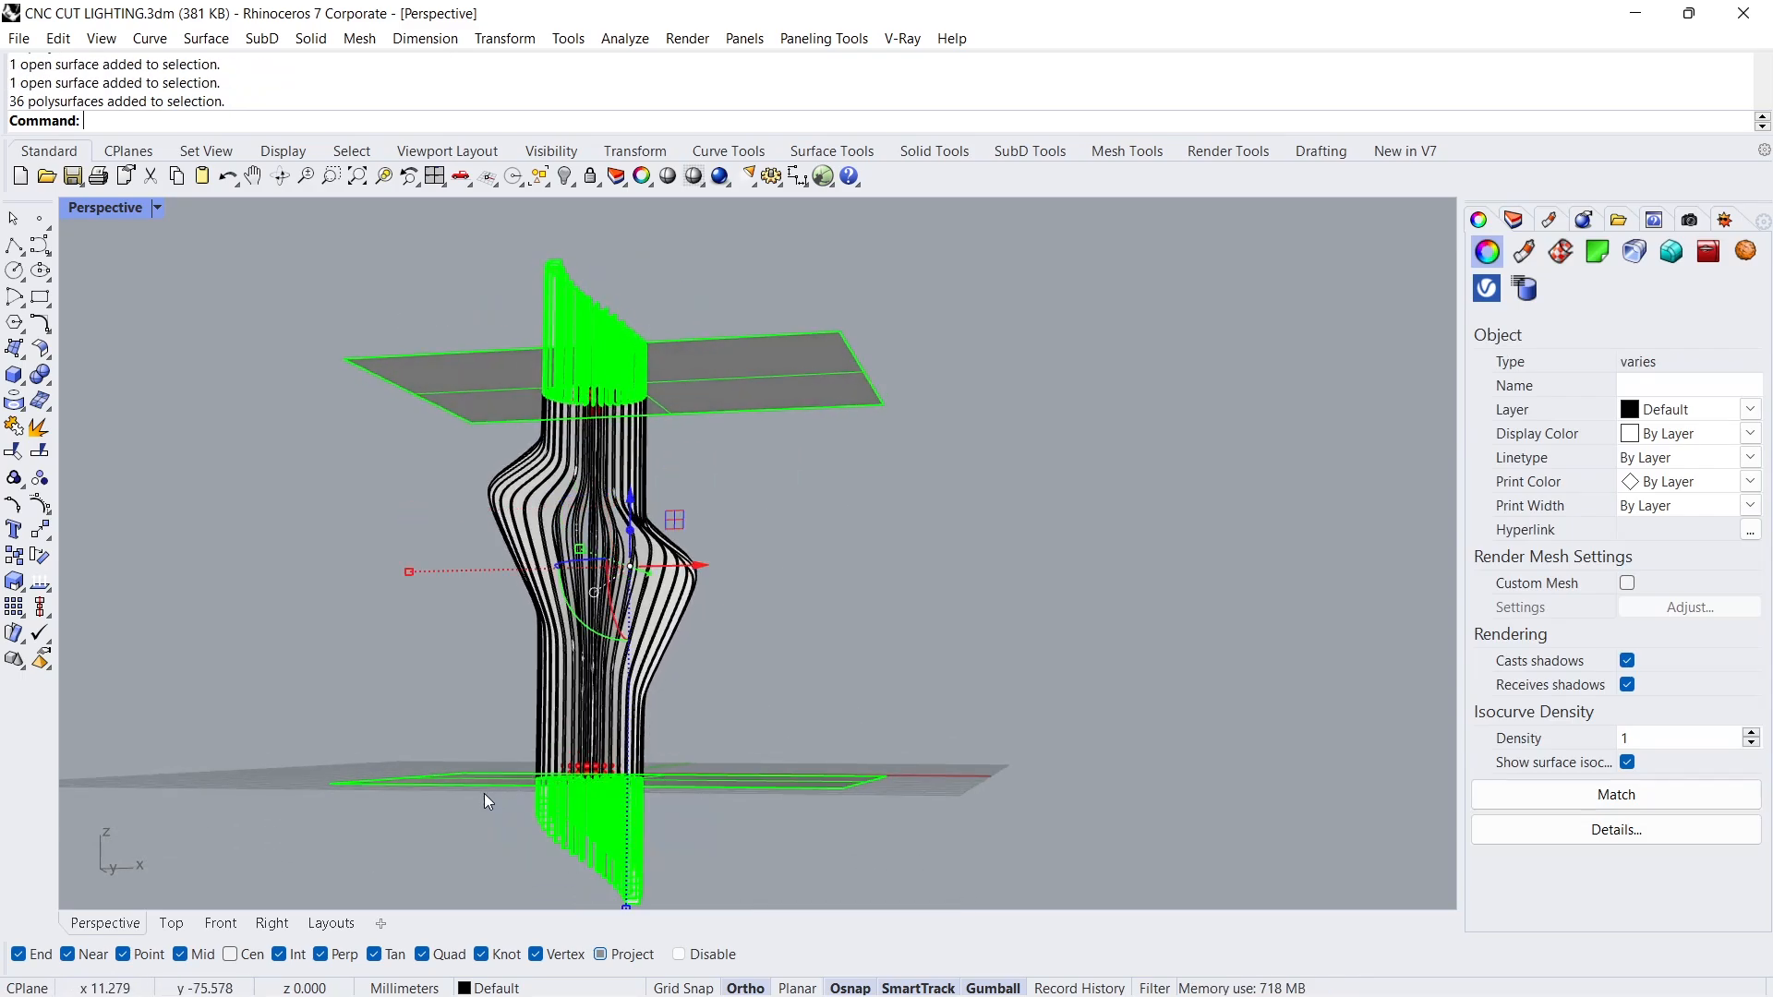
key("Delete")
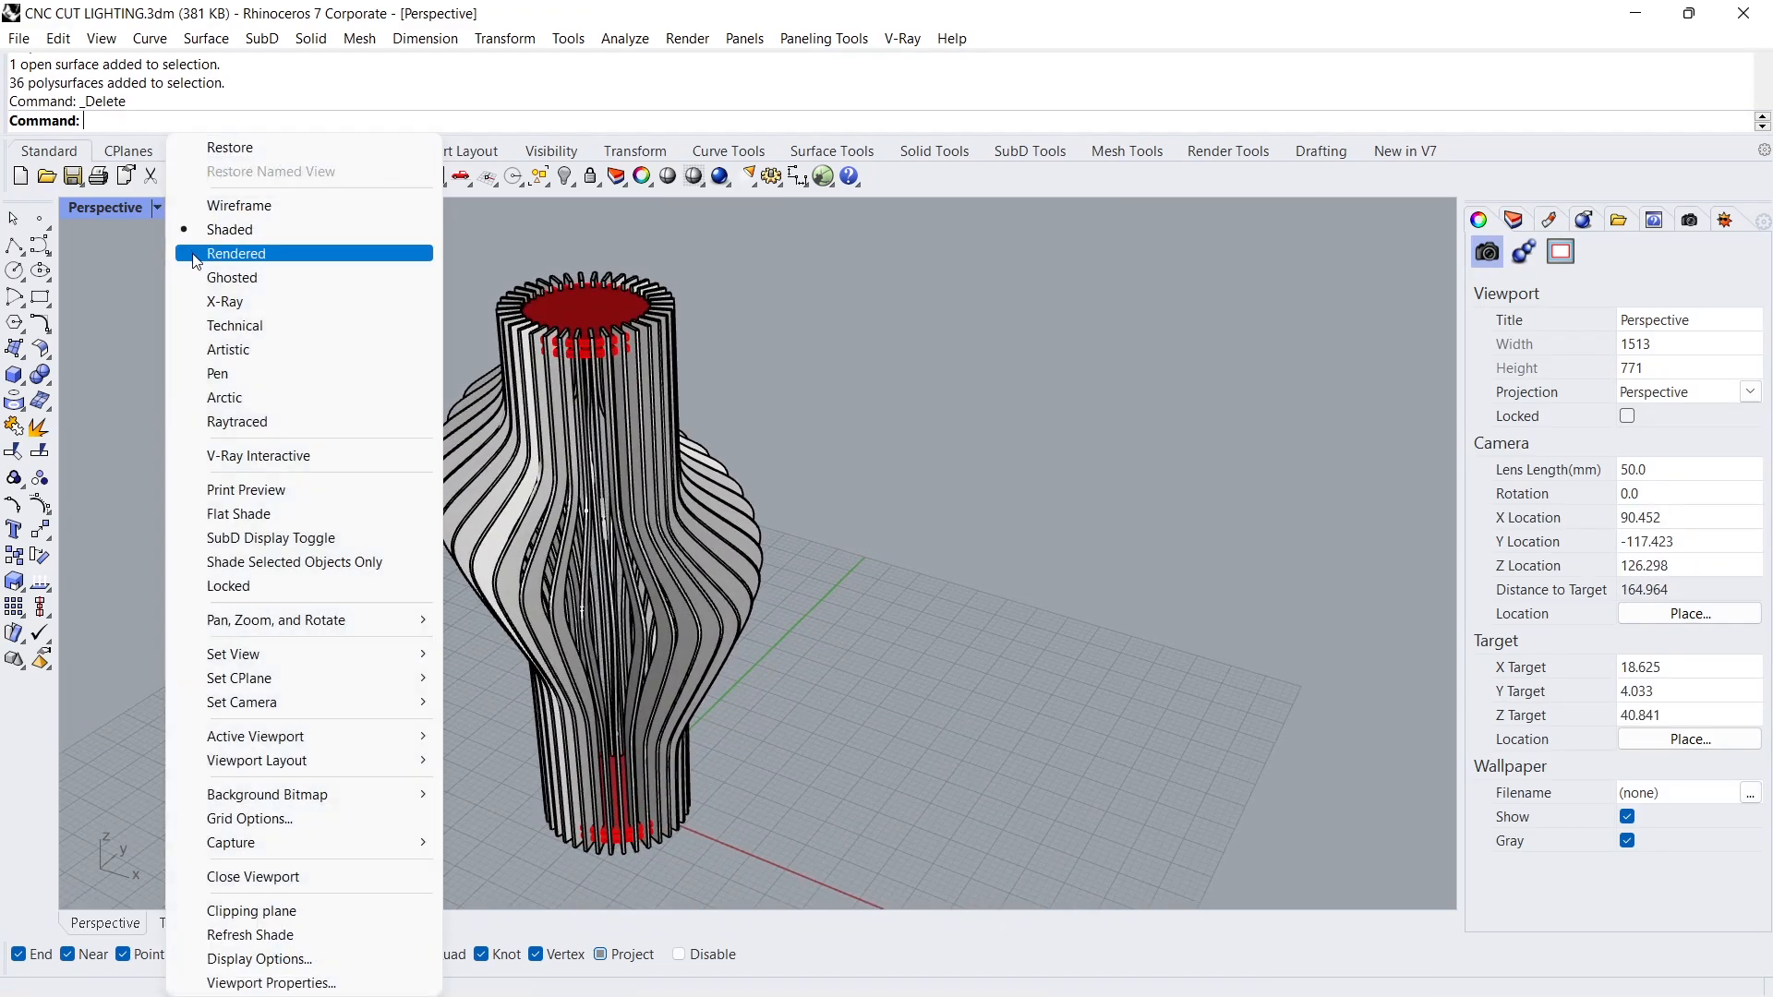
Step: Set the Perspective viewport to Arctic shading and show the hidden slotted discs
left_click(224, 397)
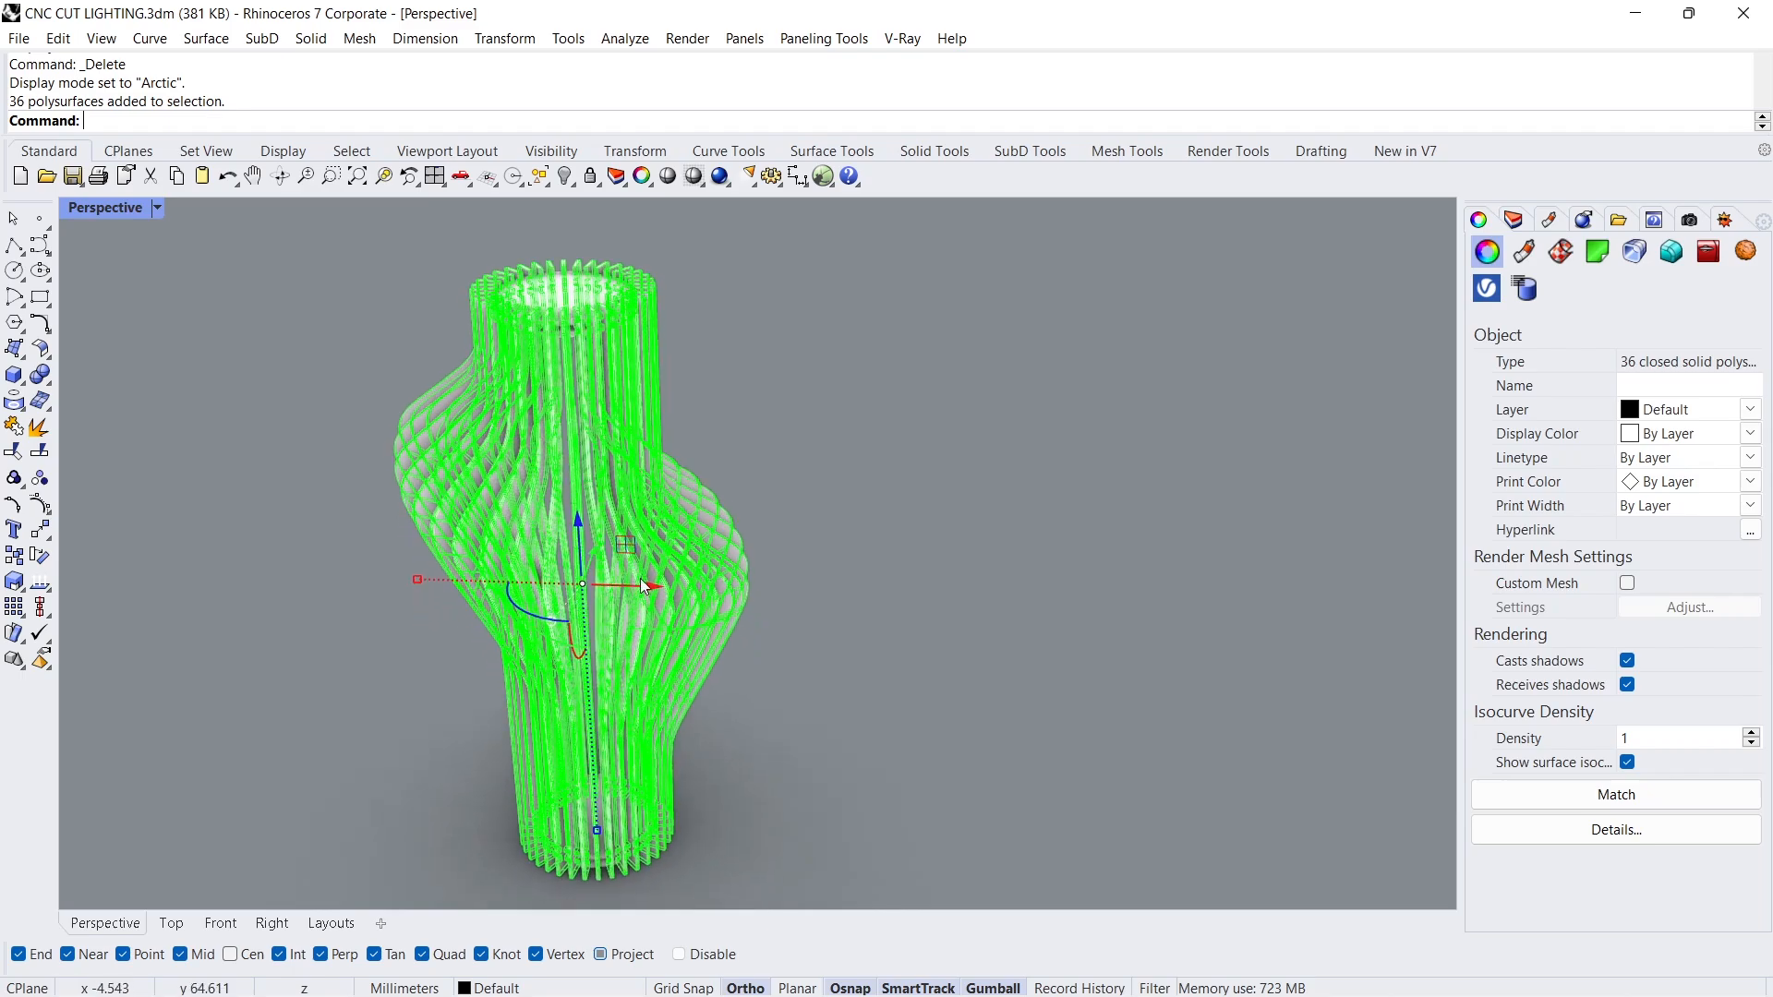
type("50.0")
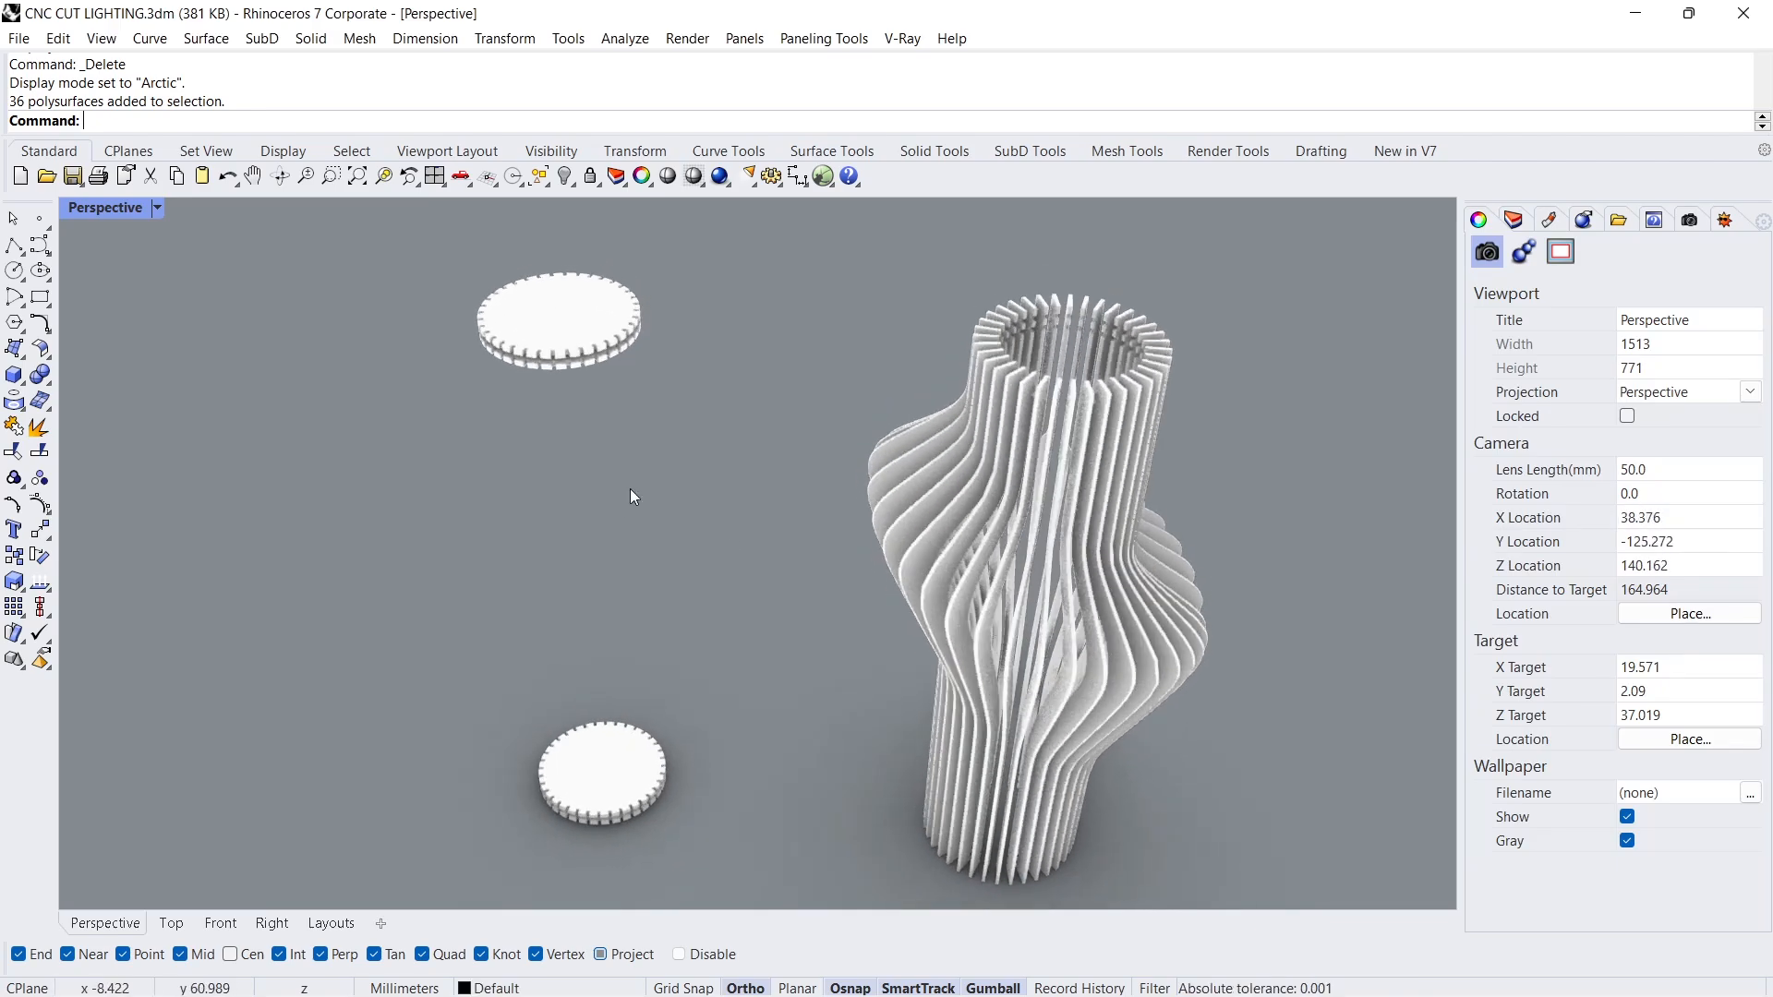
left_click(15, 375)
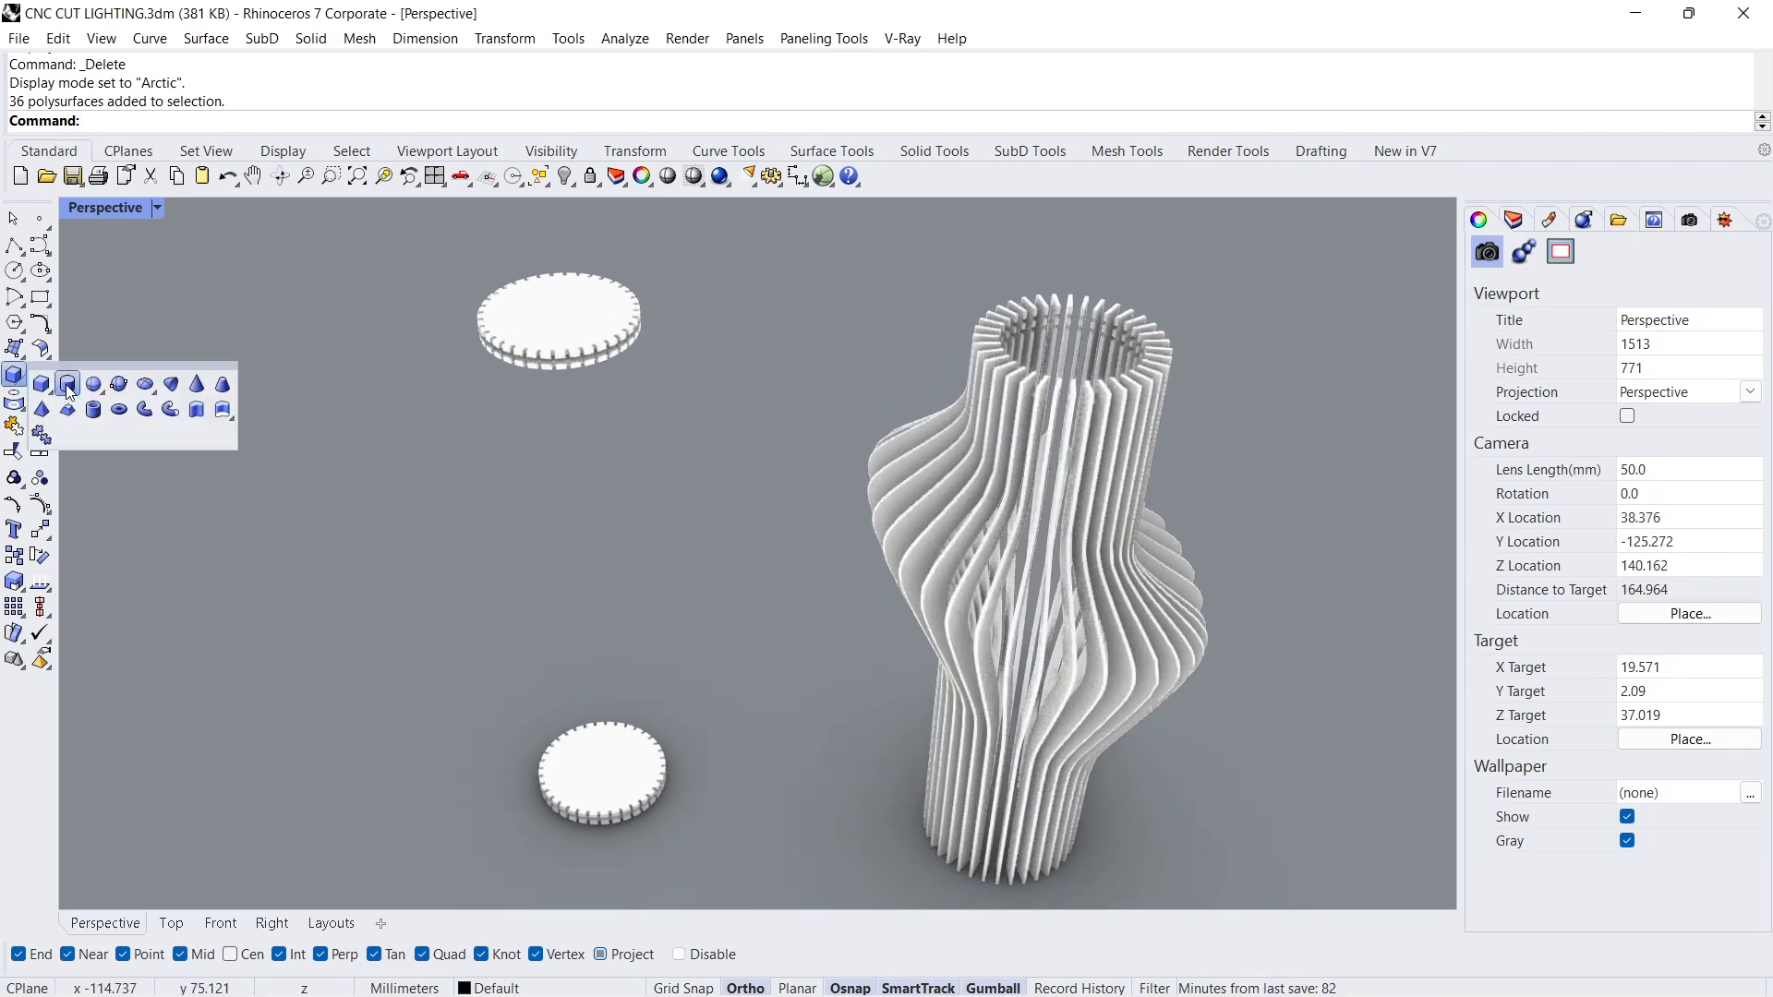
Step: Make a tall 5 mm-radius cylinder at the lower disc centre and move it down through the disc
left_click(15, 375)
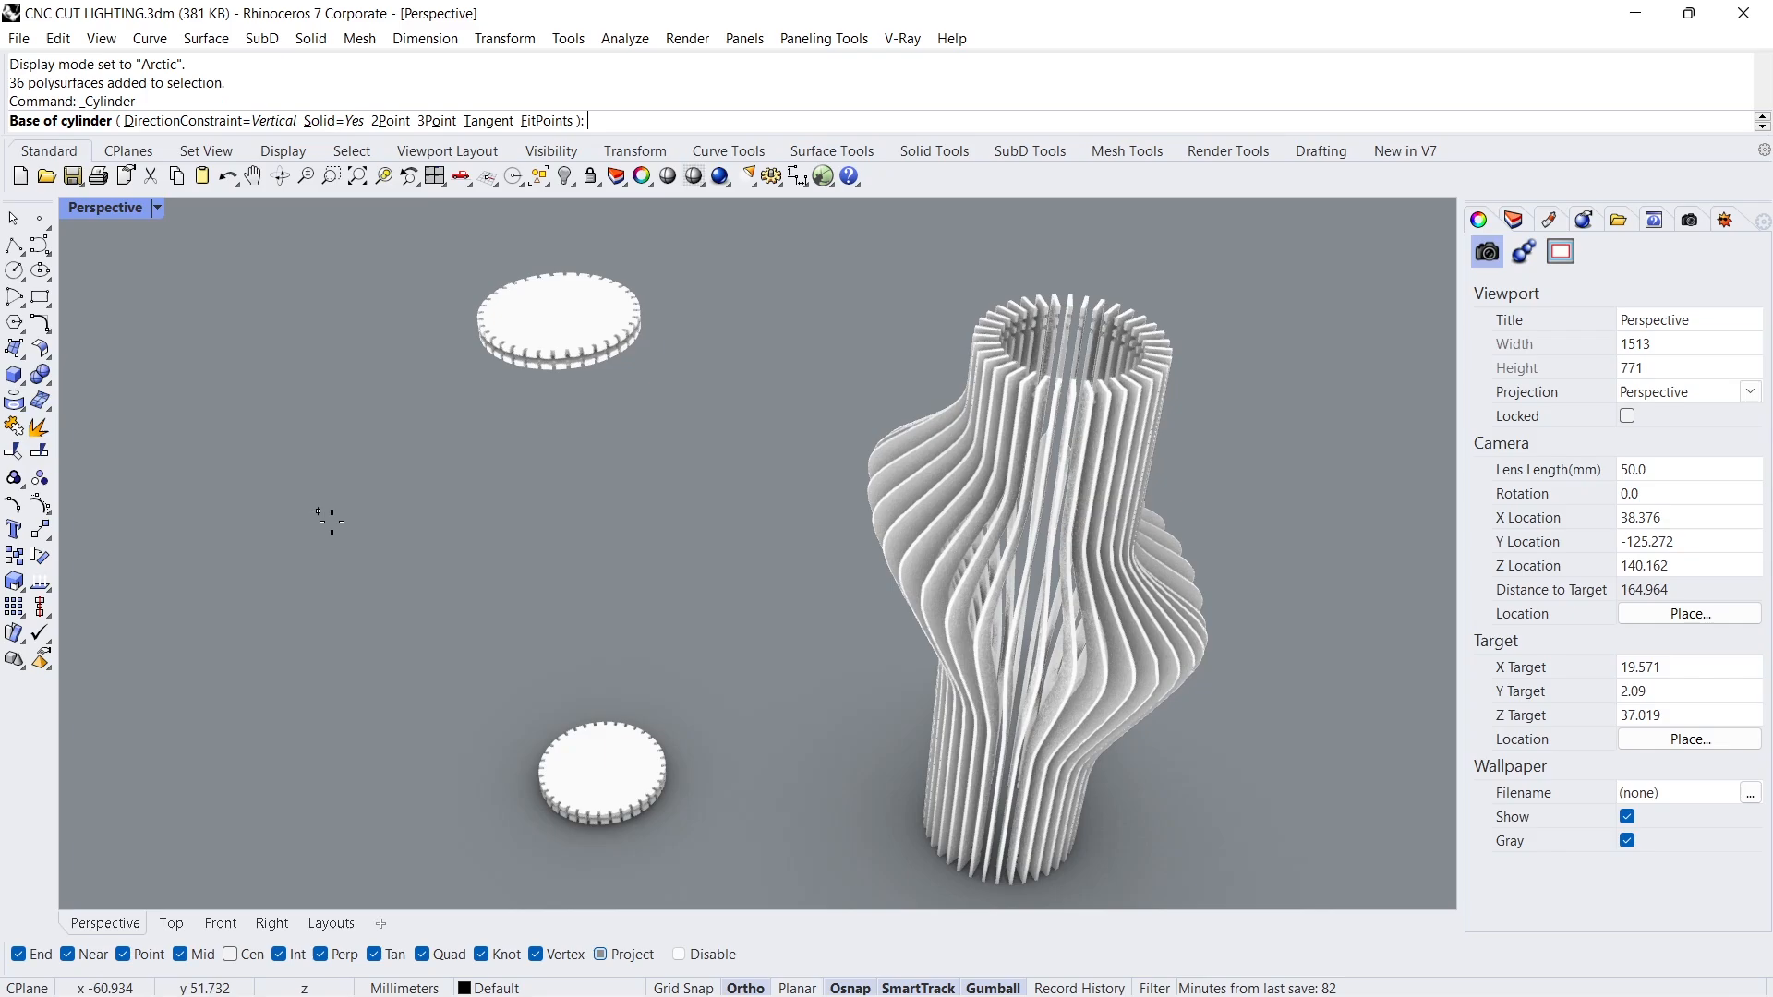
left_click(602, 775)
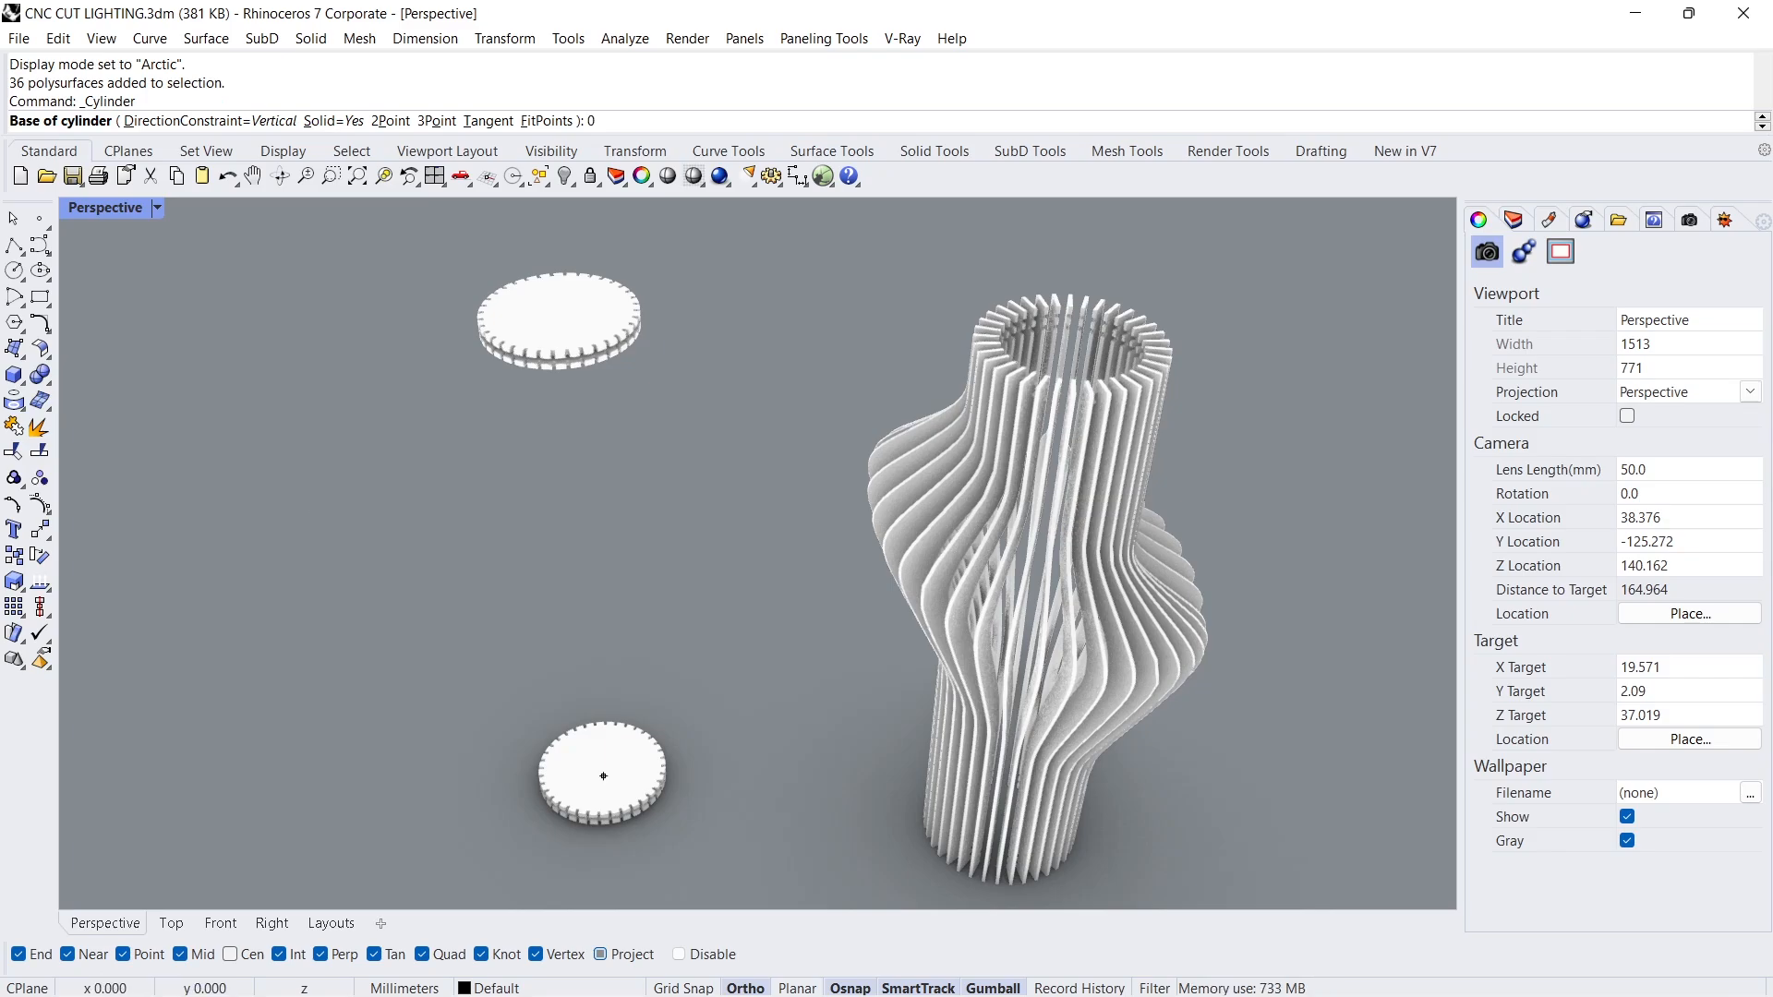
left_click(602, 776)
type("5")
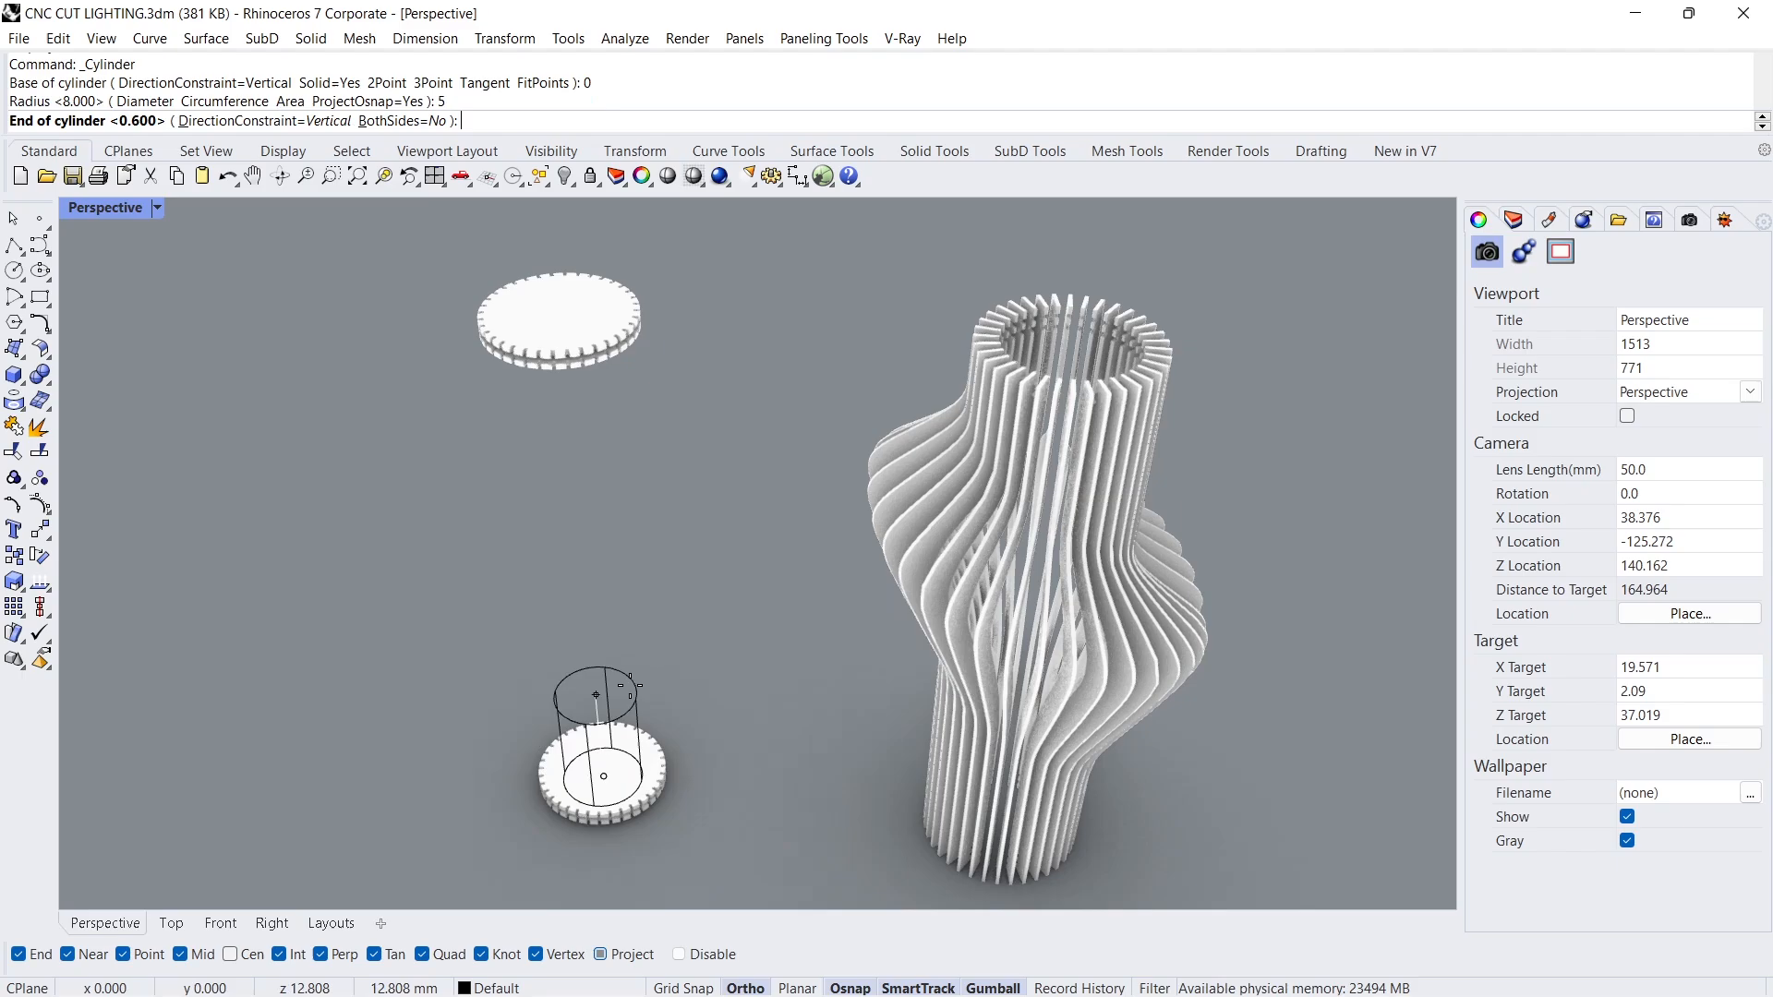
key("Enter")
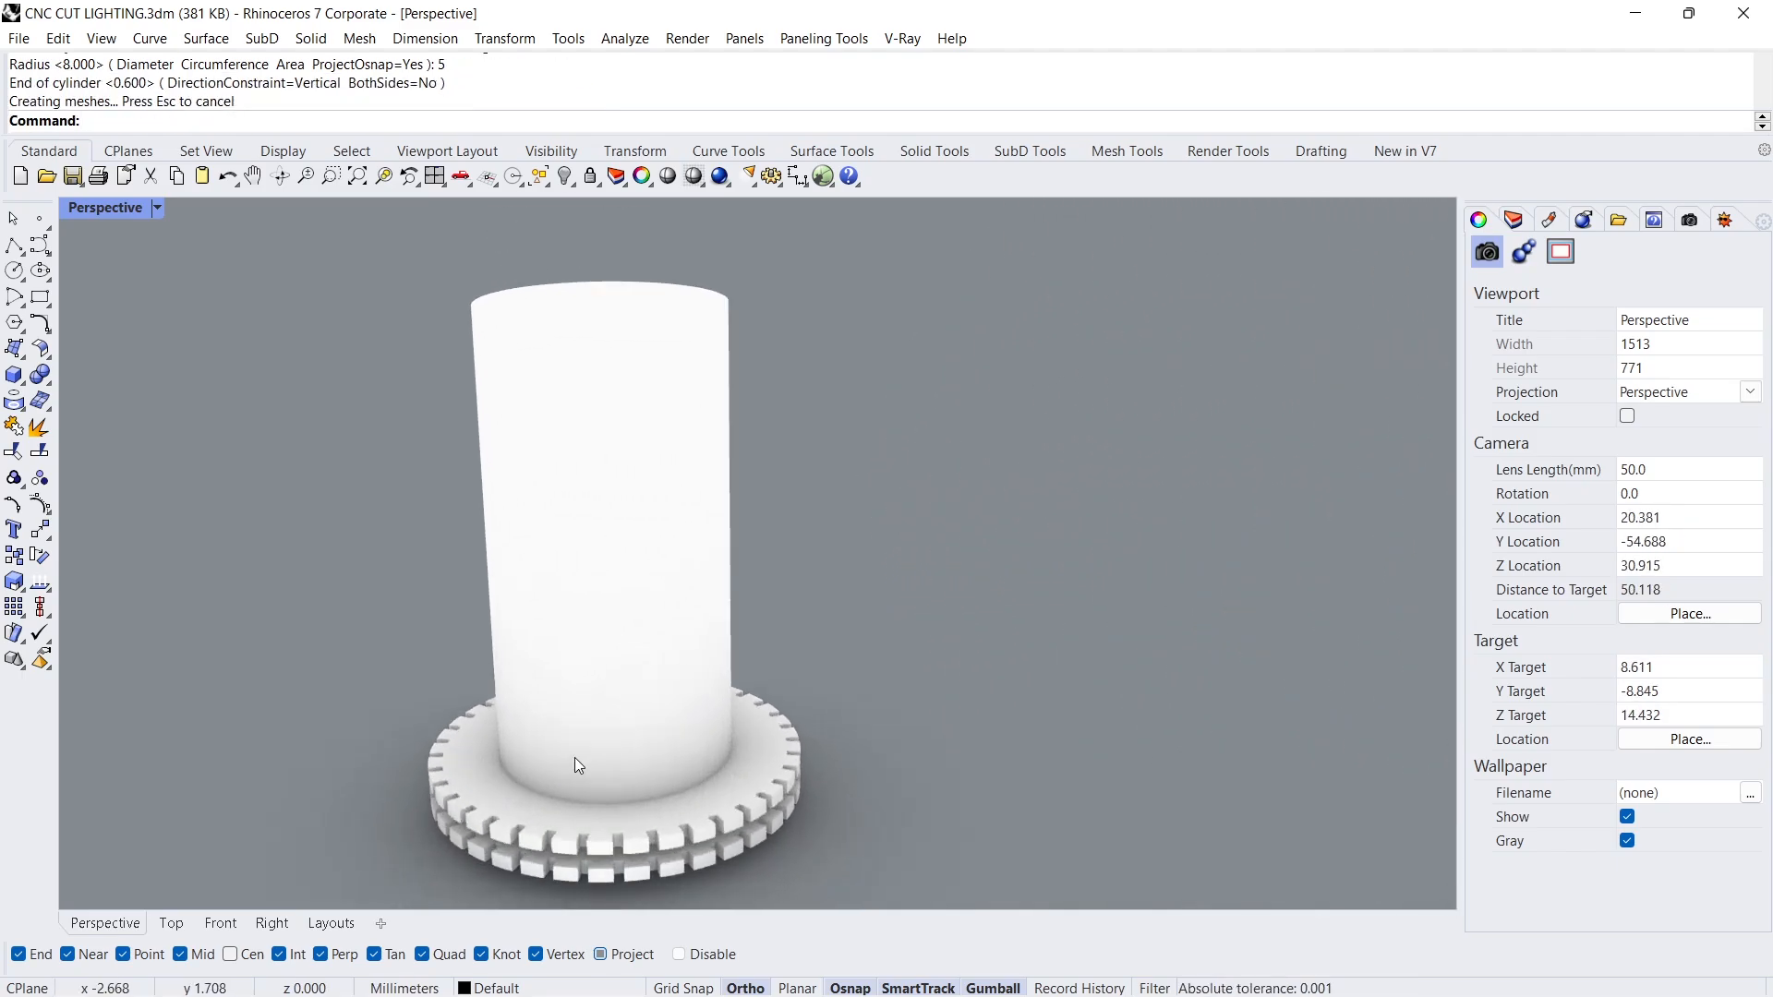
left_click(576, 765)
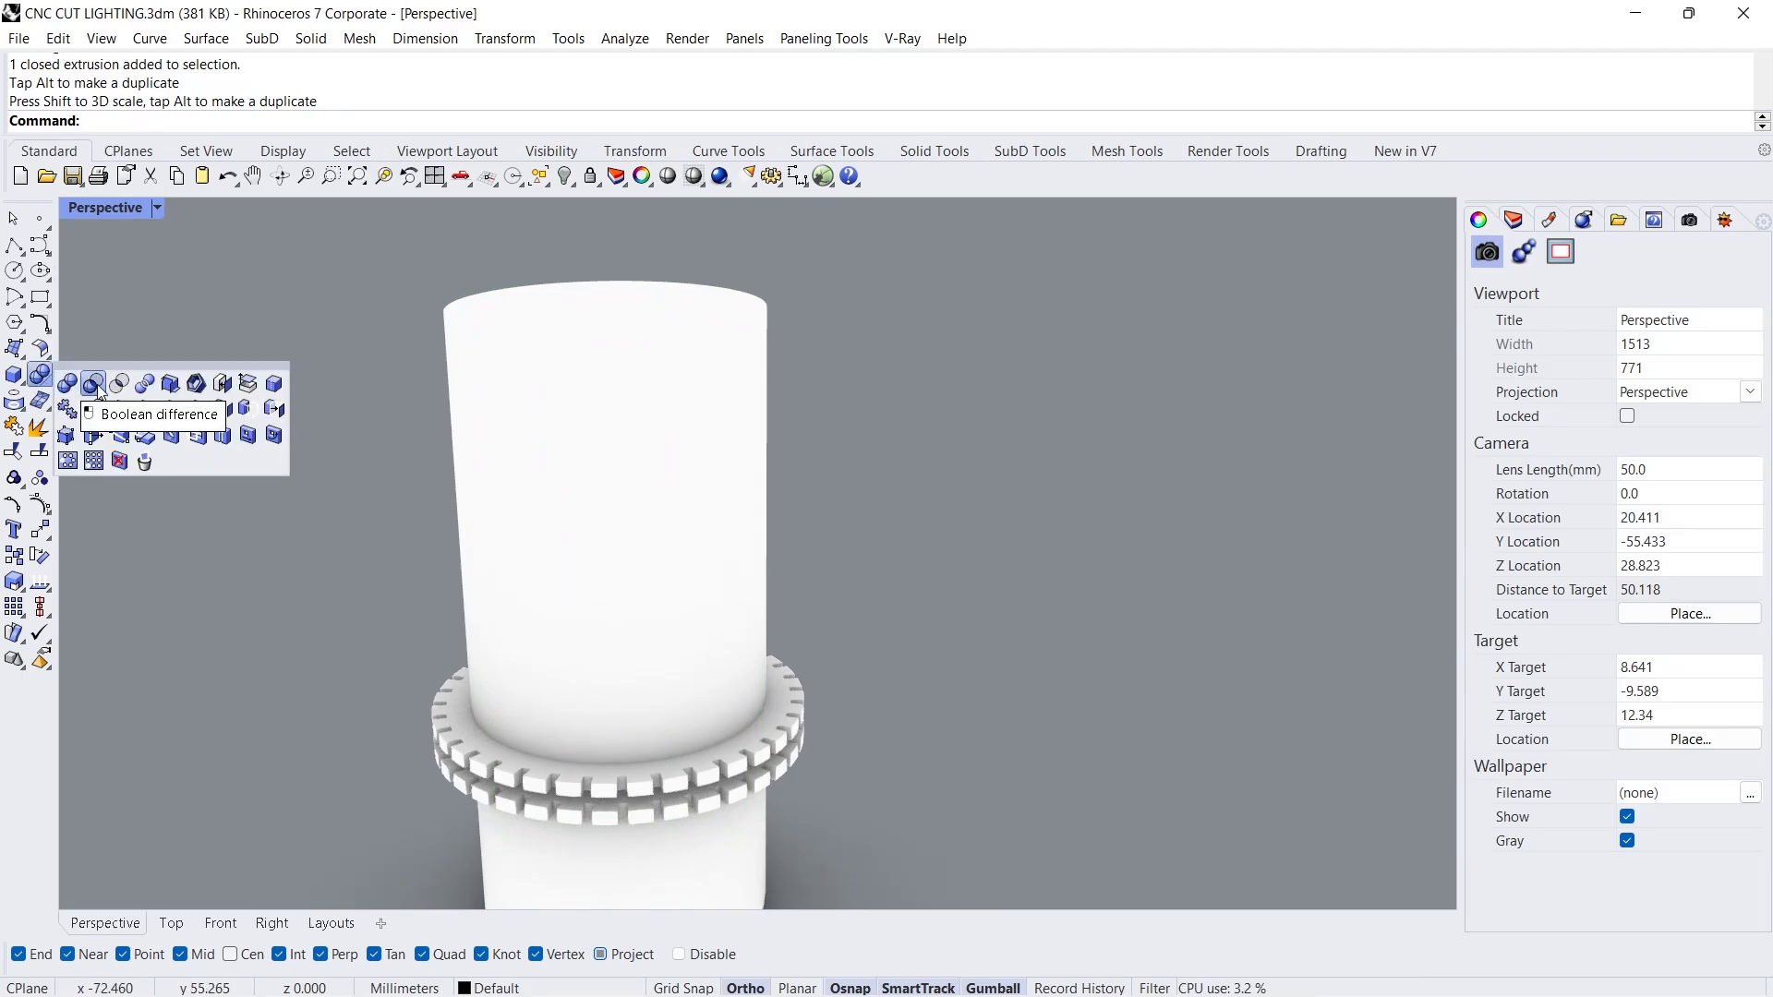
Step: Boolean-subtract the cylinder from the lower disc, leaving a 5 mm-radius central hole
left_click(94, 384)
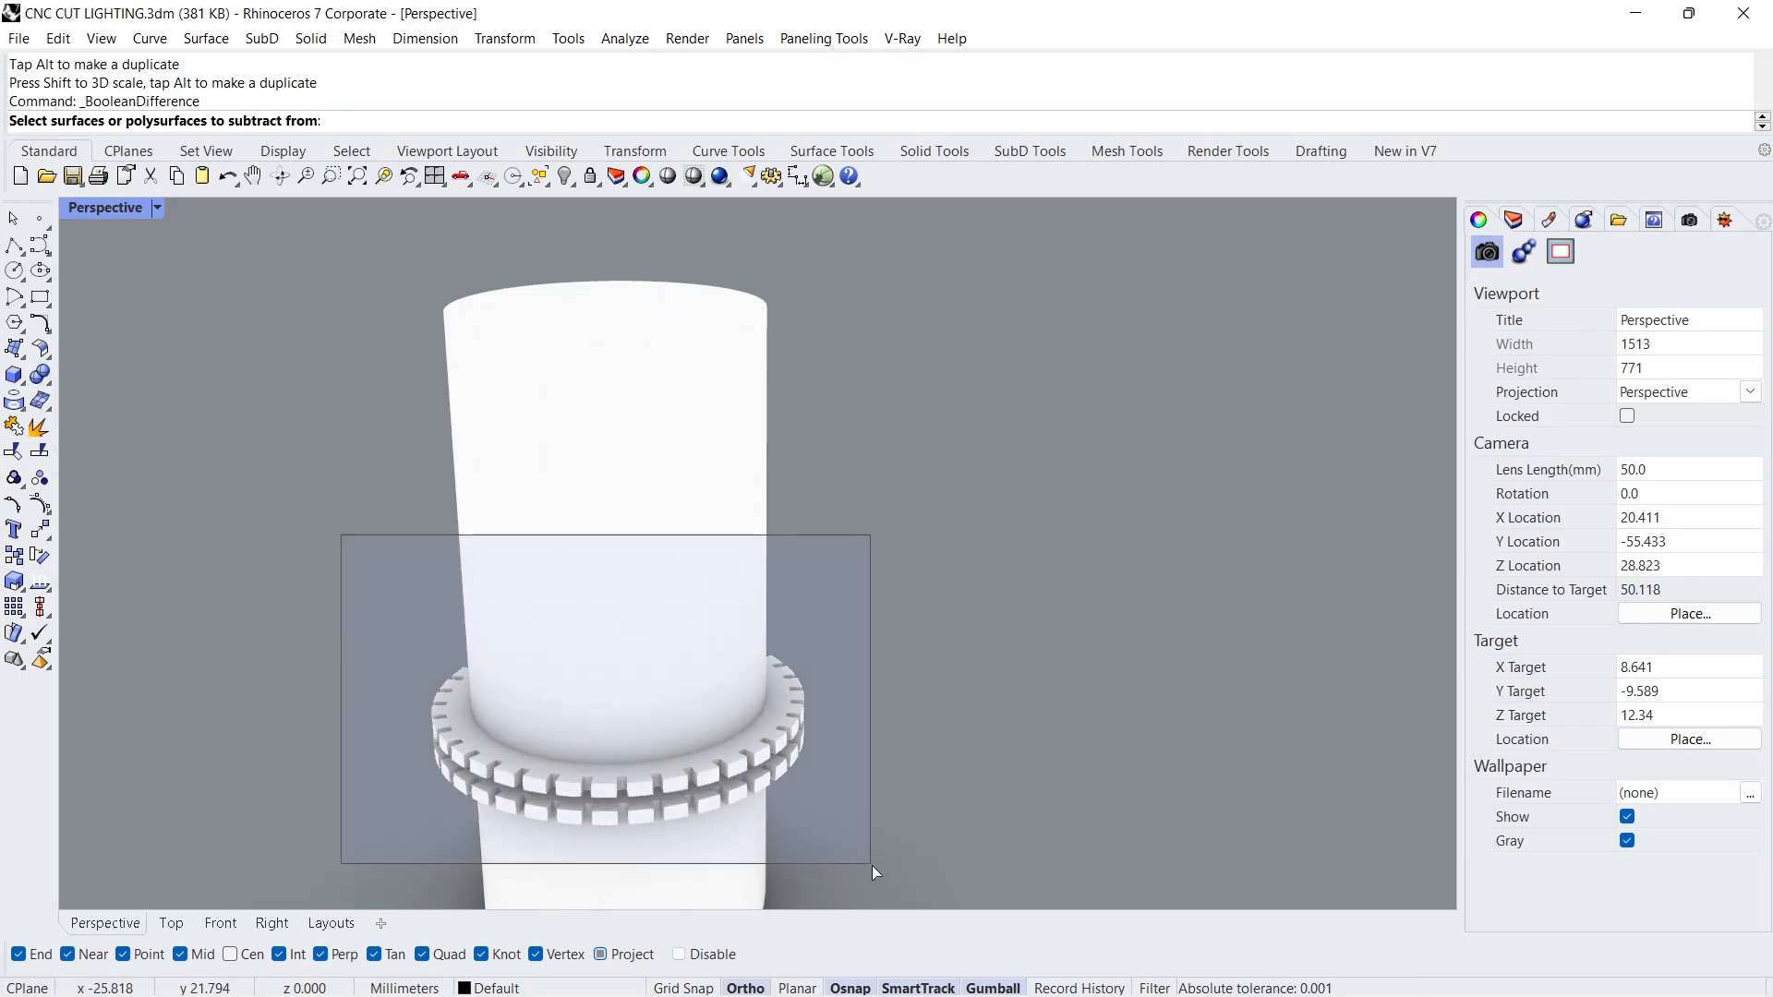
left_click(759, 702)
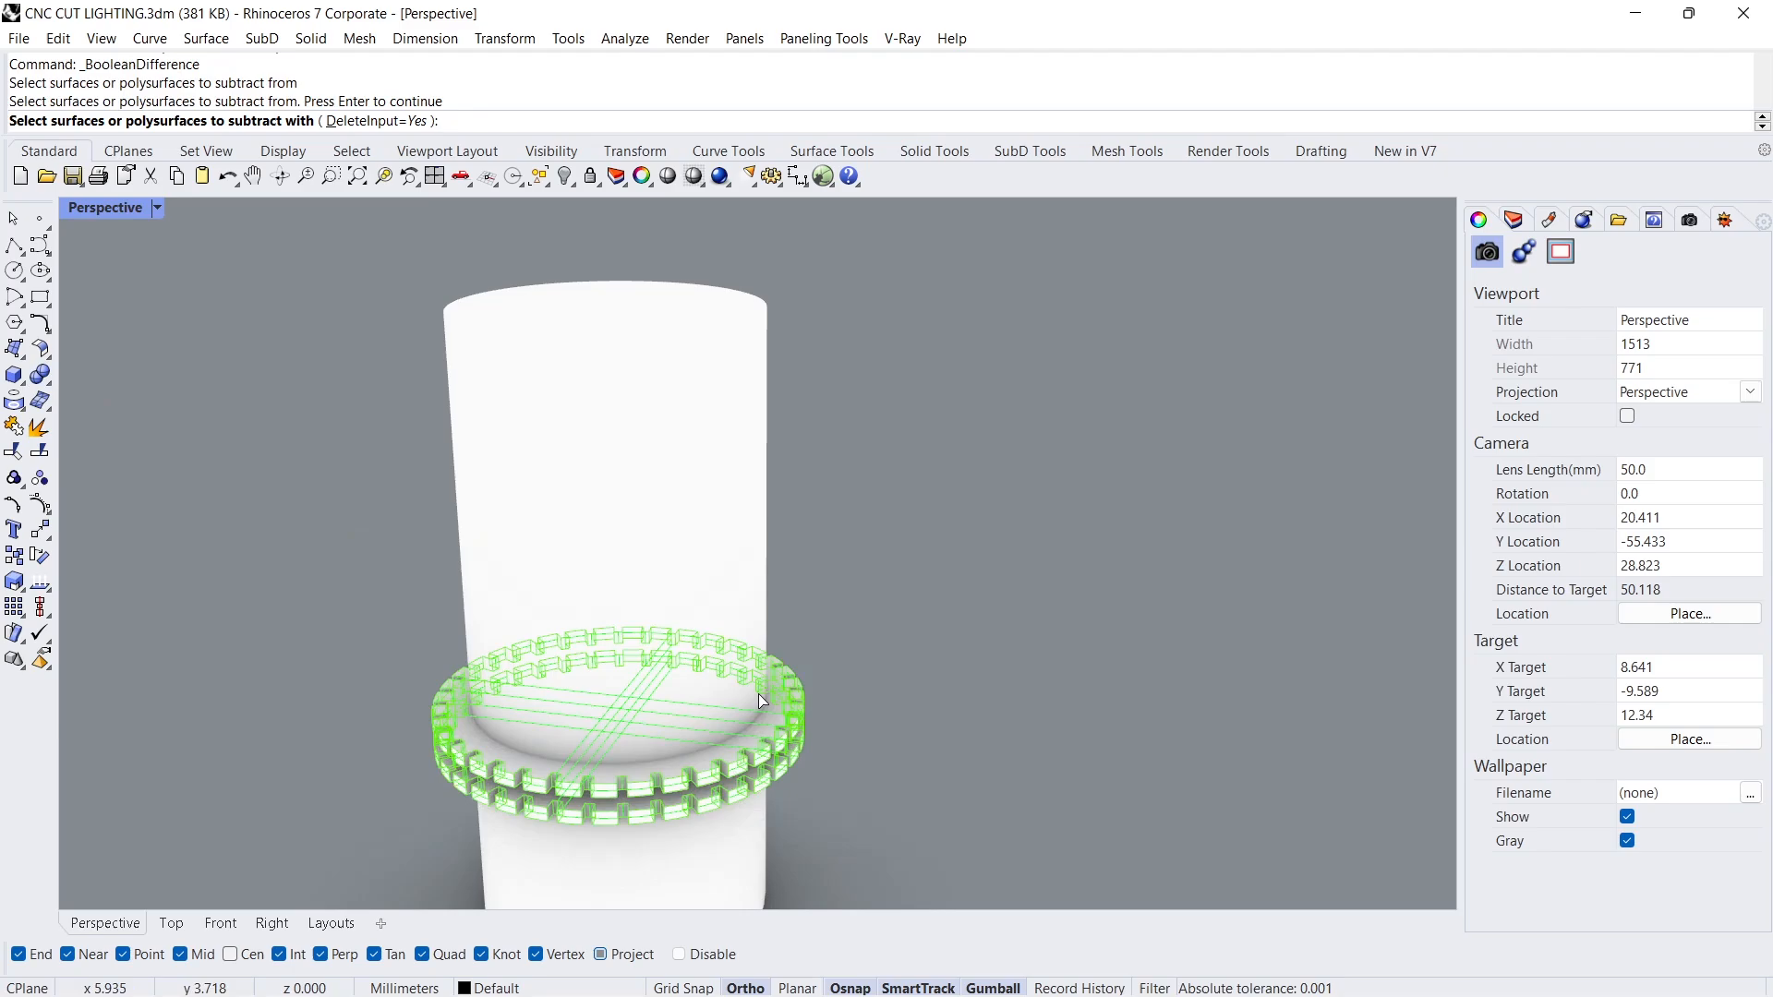
left_click(611, 475)
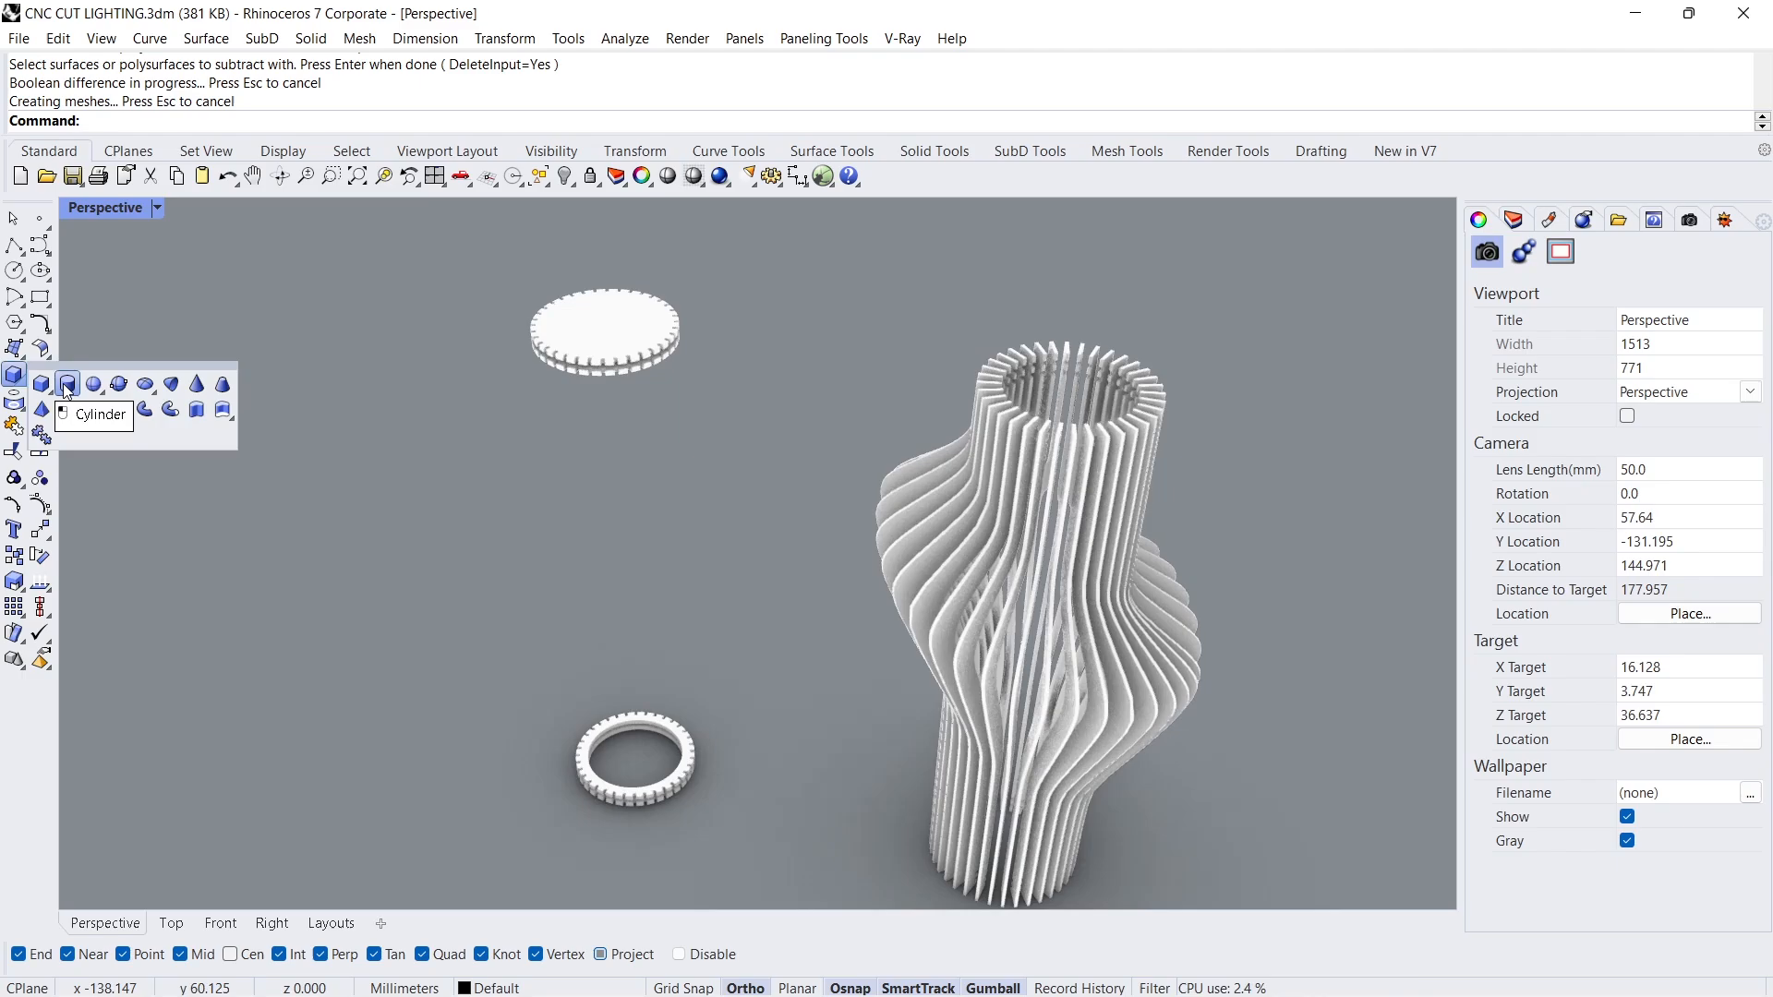
Step: Build a second cylinder from the ring centre and subtract it from the upper disc
left_click(67, 384)
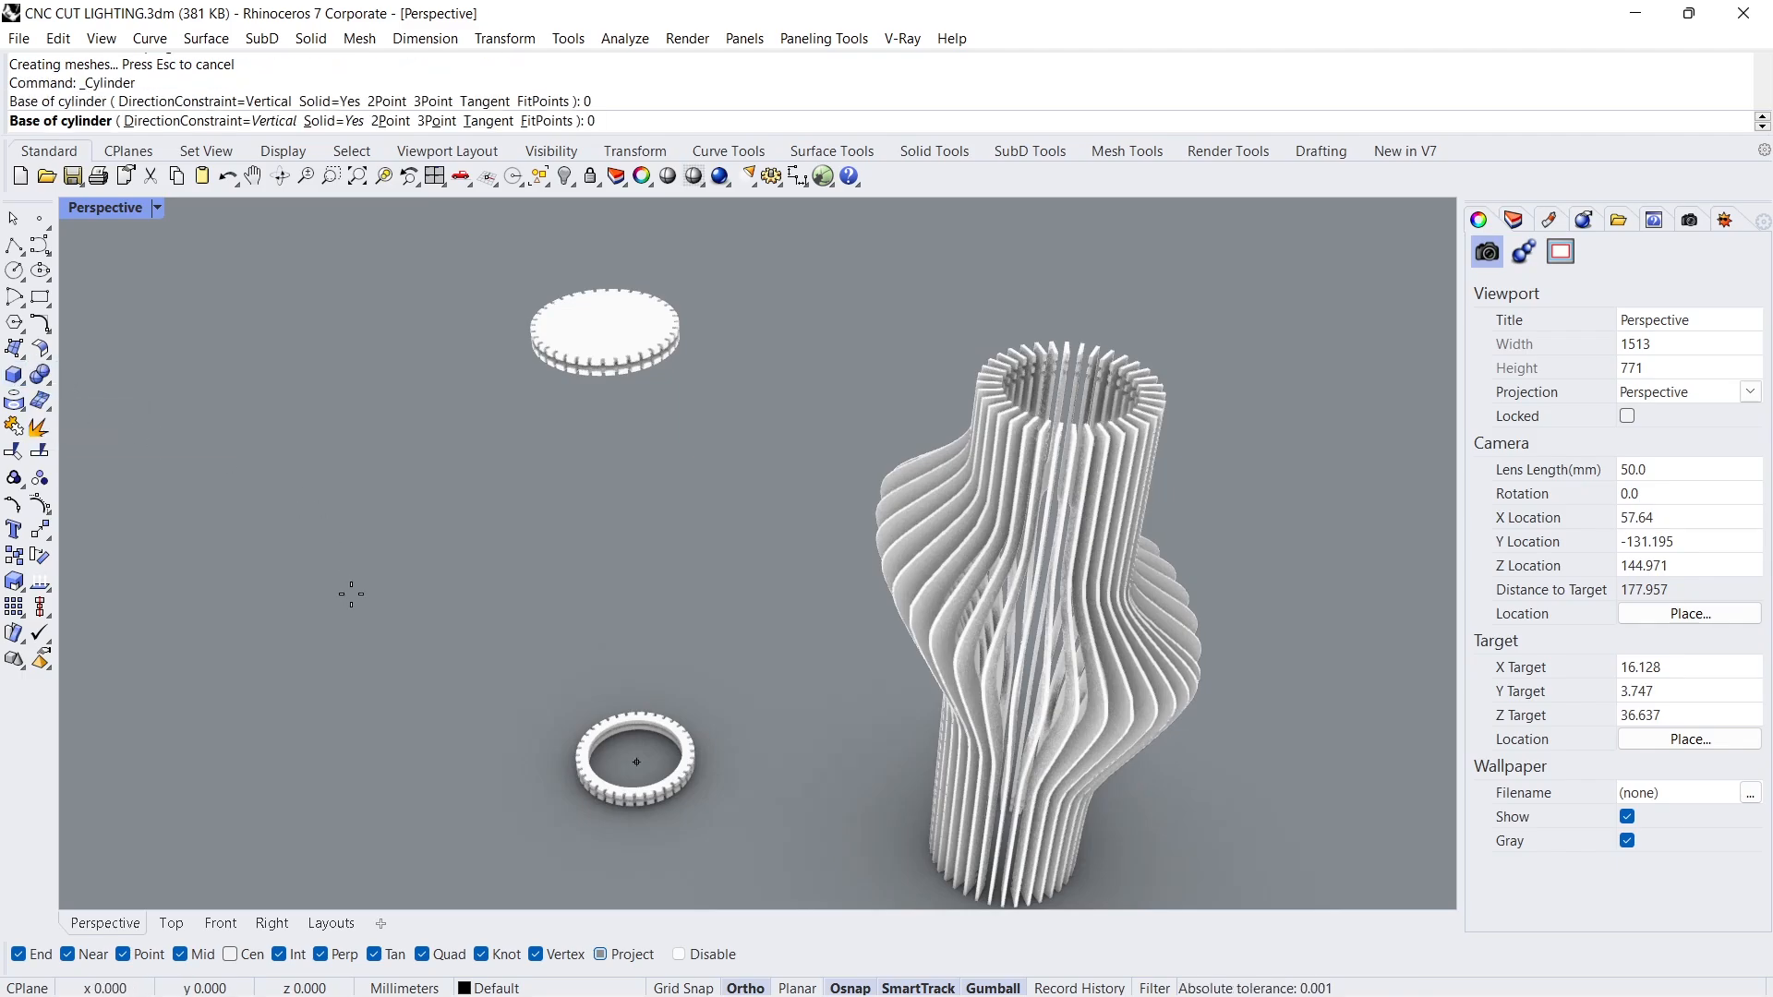
left_click(637, 760)
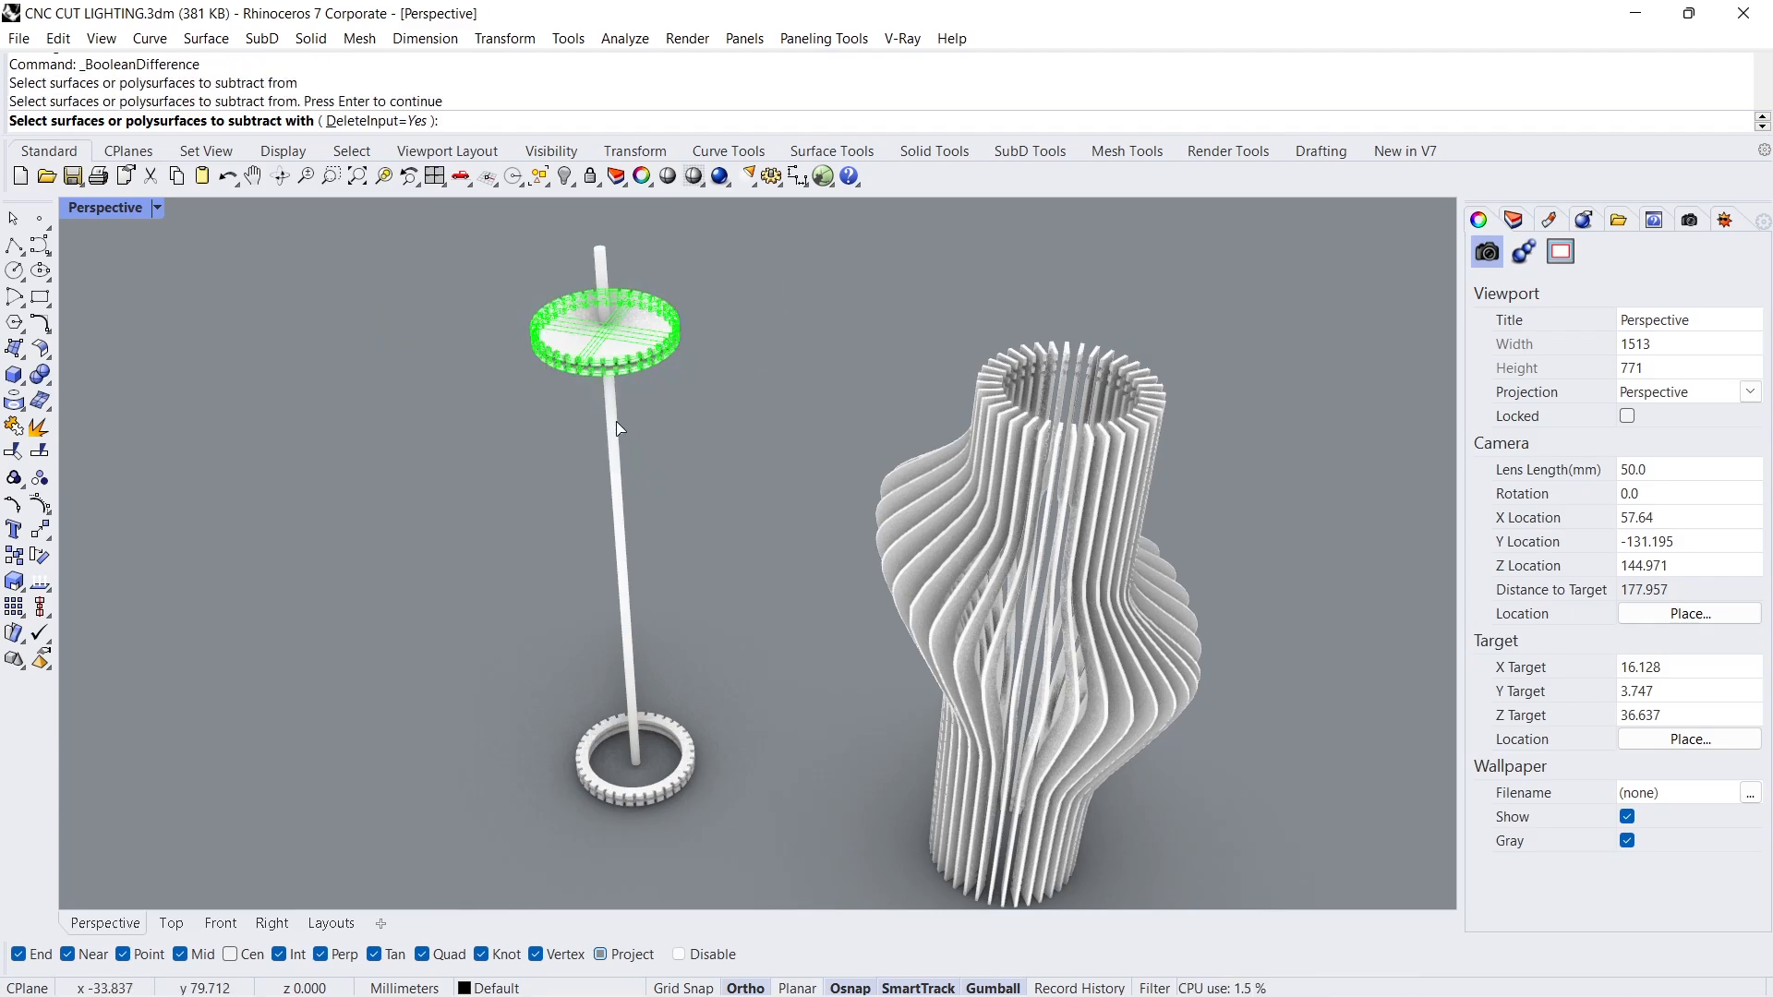
key("Enter")
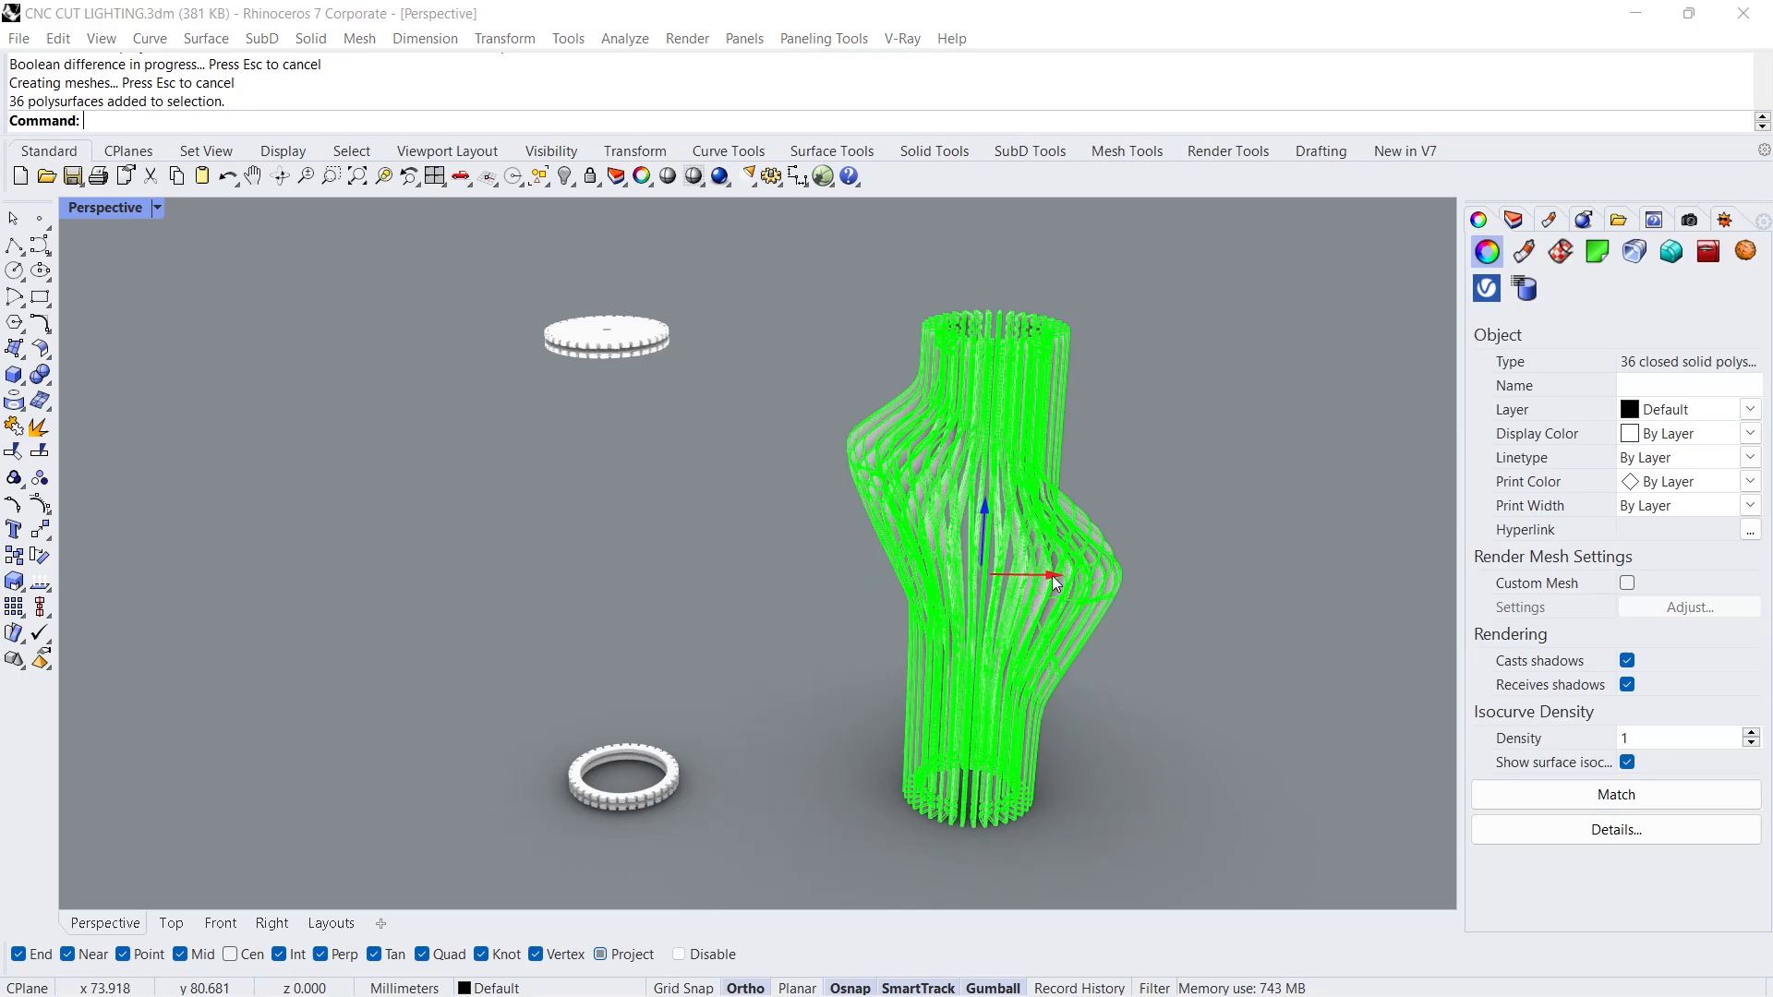
Step: Move all 36 fins by -5 along the gumball's X axis
type("-5")
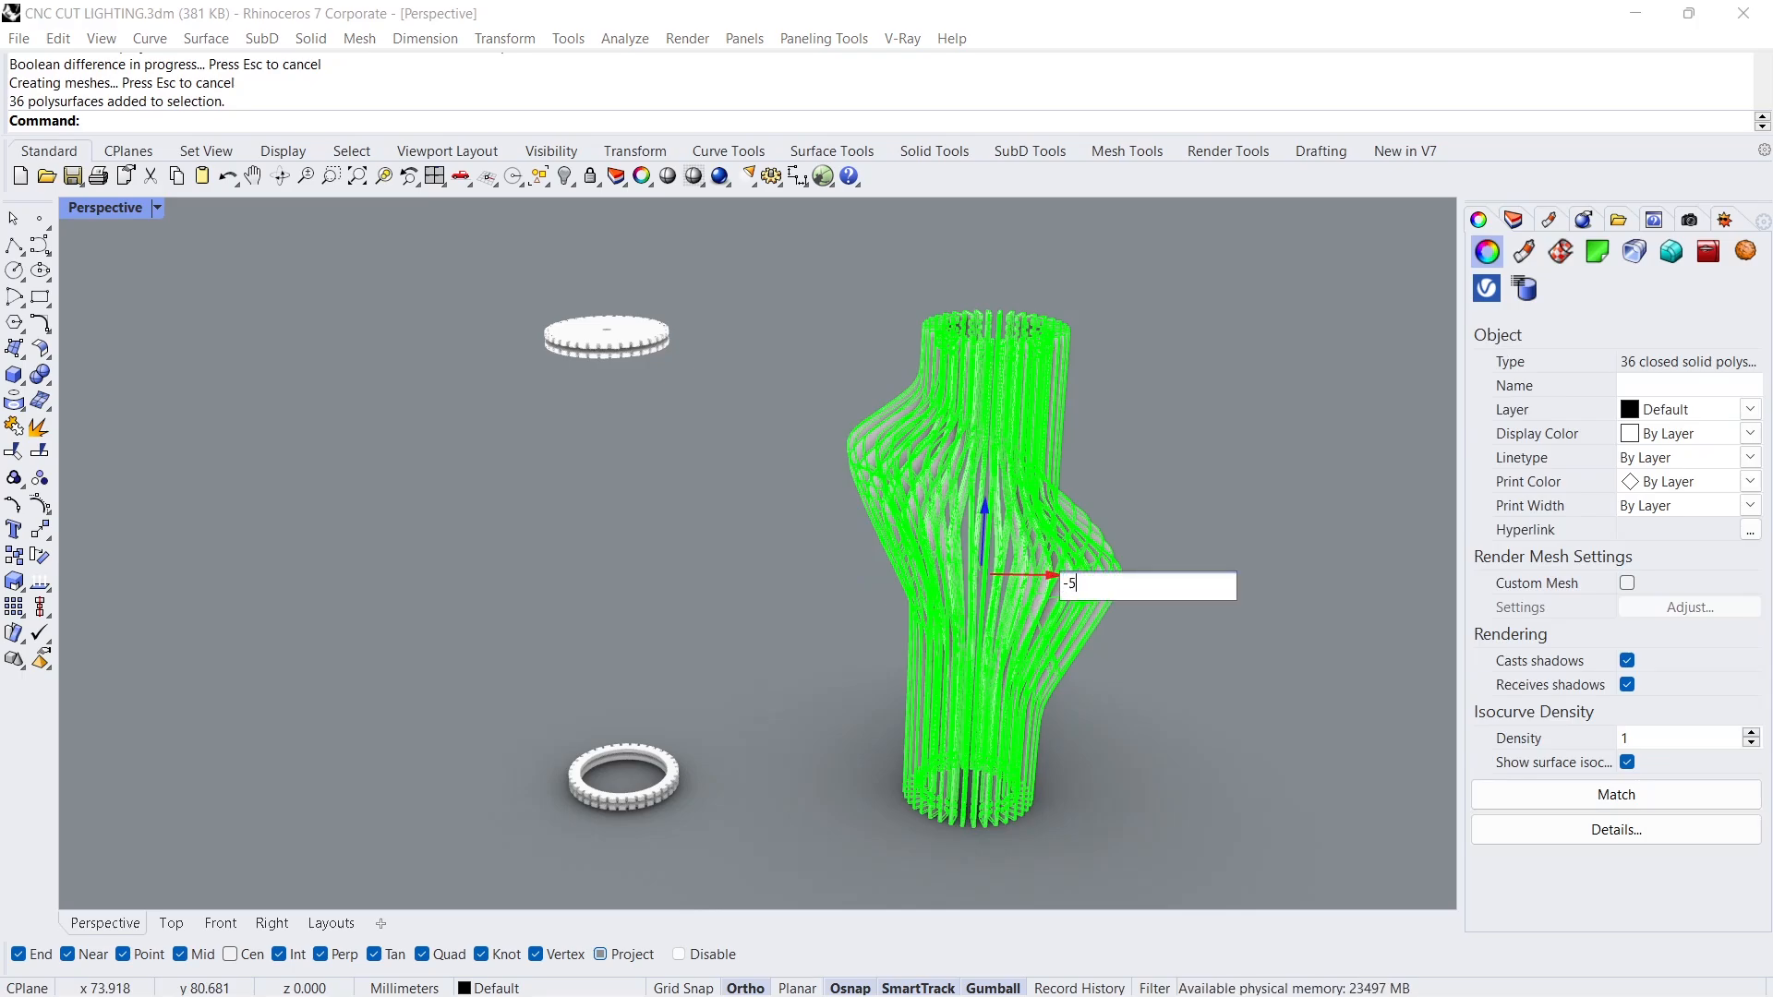